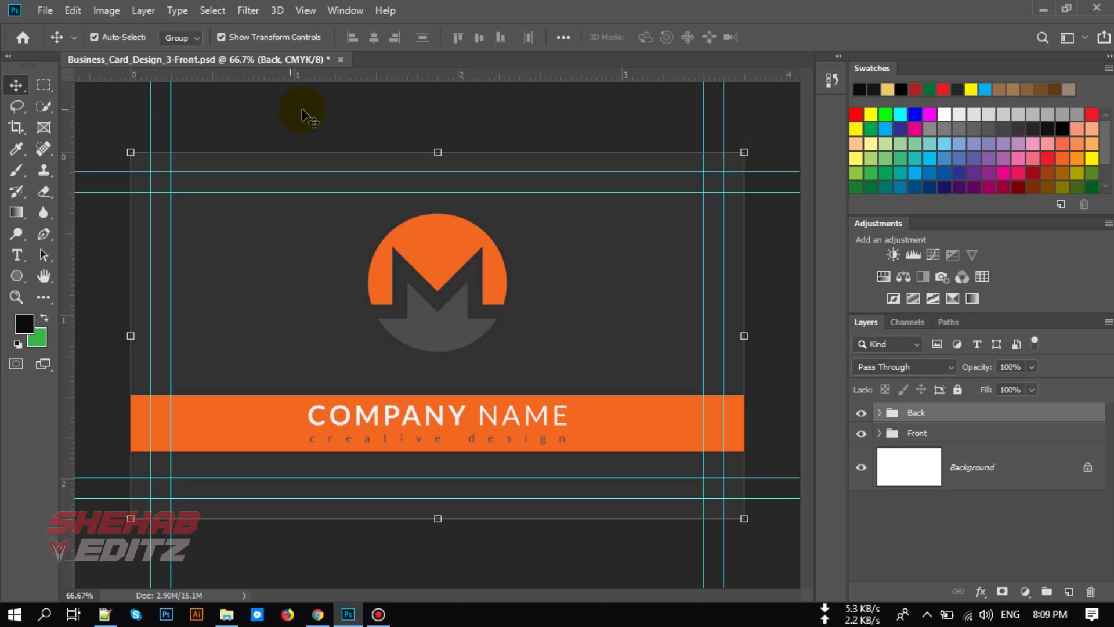
Step: Begin a new document and measure its size in inches instead of millimetres
{"action": "left_click", "coordinate": [861, 412]}
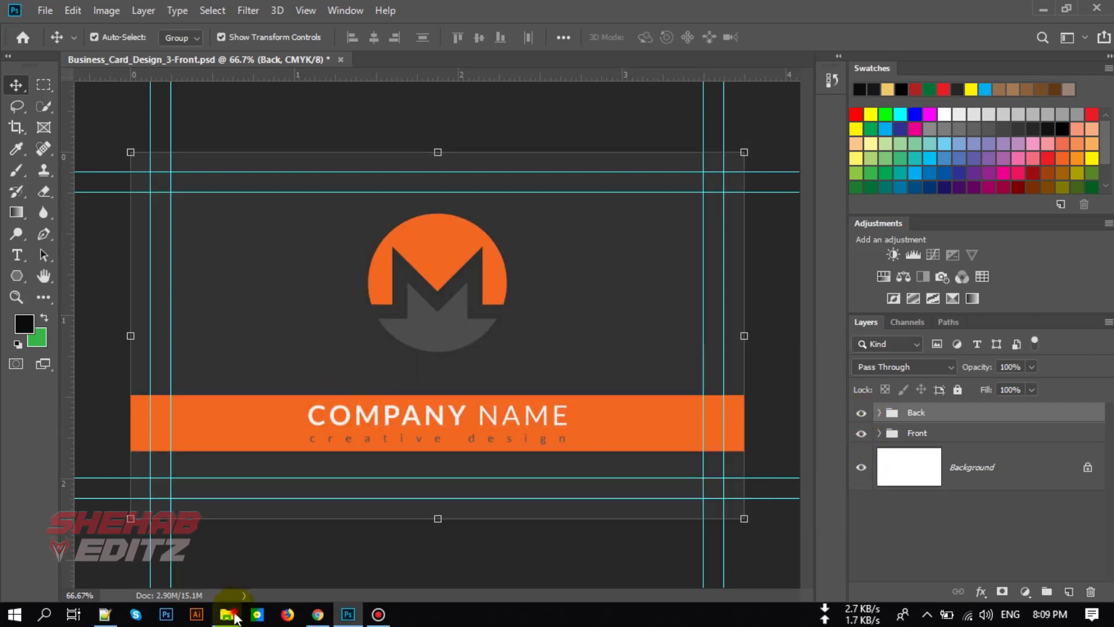
{"action": "left_click", "coordinate": [226, 614]}
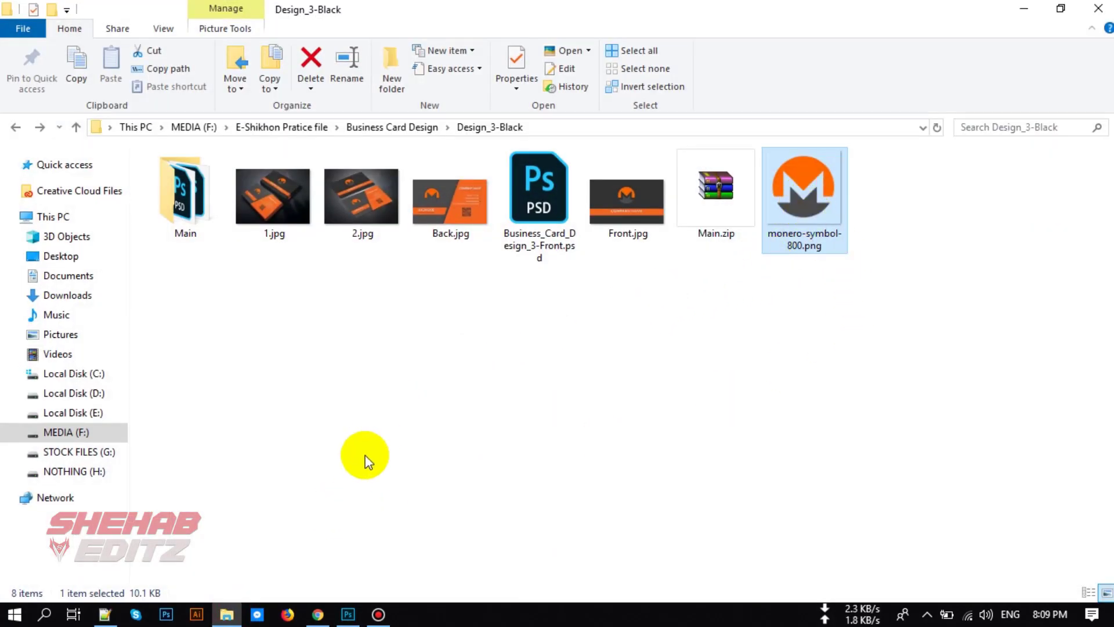
{"action": "mouse_move", "coordinate": [355, 572]}
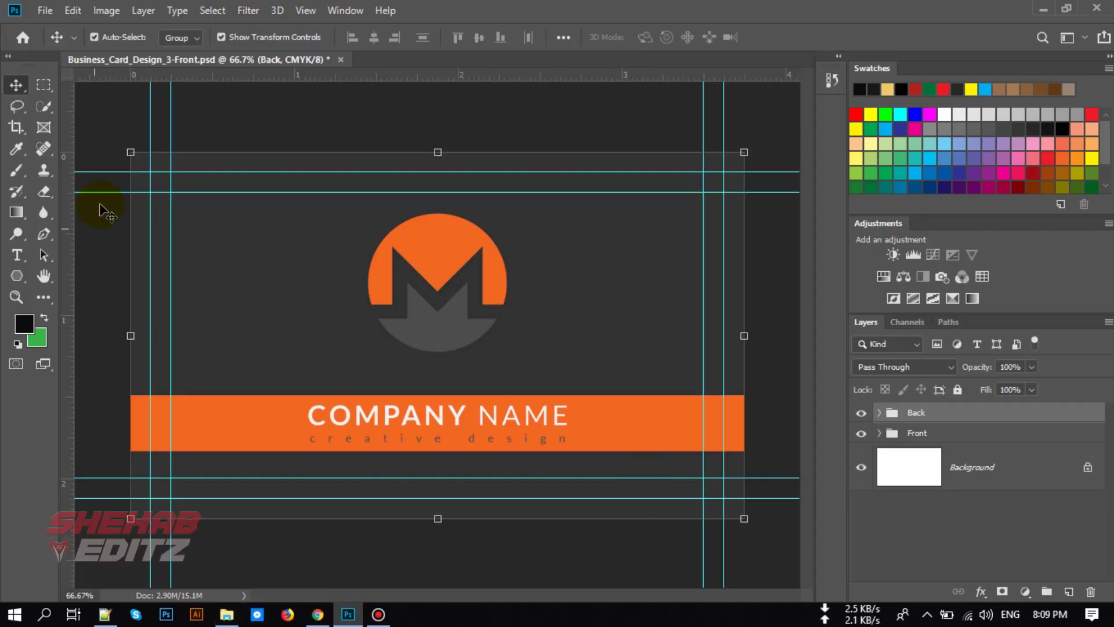
{"action": "left_click", "coordinate": [44, 10]}
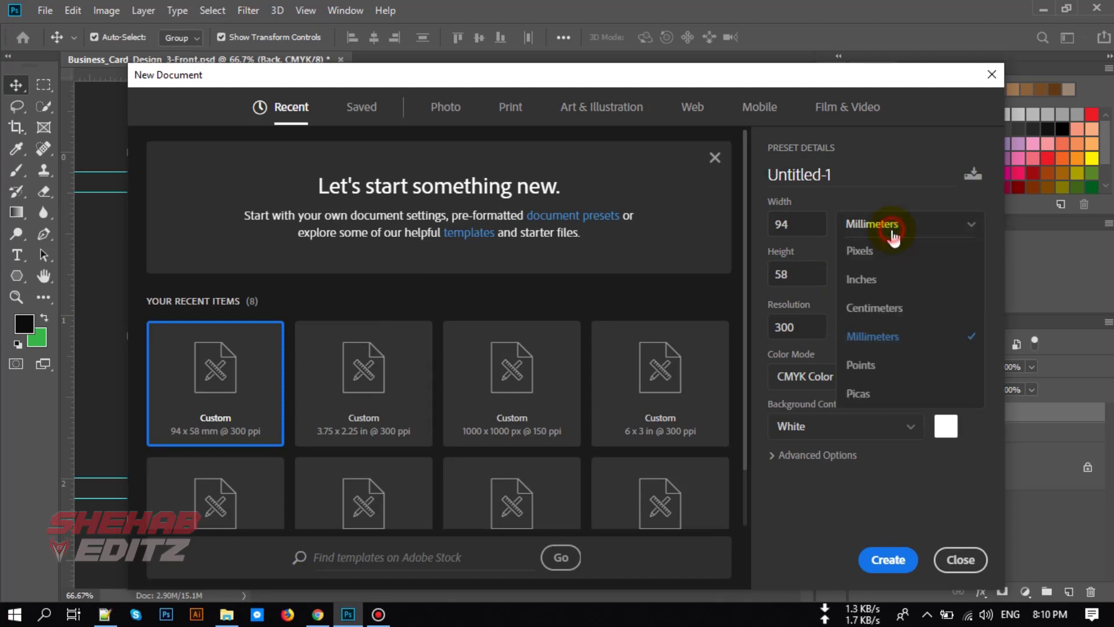
{"action": "left_click", "coordinate": [860, 278]}
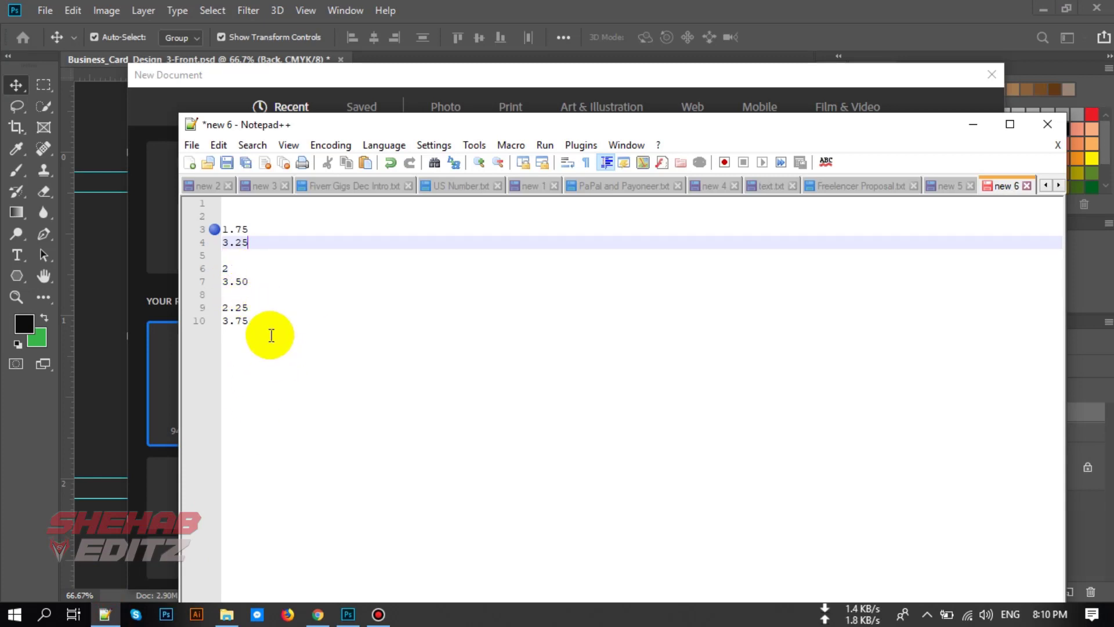
{"action": "mouse_move", "coordinate": [369, 591]}
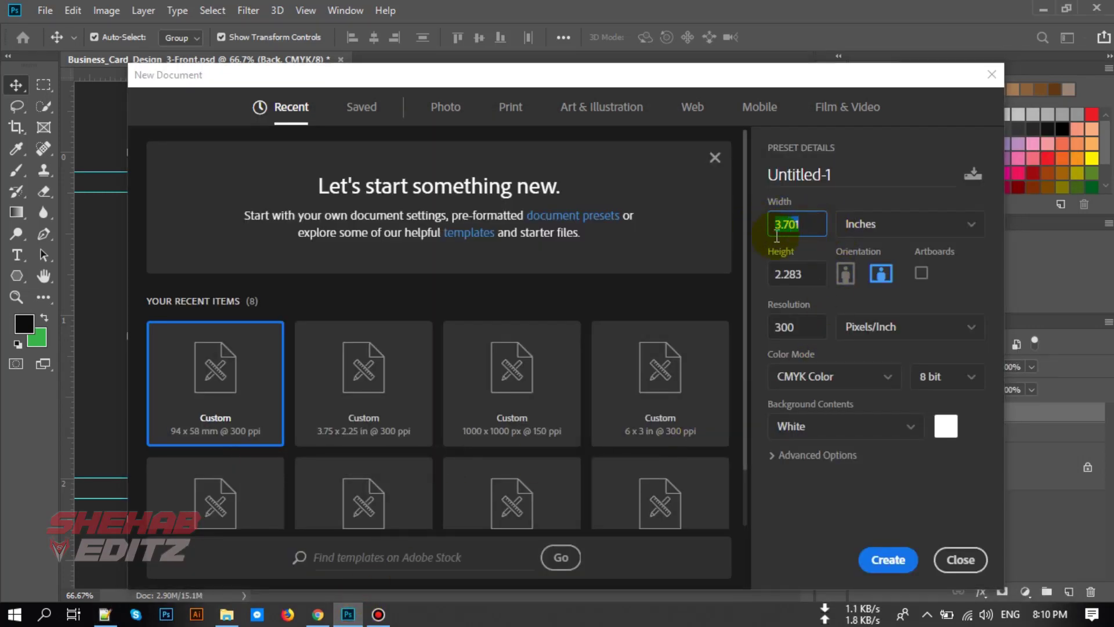
Step: Enter the card size as 3.25 inches wide by 1.75 inches high
{"action": "type", "text": "1.75"}
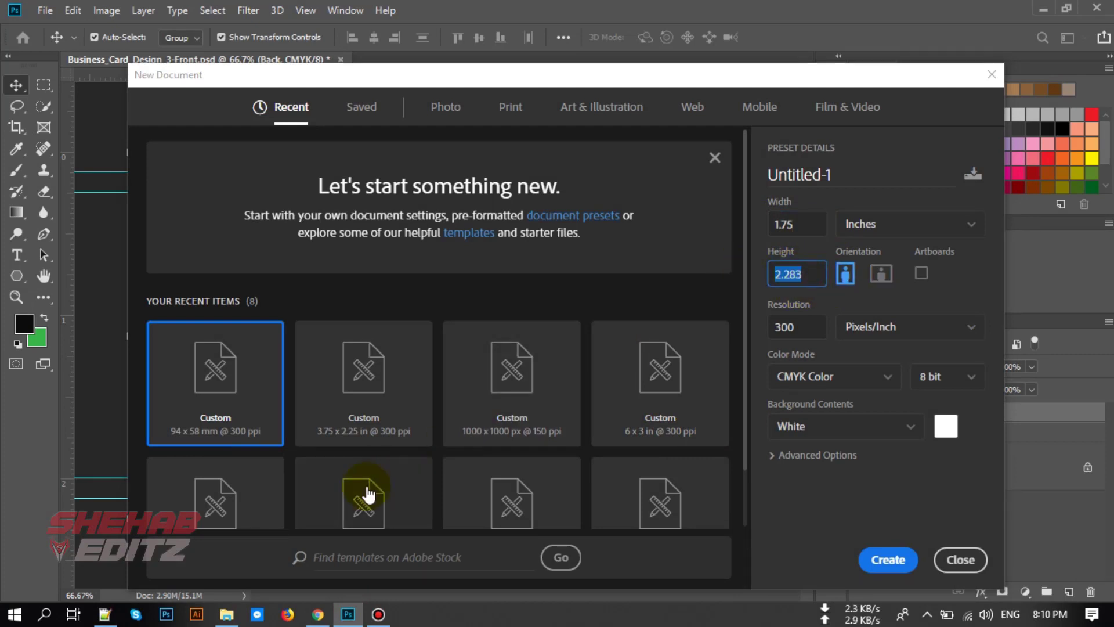
{"action": "left_click", "coordinate": [105, 613]}
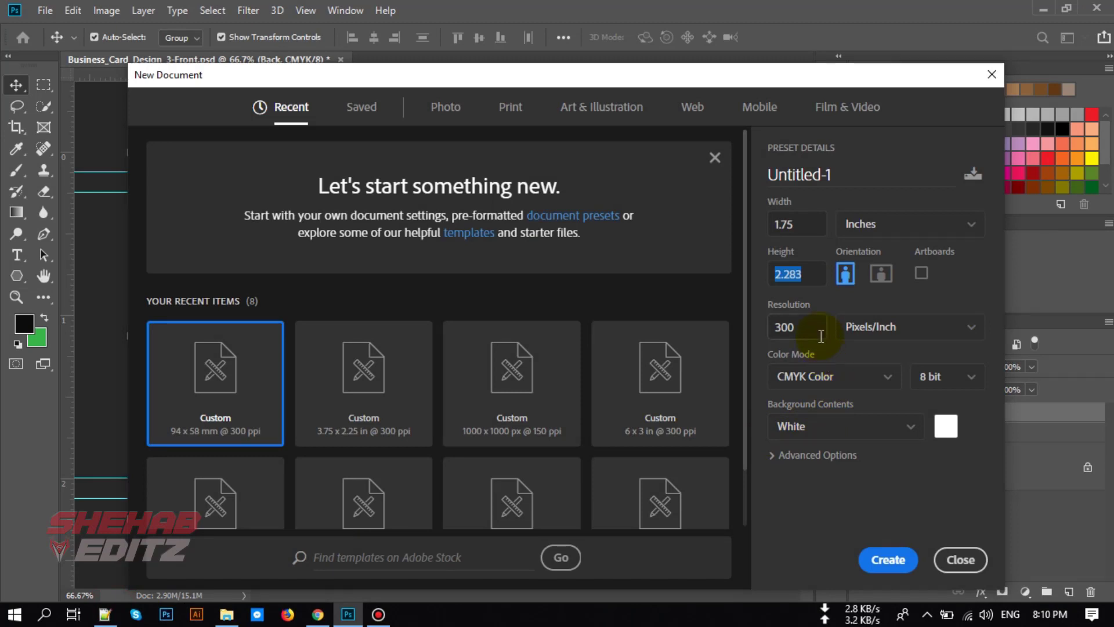
{"action": "left_click", "coordinate": [959, 559]}
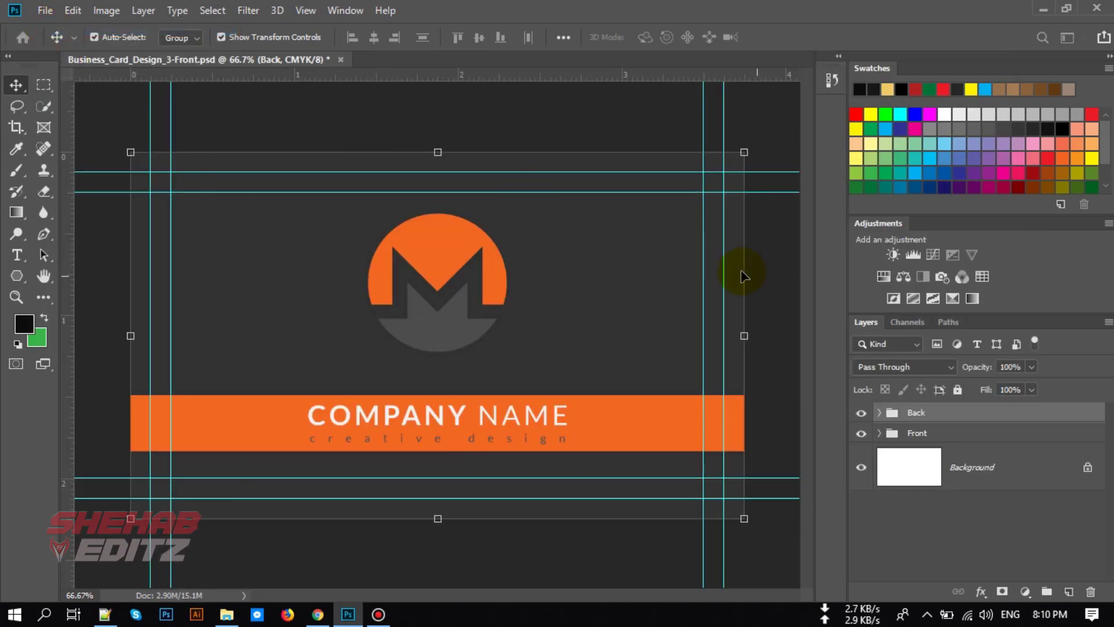
{"action": "mouse_move", "coordinate": [786, 362]}
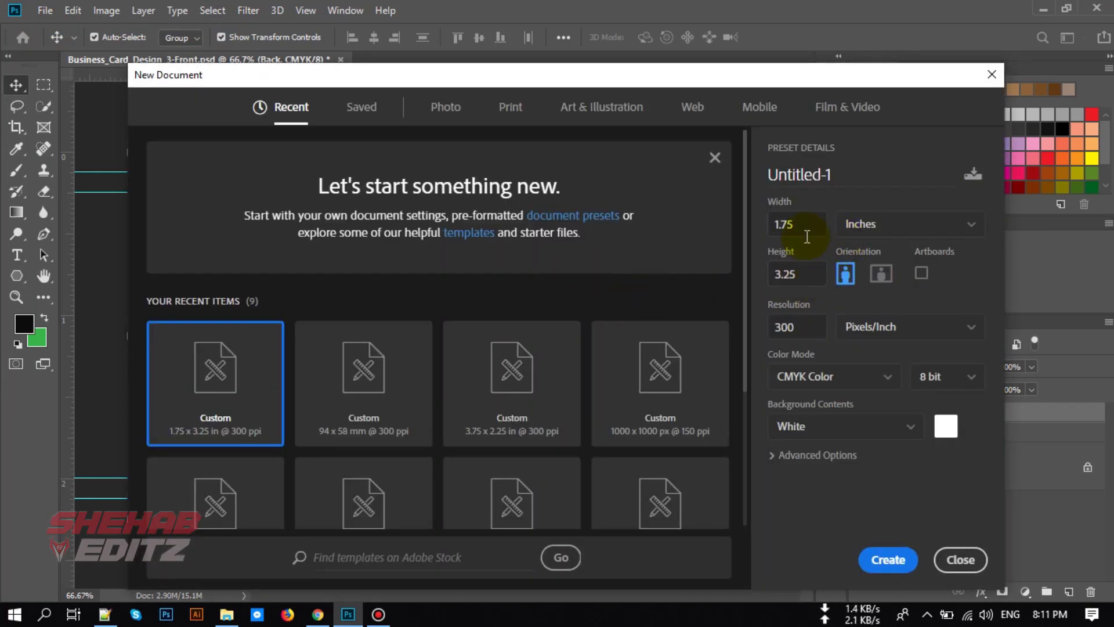
{"action": "left_click", "coordinate": [796, 224]}
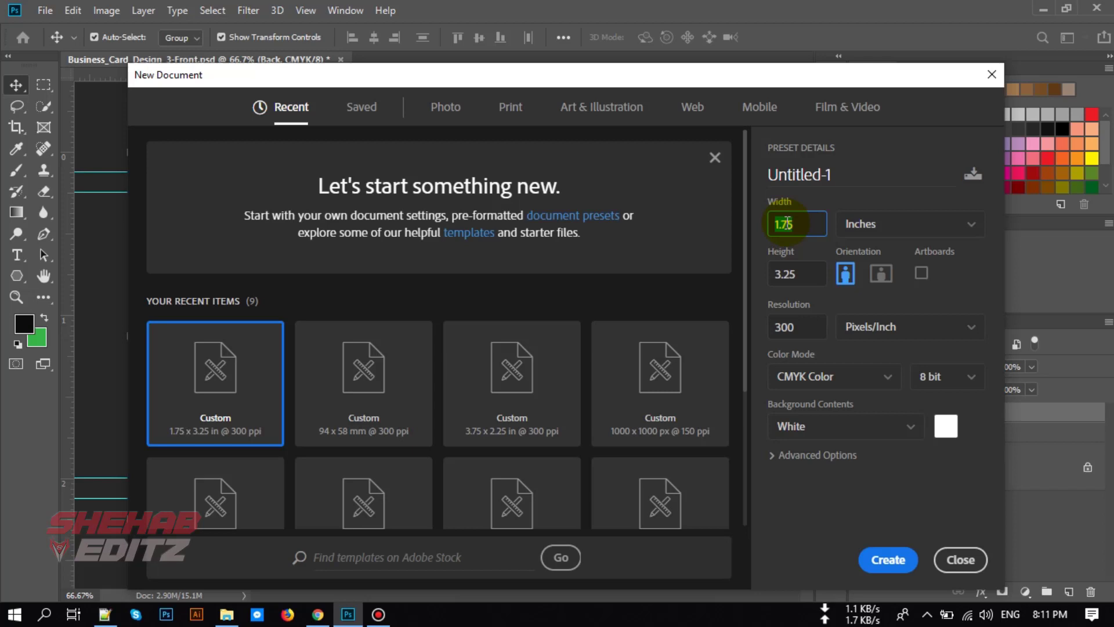
{"action": "type", "text": "3."}
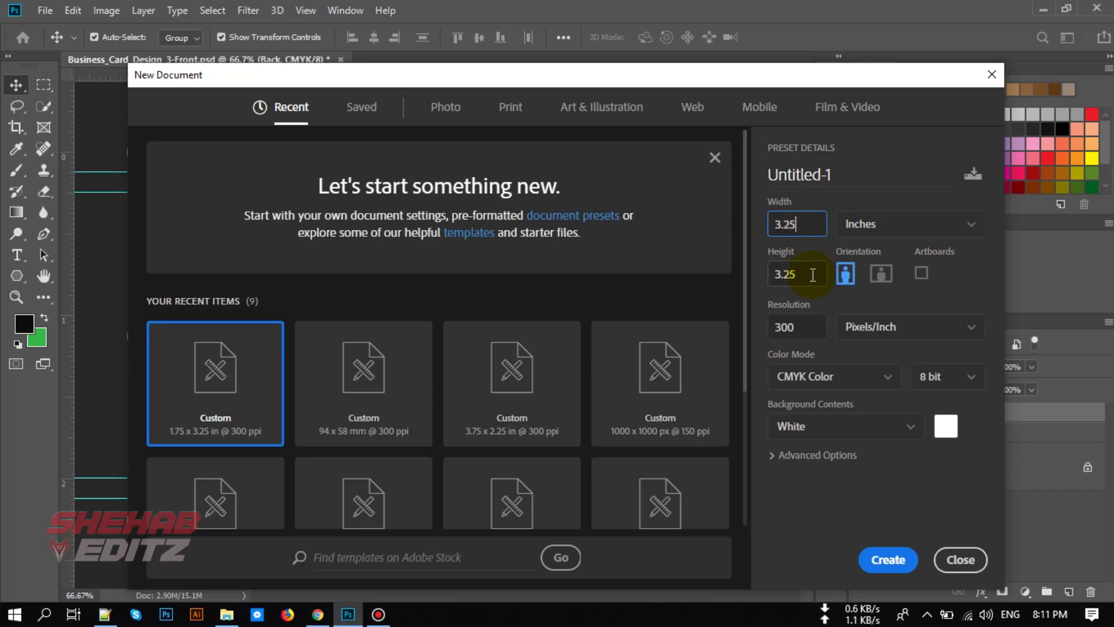
{"action": "type", "text": "1.75"}
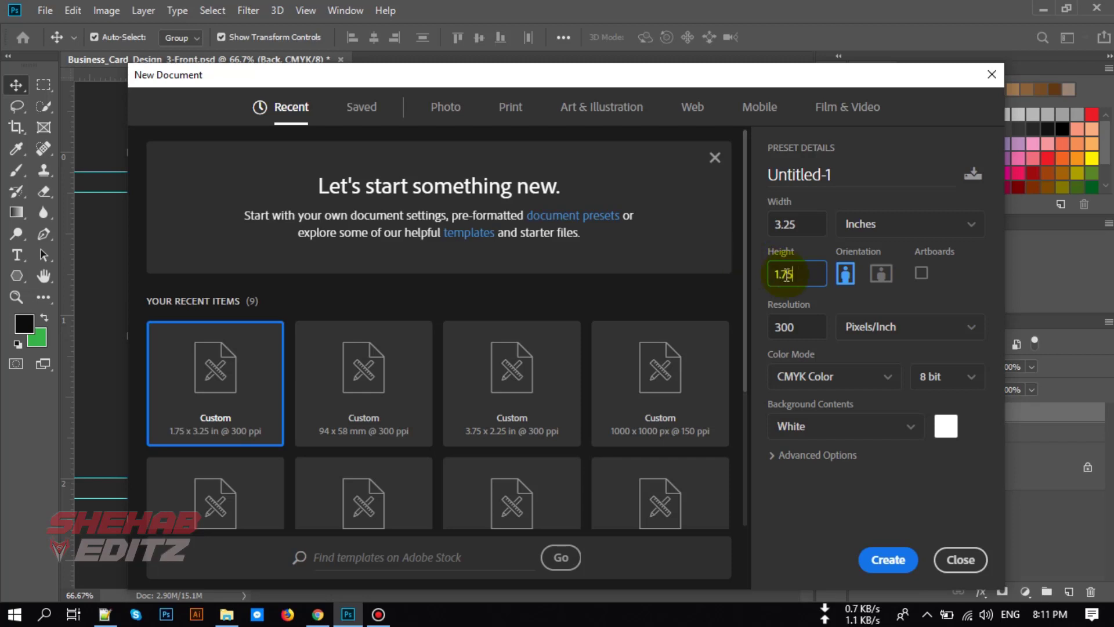
Step: Name the document Business CArd and create it at 300 ppi CMYK
{"action": "left_click", "coordinate": [790, 327]}
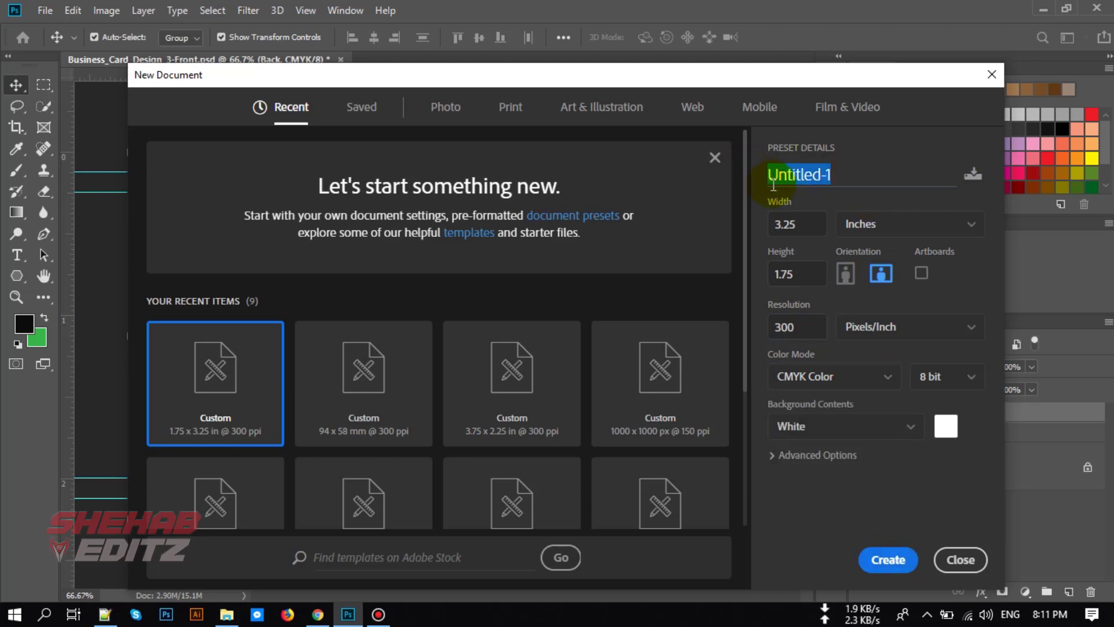
{"action": "type", "text": "Busines"}
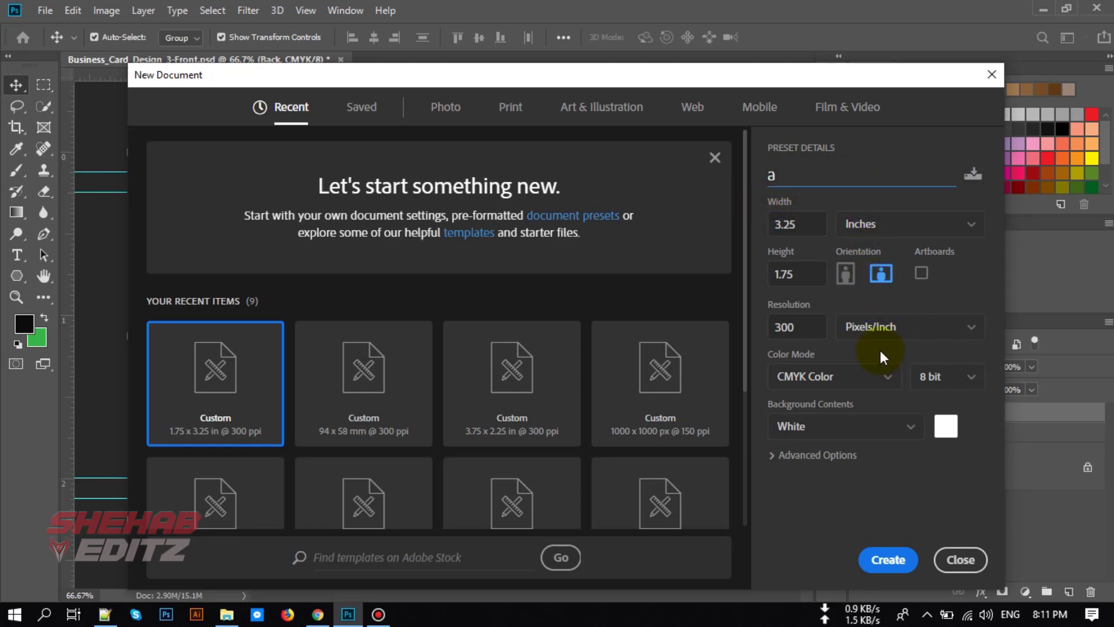
{"action": "left_click", "coordinate": [888, 559]}
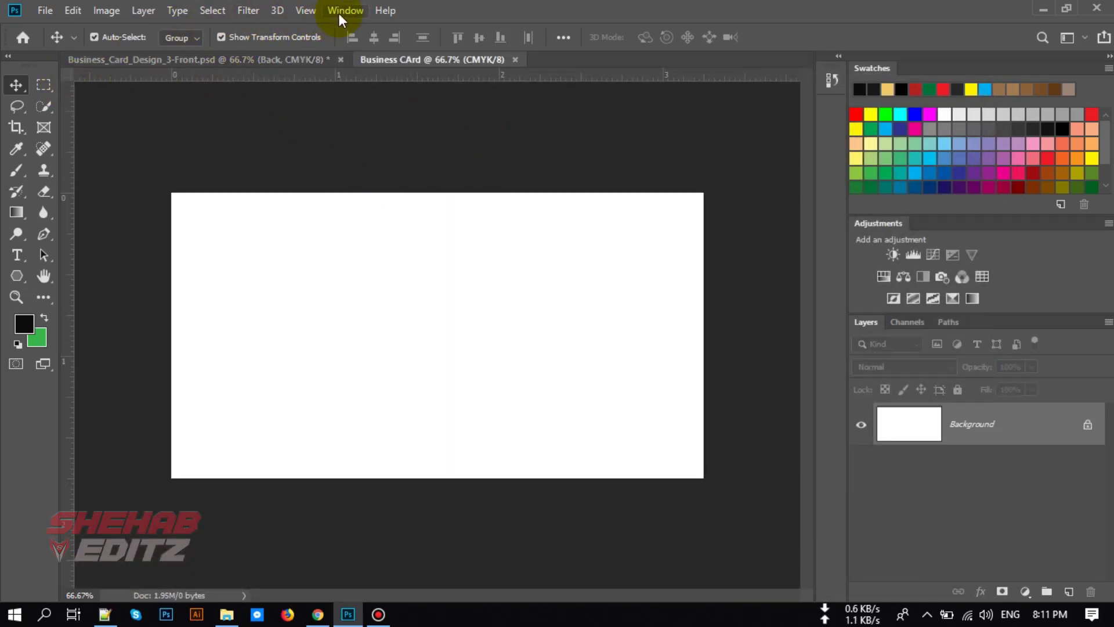
Step: Drag a ruler guide onto the card's top edge
{"action": "left_click", "coordinate": [345, 11]}
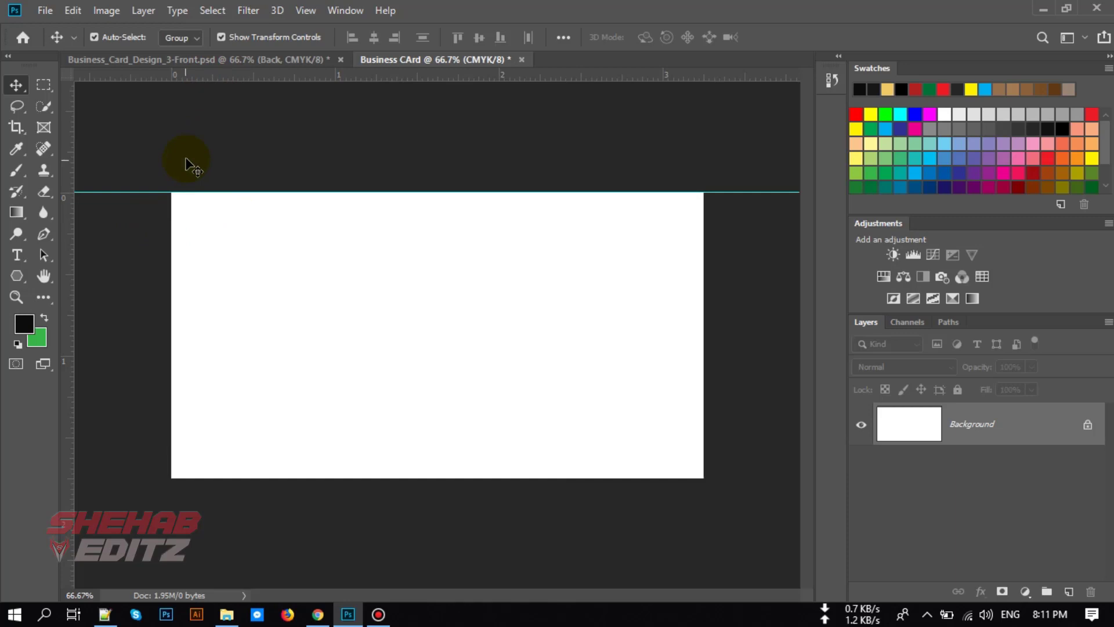
{"action": "left_click_drag", "start_coordinate": [188, 161], "coordinate": [250, 475]}
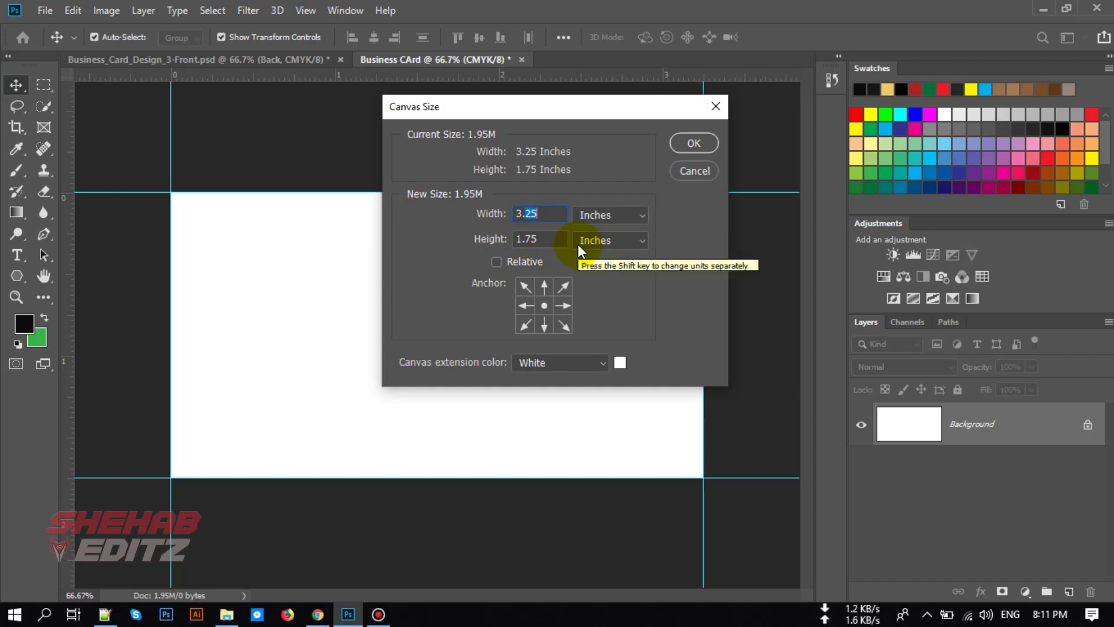
Step: Enlarge the canvas to 3.50 by 2 inches
{"action": "type", "text": "3.50"}
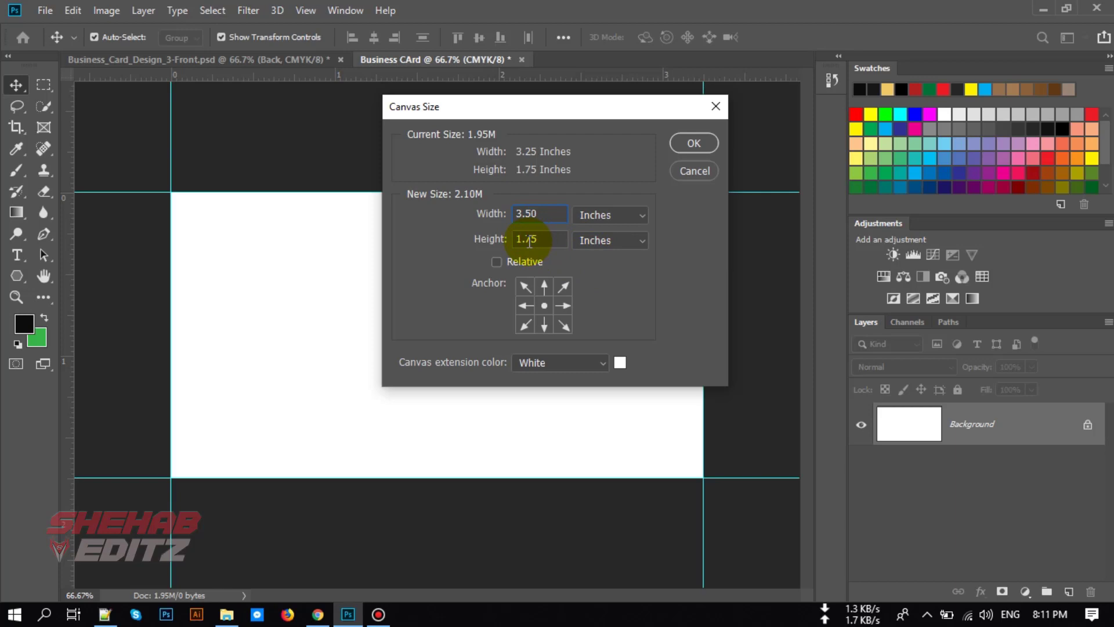
{"action": "type", "text": "2"}
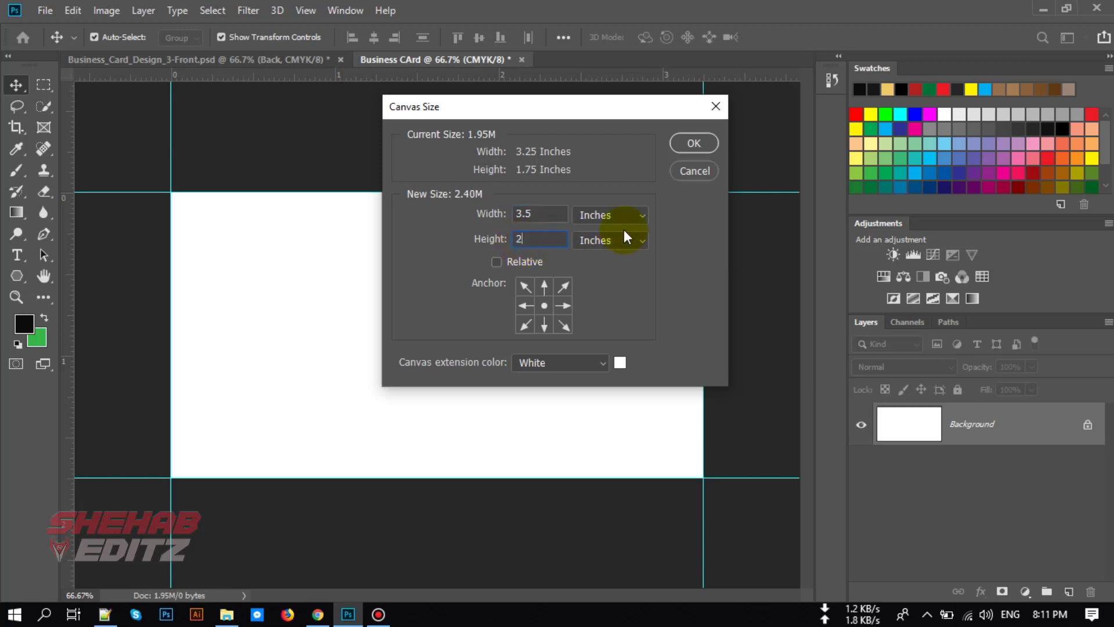
{"action": "left_click", "coordinate": [693, 143]}
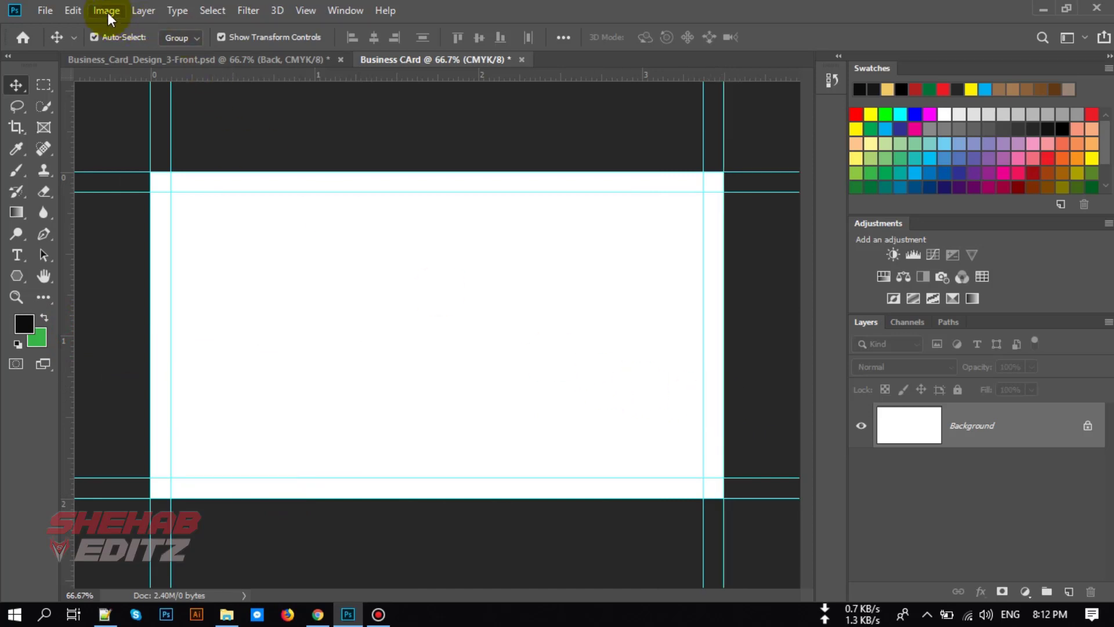
Step: Enlarge the canvas again to 3.75 by 2.25 inches
{"action": "left_click", "coordinate": [106, 11]}
{"action": "type", "text": "3.75"}
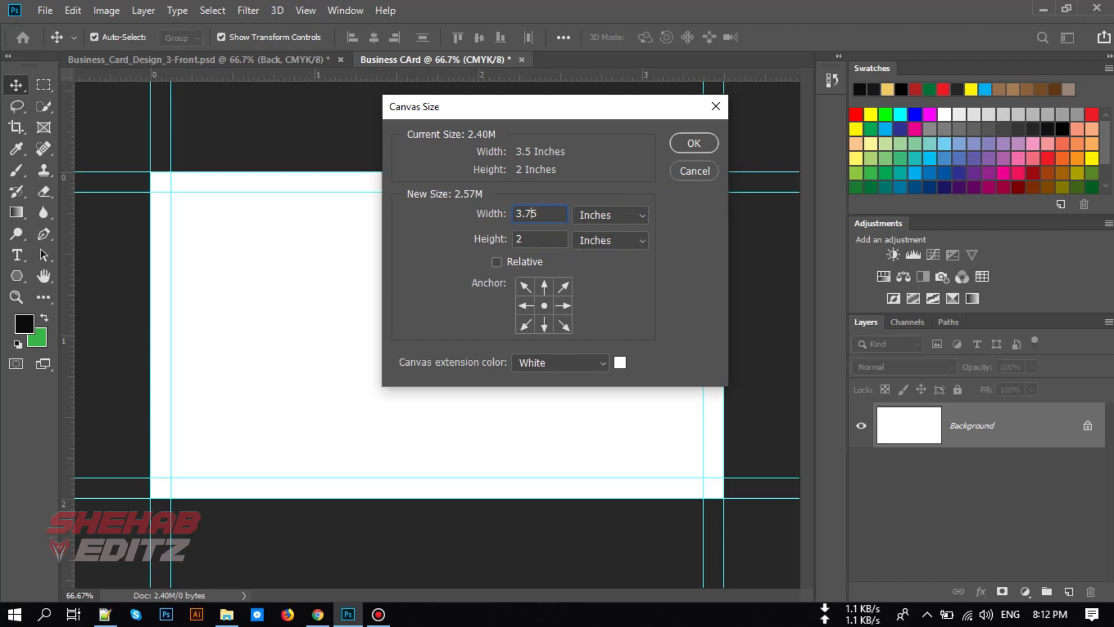
{"action": "type", "text": "2.2"}
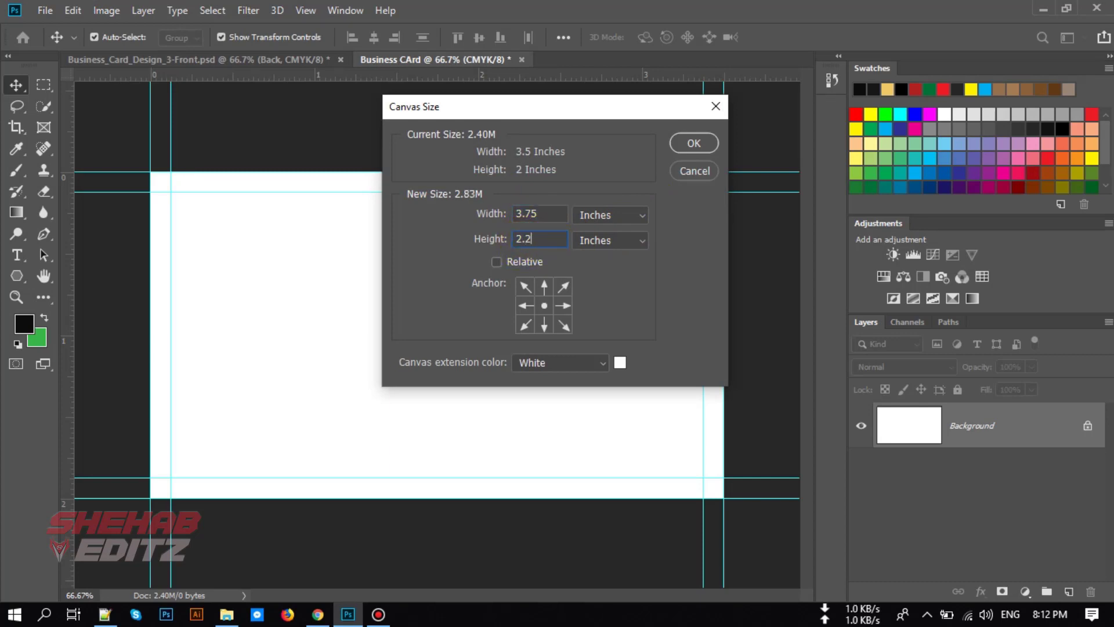
{"action": "left_click", "coordinate": [691, 143]}
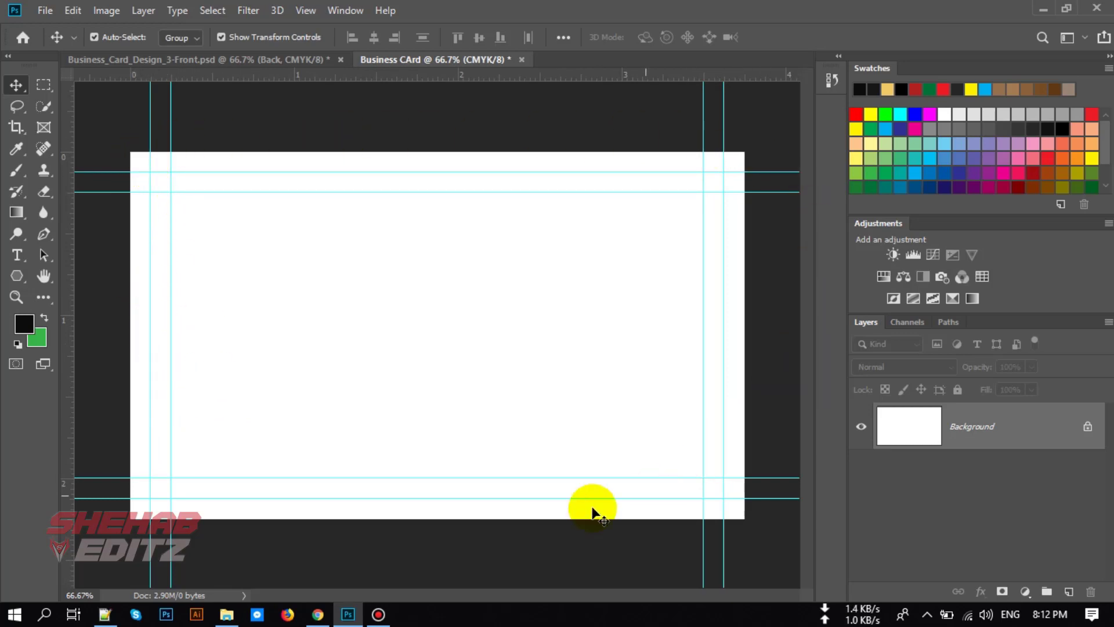
{"action": "mouse_move", "coordinate": [182, 202]}
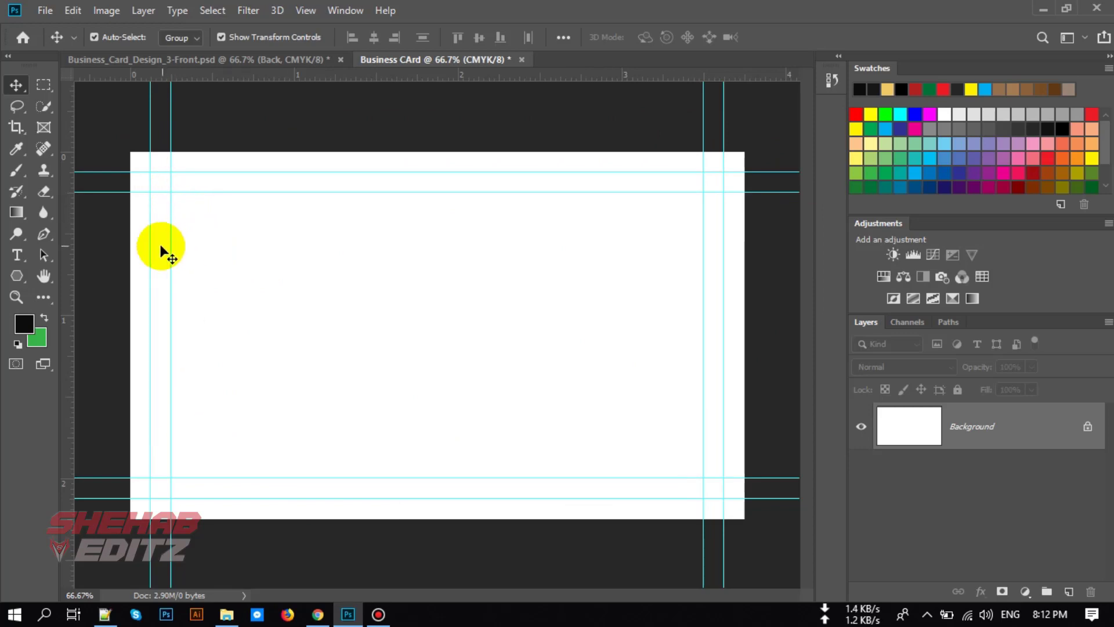
{"action": "mouse_move", "coordinate": [398, 390]}
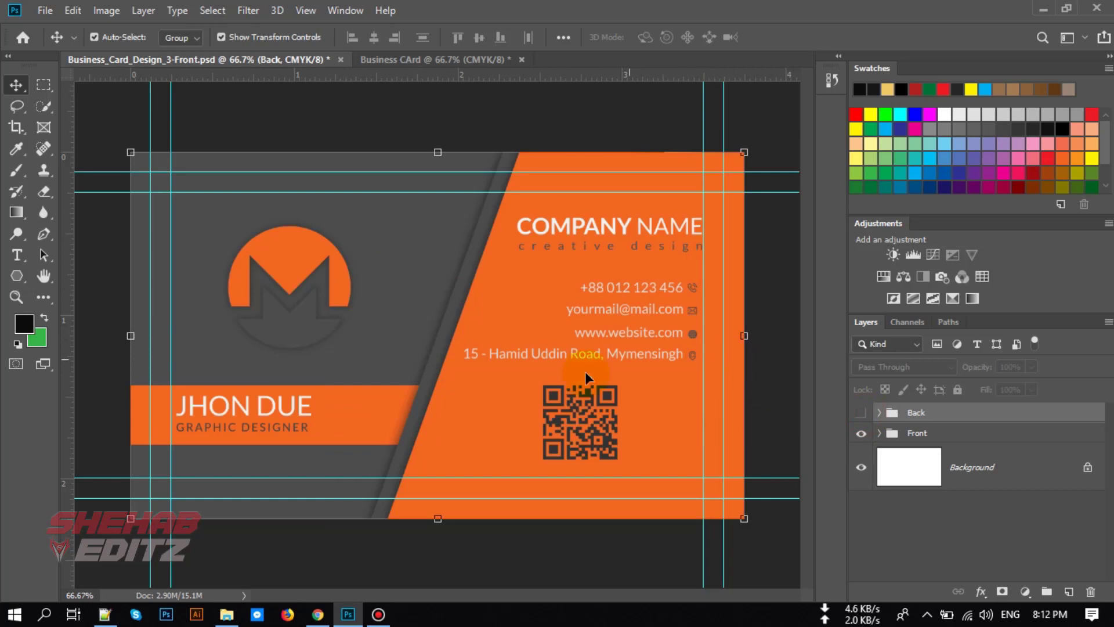
Step: Bring the Monero symbol onto the Business CArd canvas as its own layer
{"action": "left_click", "coordinate": [860, 412]}
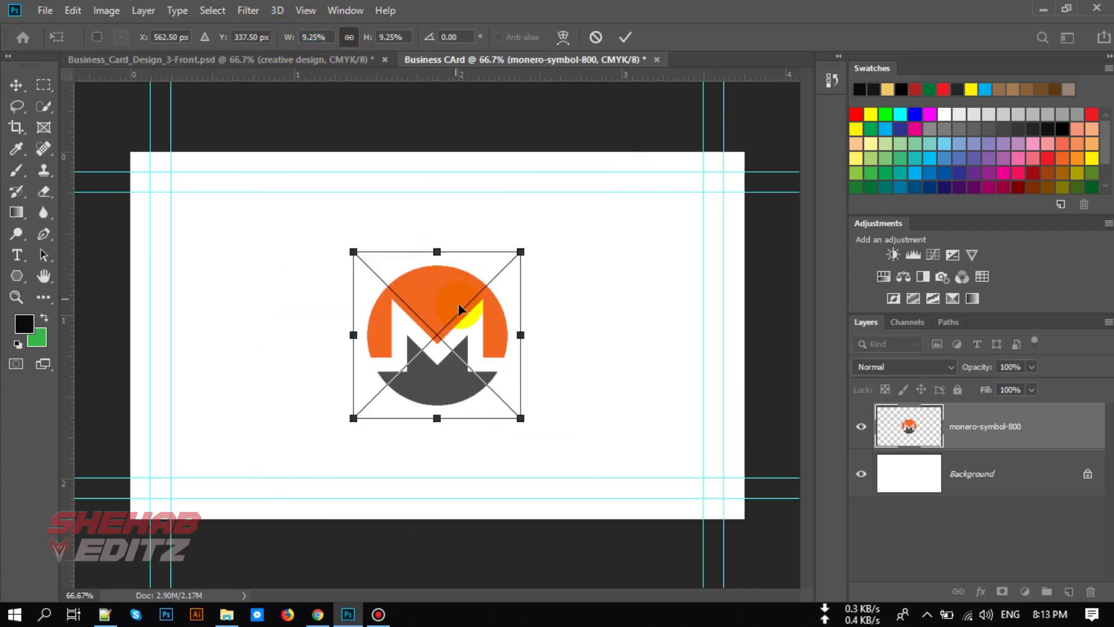
Step: Move the scaled Monero logo higher on the card and commit the transform
{"action": "left_click", "coordinate": [624, 37]}
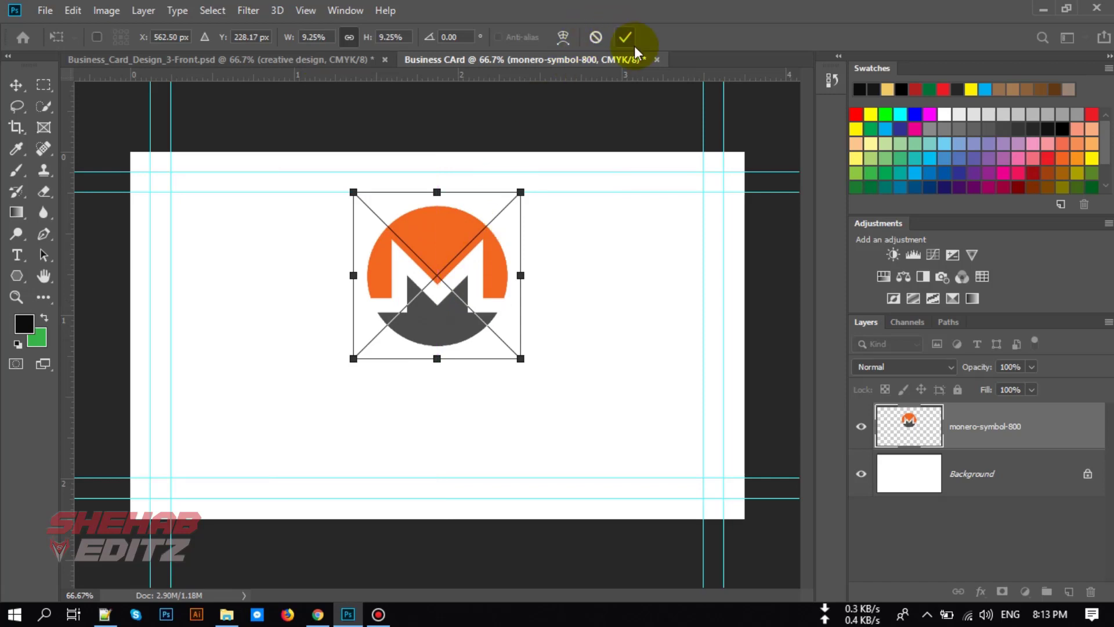
{"action": "left_click", "coordinate": [626, 37]}
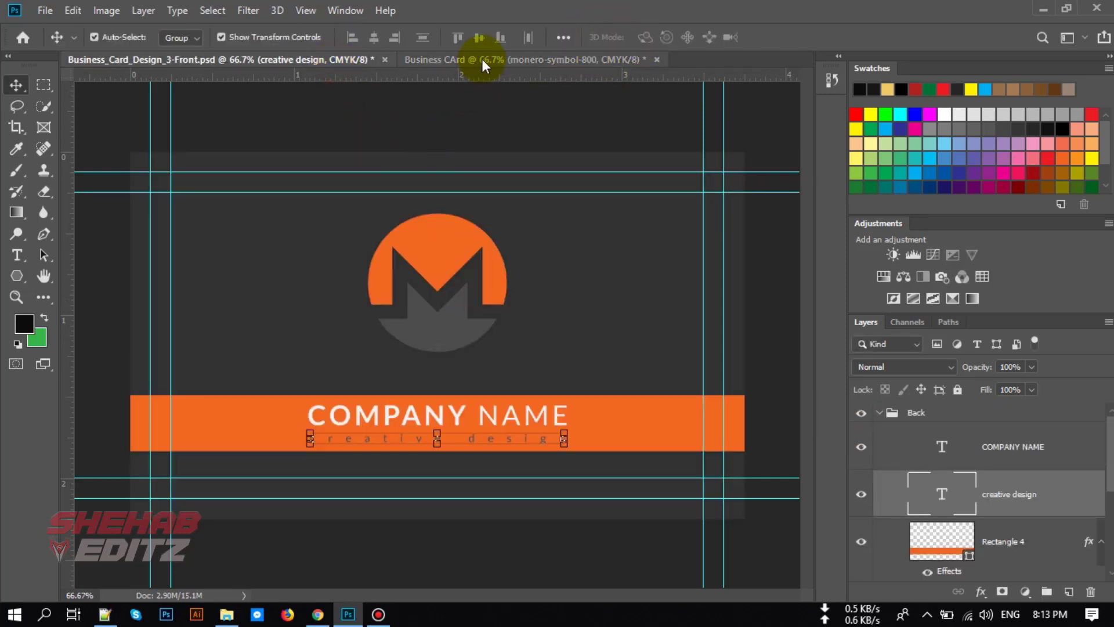
{"action": "left_click", "coordinate": [498, 60]}
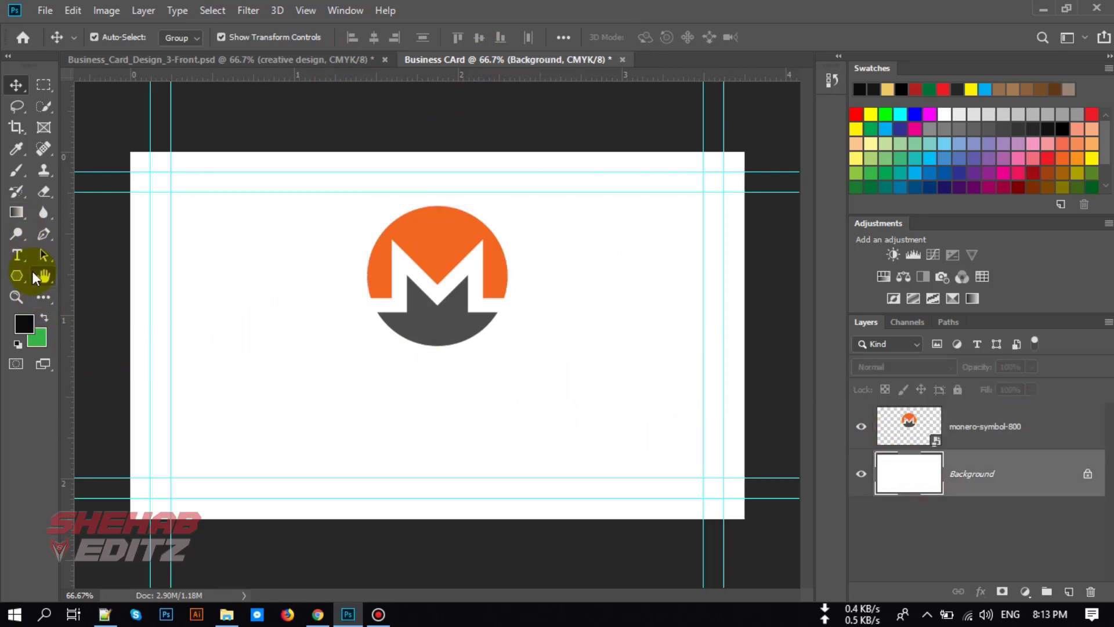
Step: Draw a full-width rectangle band across the lower card with #4d4c4d grey fill
{"action": "left_click", "coordinate": [15, 276]}
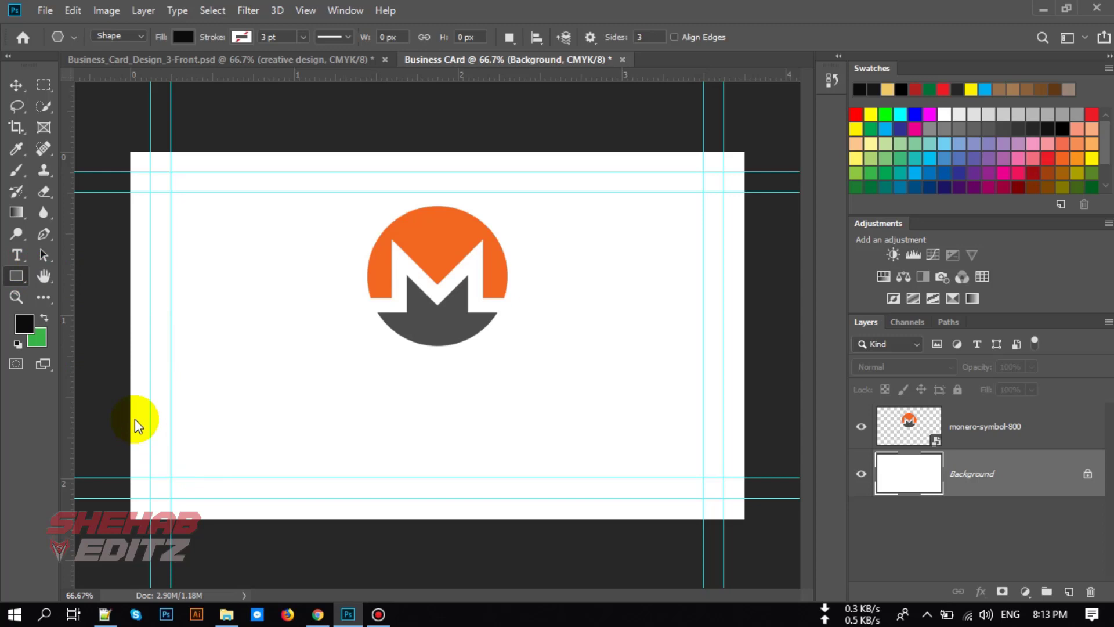
{"action": "left_click_drag", "start_coordinate": [134, 415], "coordinate": [746, 469]}
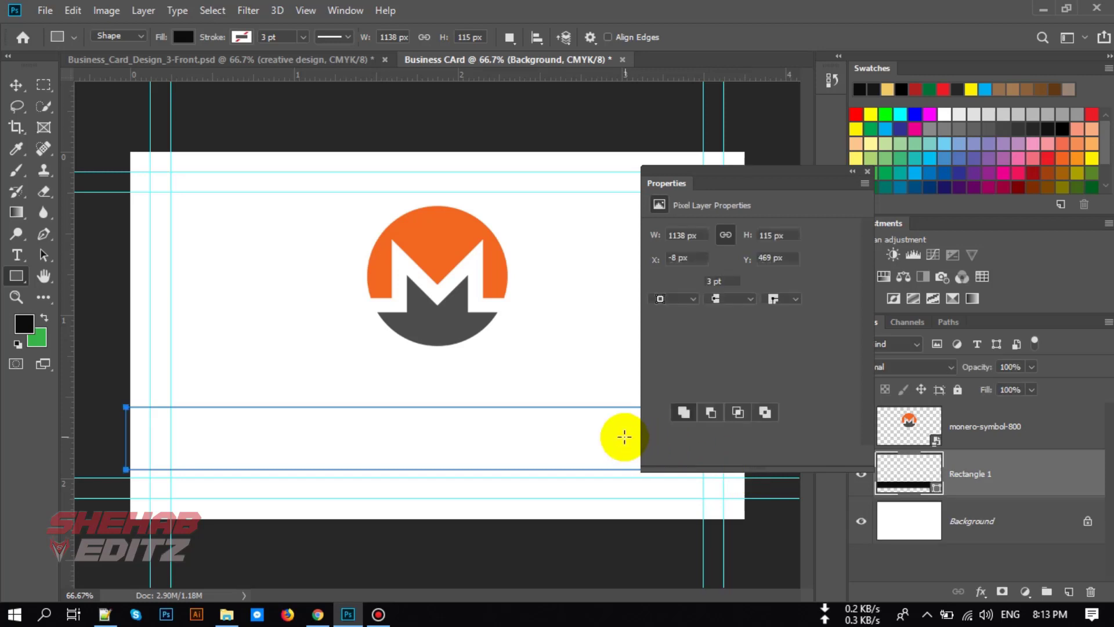
{"action": "left_click", "coordinate": [659, 280]}
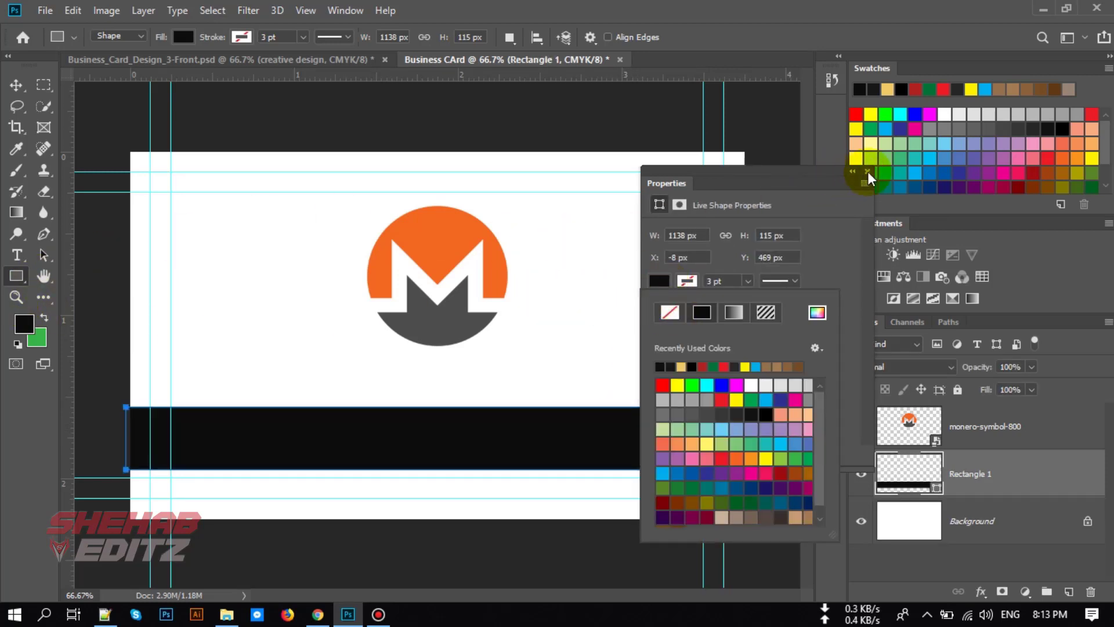
{"action": "left_click", "coordinate": [700, 313]}
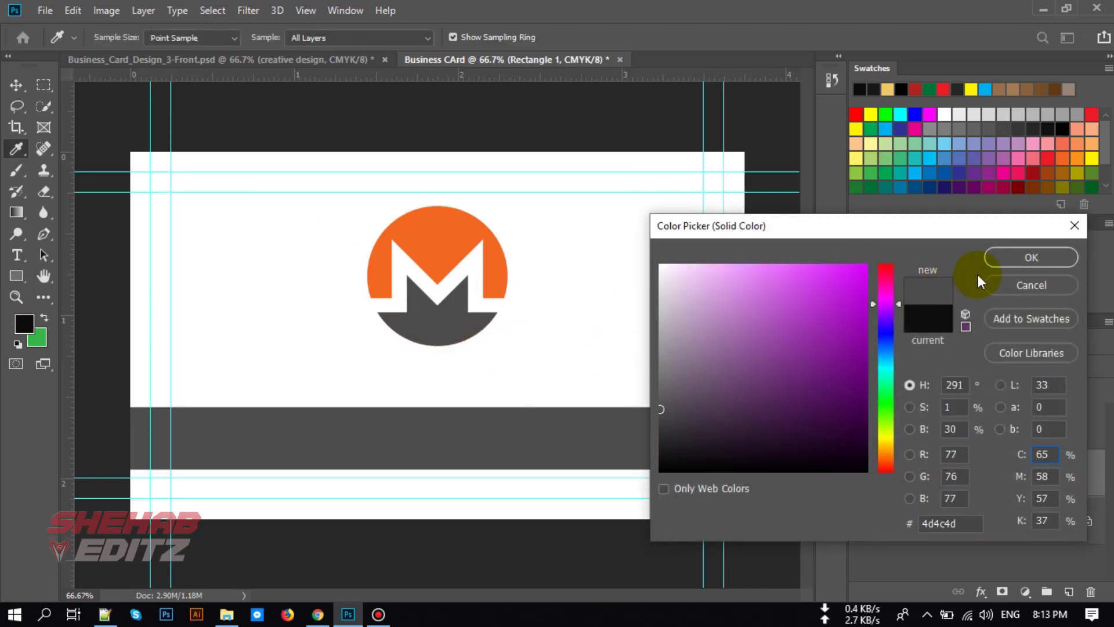
{"action": "left_click", "coordinate": [1031, 256]}
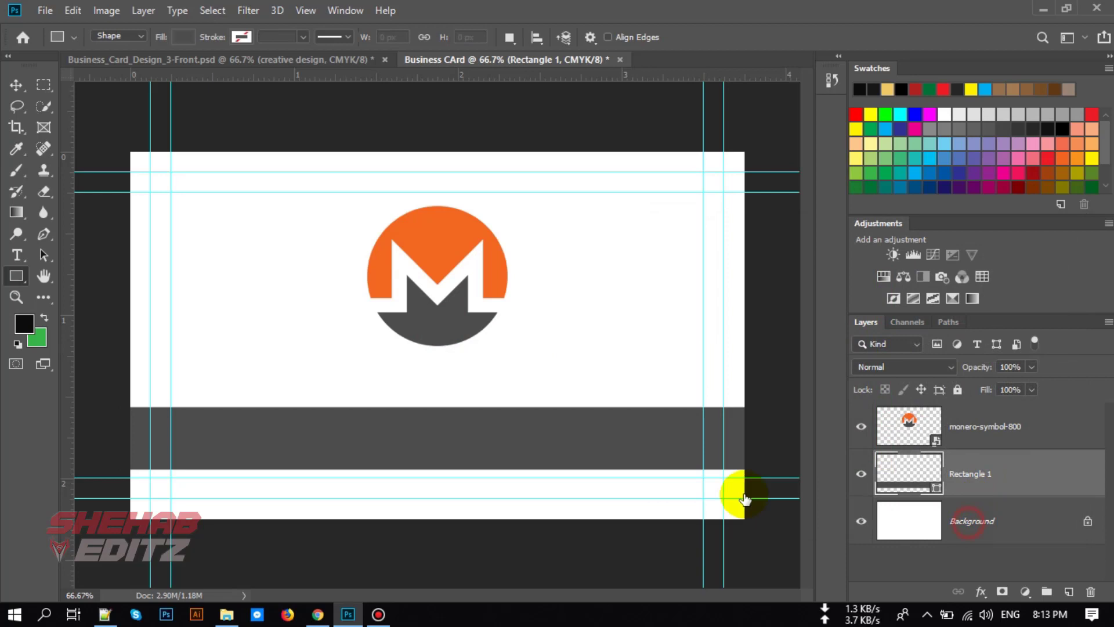
{"action": "left_click", "coordinate": [1067, 591]}
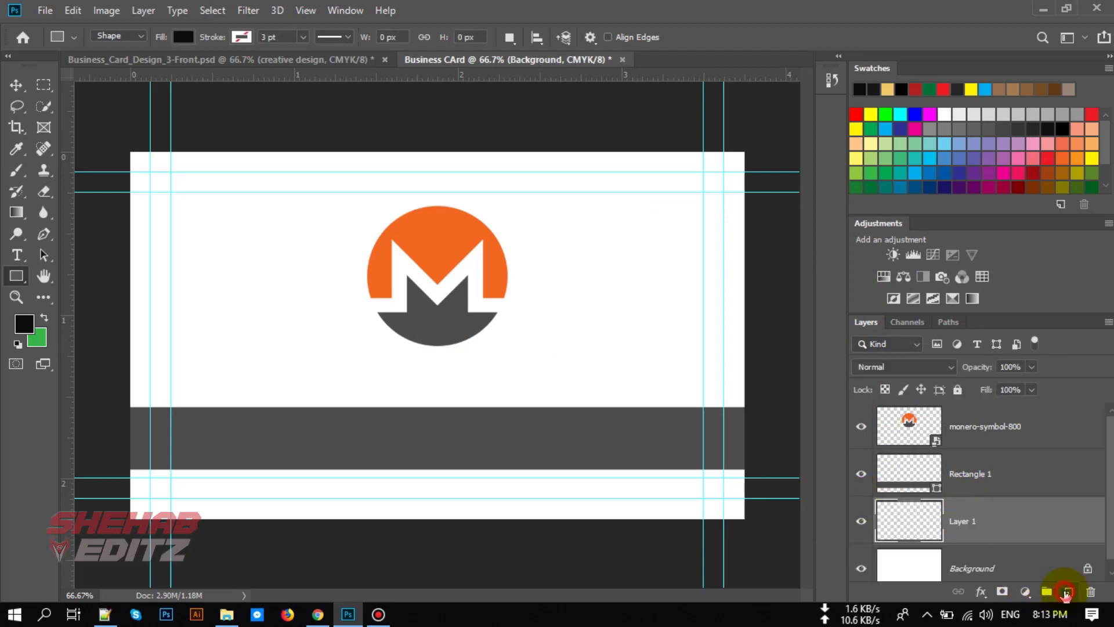
Step: Set the foreground to charcoal #282828 and fill Layer 1 with it
{"action": "left_click", "coordinate": [23, 316]}
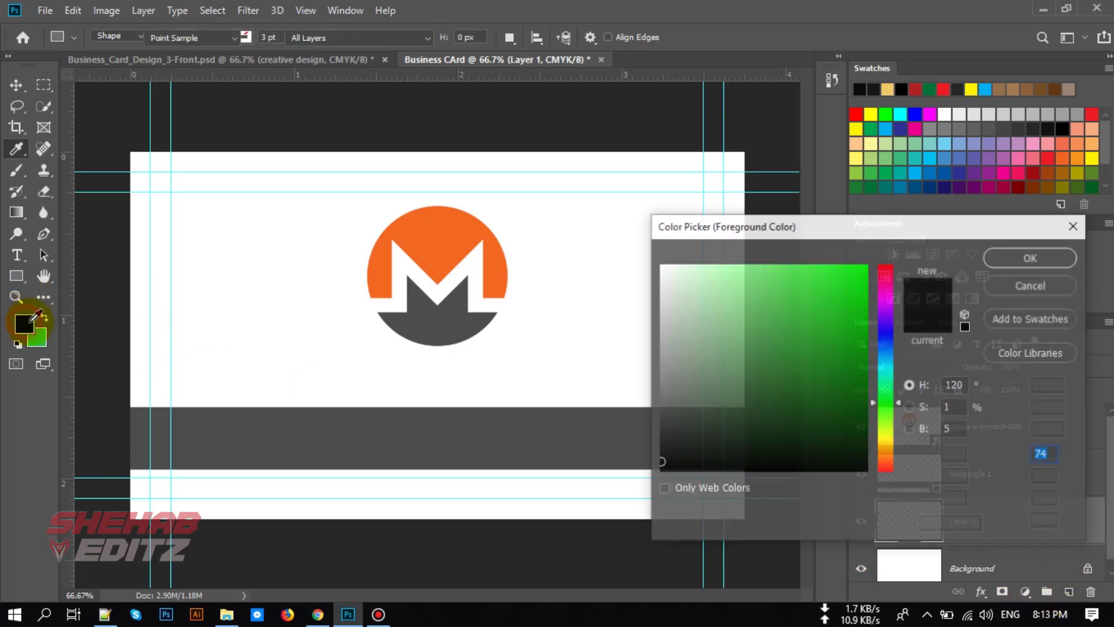
{"action": "left_click", "coordinate": [663, 448]}
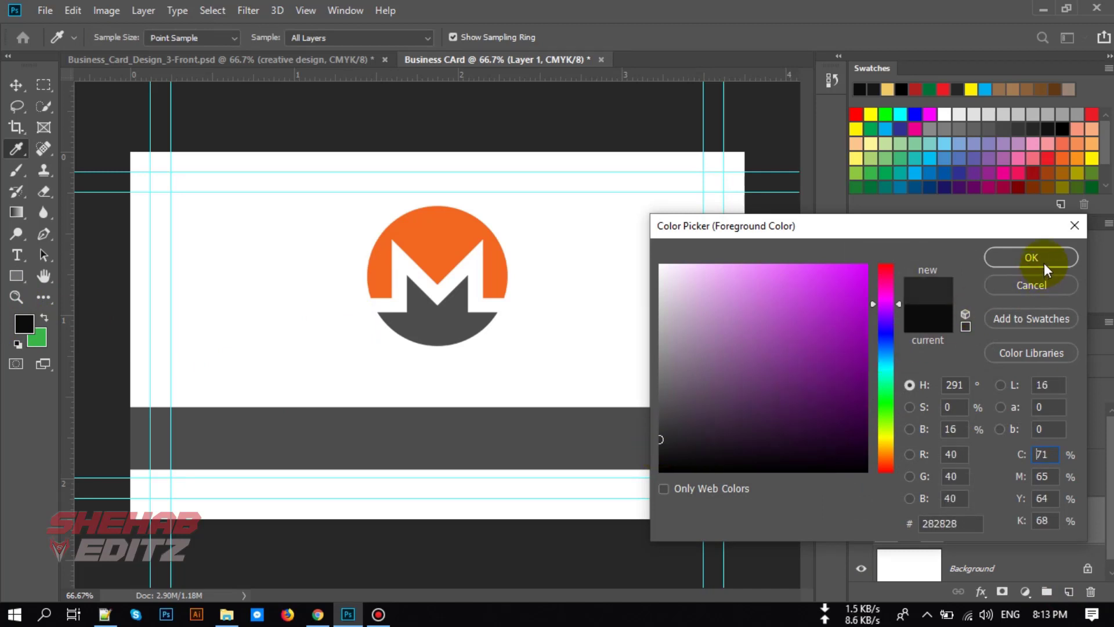
{"action": "left_click", "coordinate": [1031, 258]}
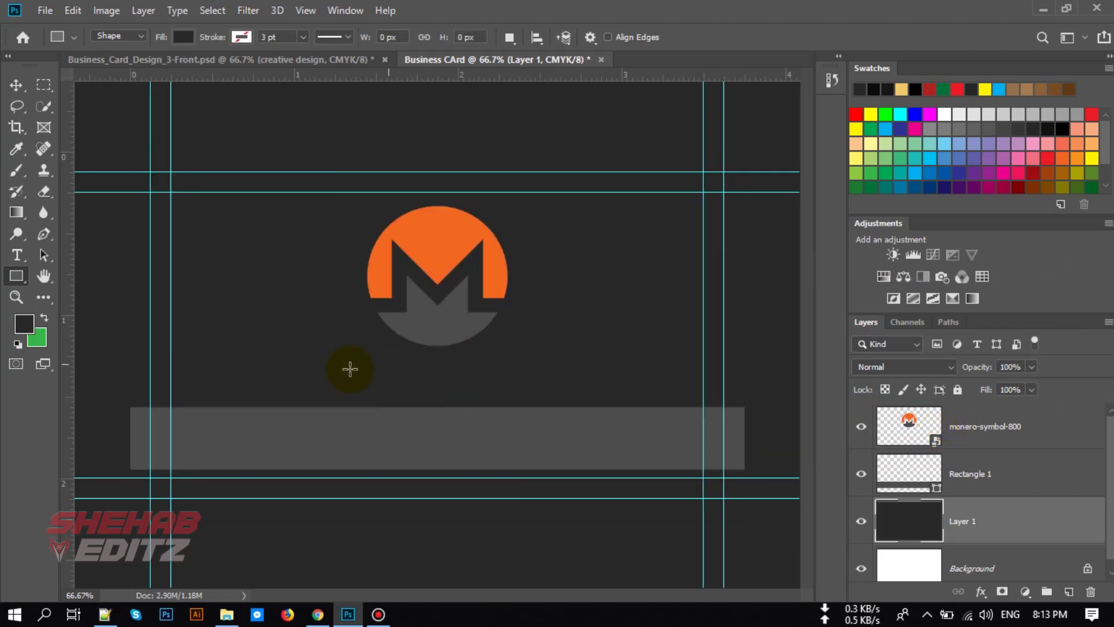
{"action": "mouse_move", "coordinate": [281, 60]}
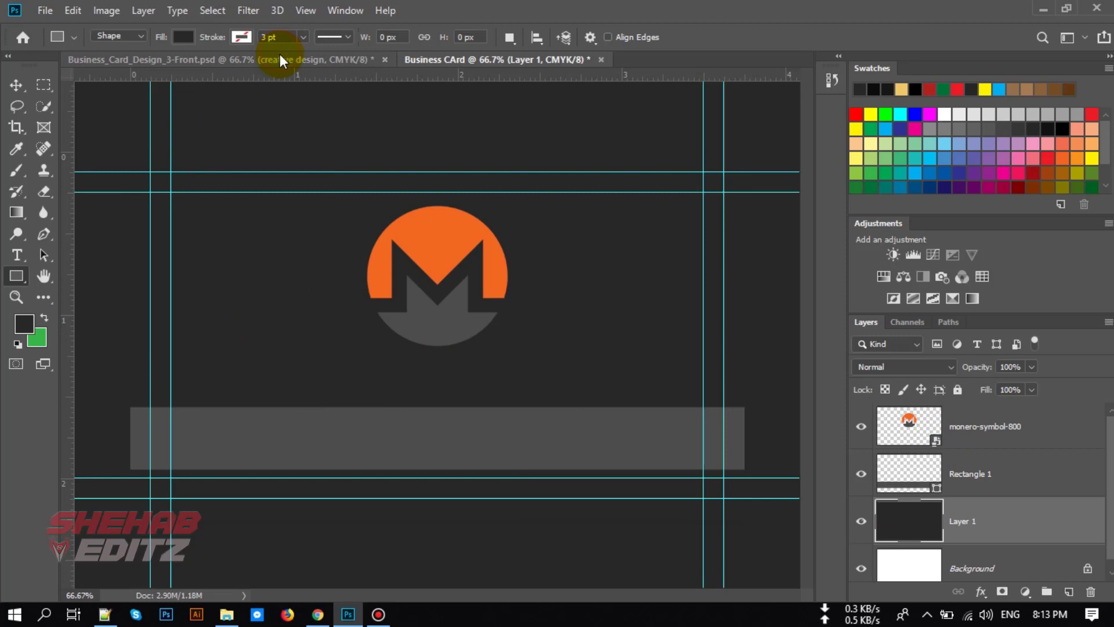
{"action": "left_click", "coordinate": [498, 60]}
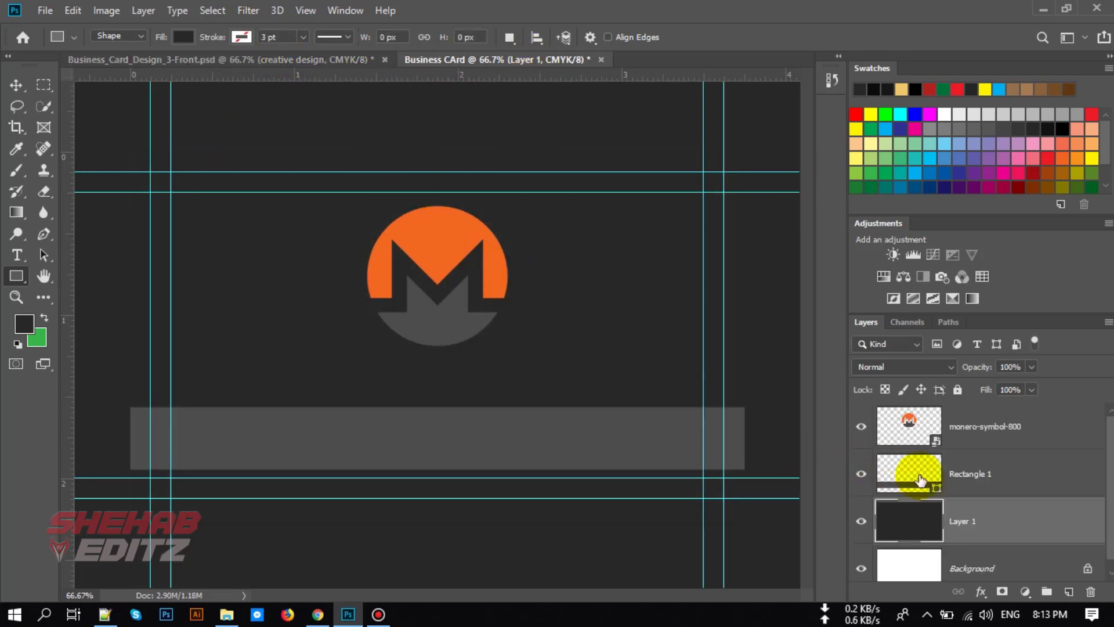
Step: Recolour the band to orange #f26622 and group the Monero logo as Logo
{"action": "double_click", "coordinate": [907, 473]}
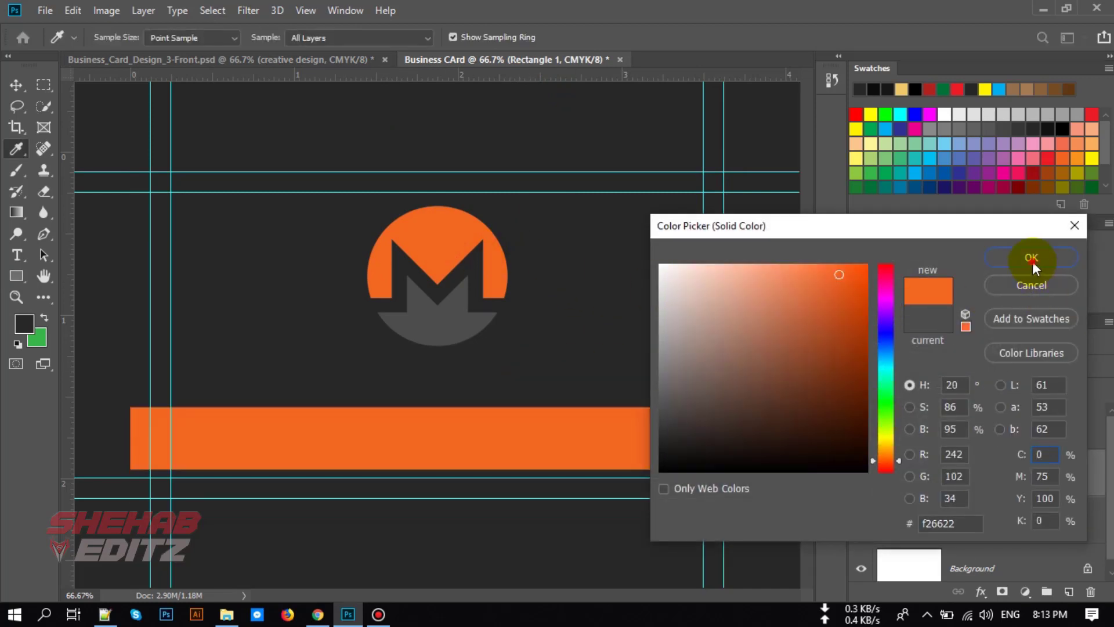
{"action": "left_click", "coordinate": [1030, 258]}
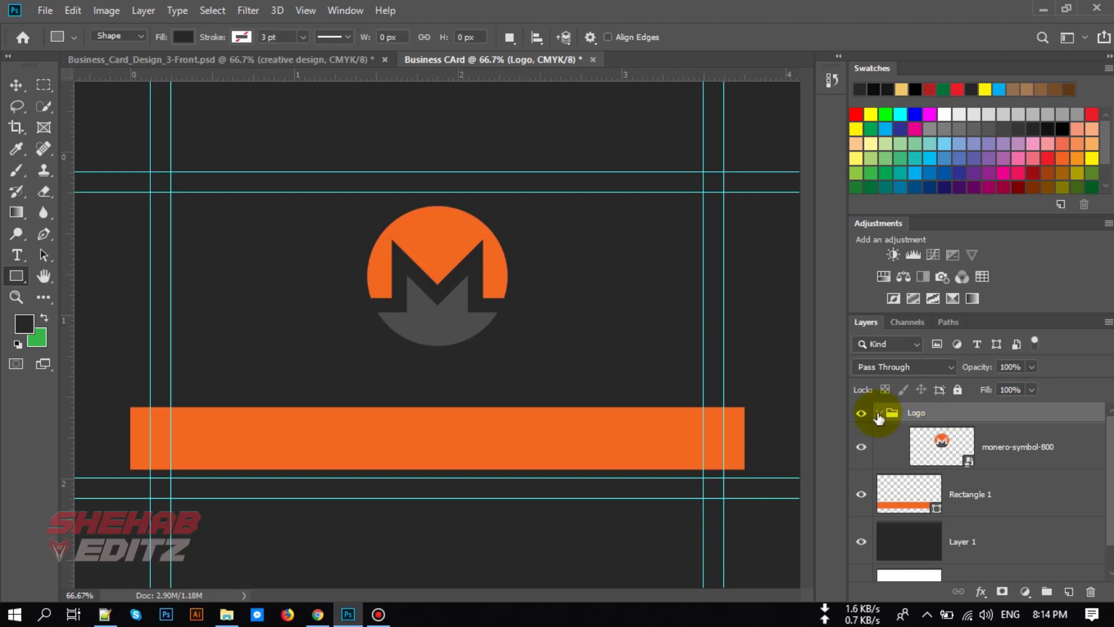
{"action": "left_click", "coordinate": [878, 412]}
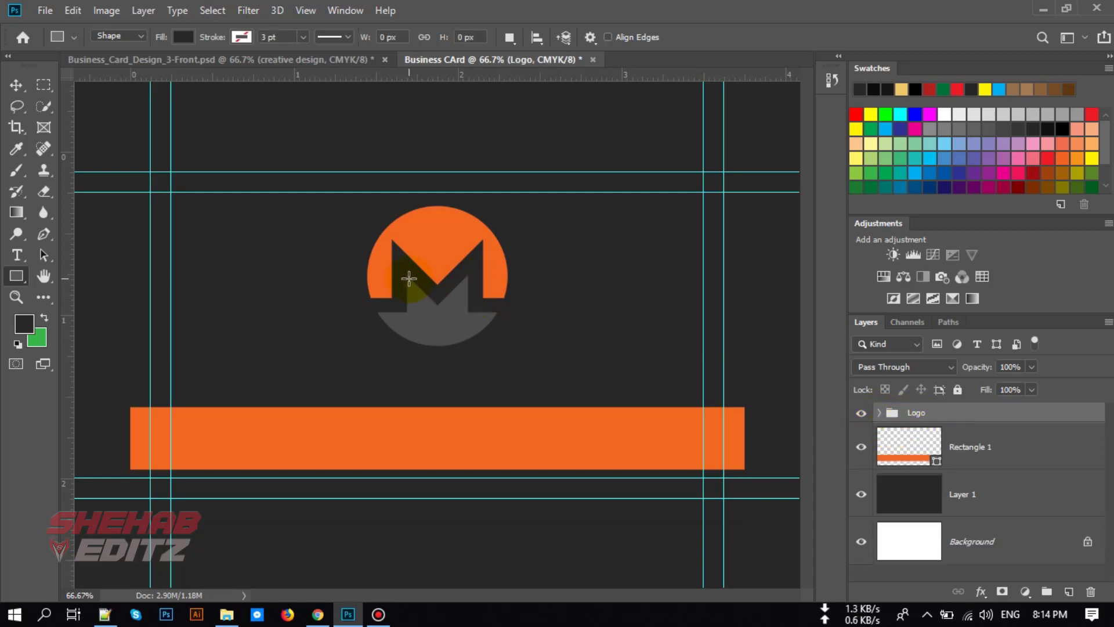
{"action": "left_click", "coordinate": [16, 85]}
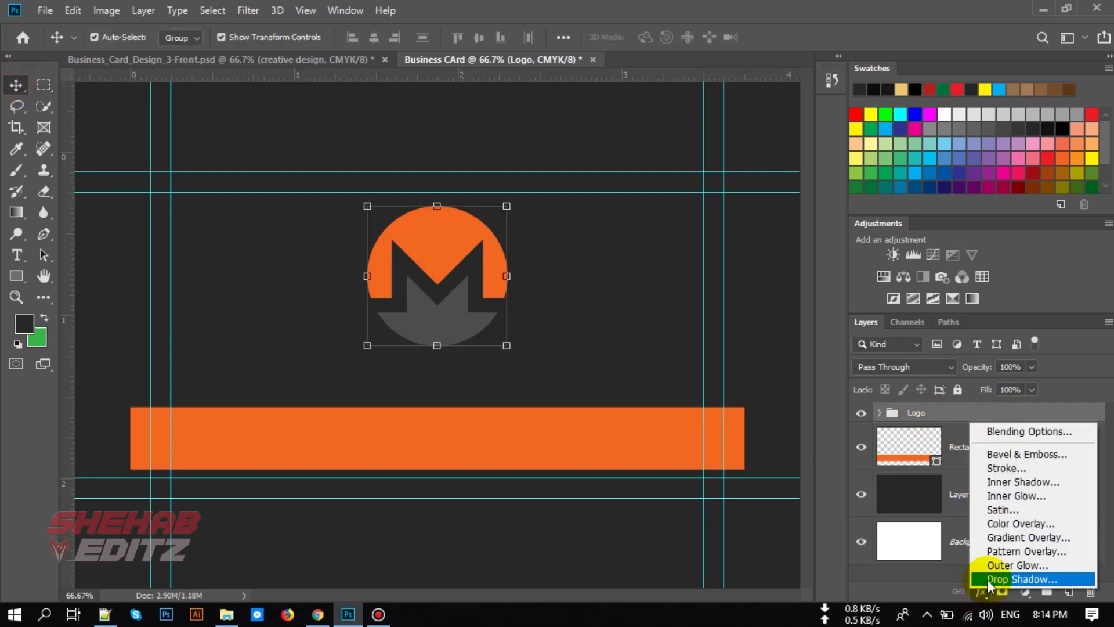
Step: Add a drop shadow to the Logo group and adjust its angle
{"action": "left_click", "coordinate": [1018, 578]}
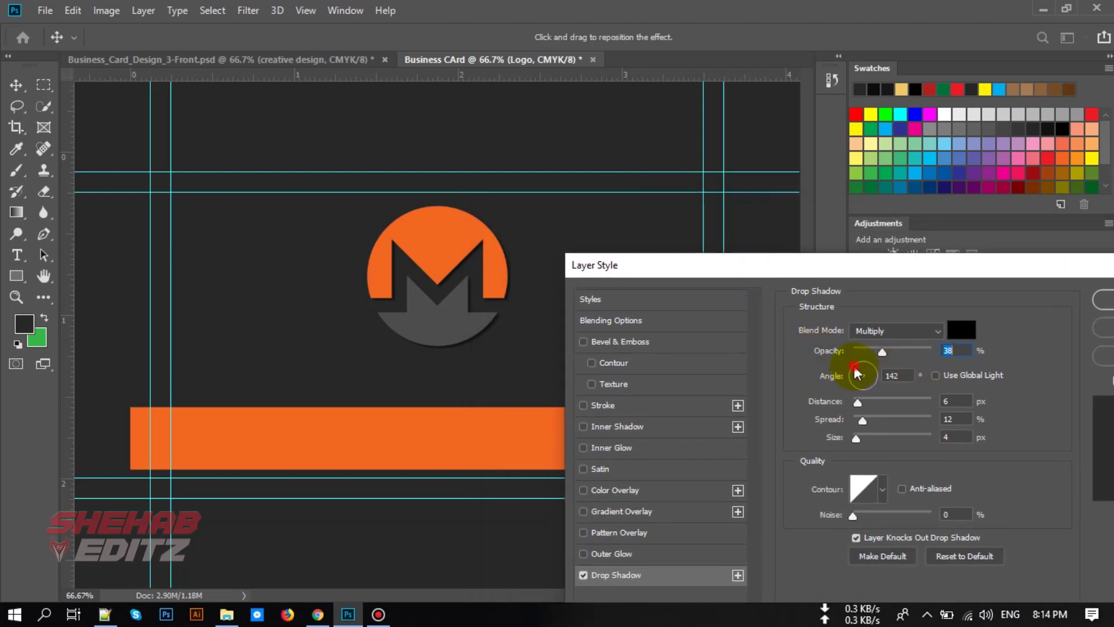
{"action": "left_click_drag", "start_coordinate": [856, 361], "coordinate": [867, 371]}
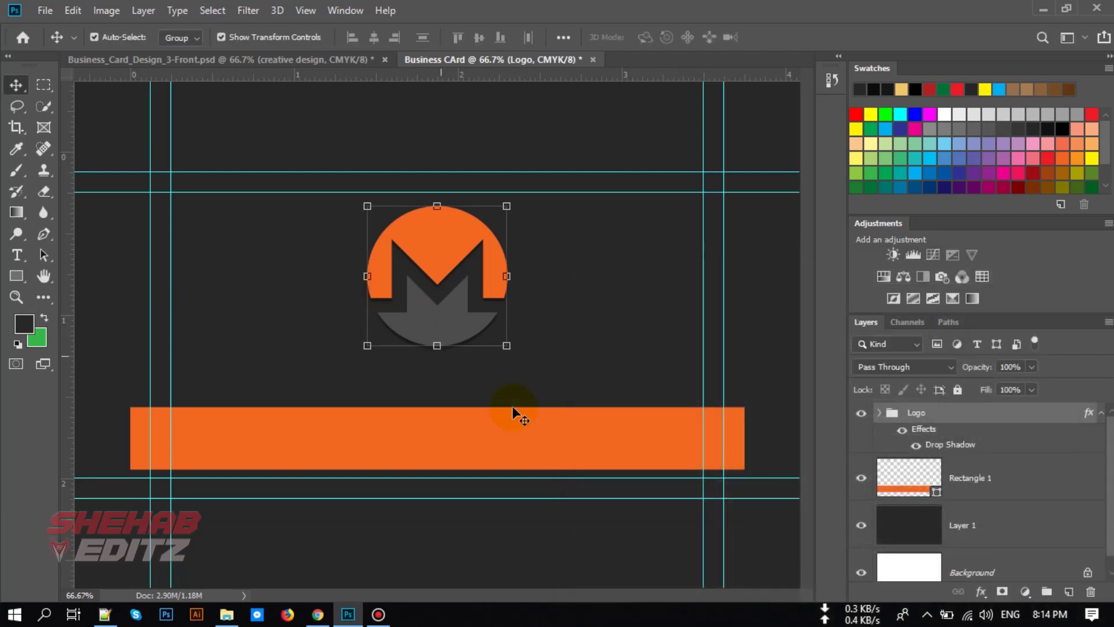
Step: Add a drop shadow to the orange Rectangle 1 band
{"action": "left_click", "coordinate": [970, 477]}
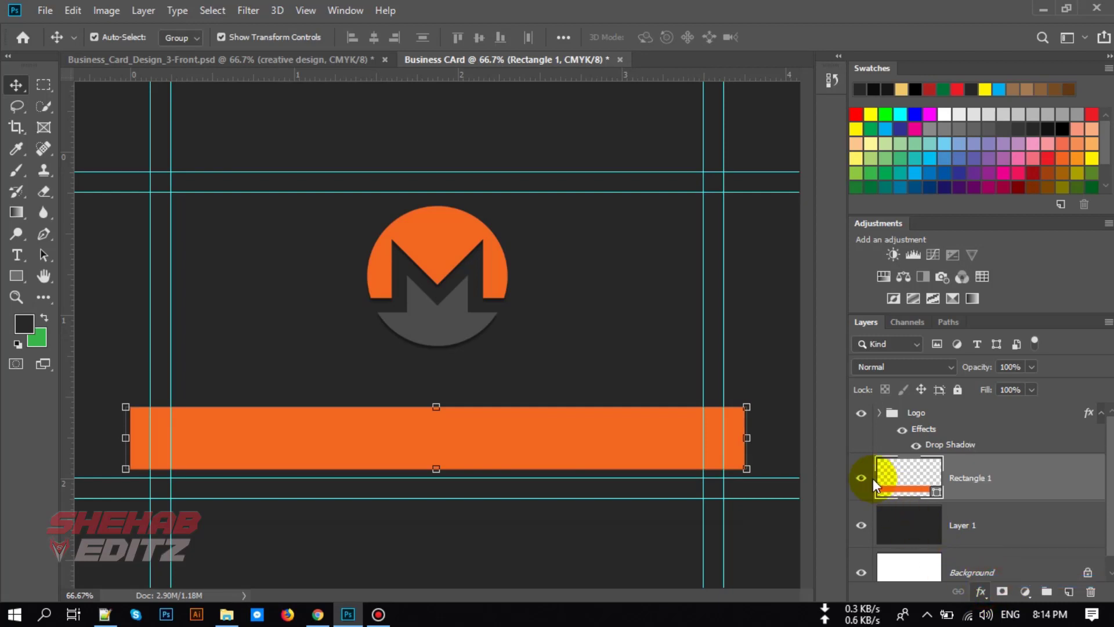
{"action": "double_click", "coordinate": [949, 444]}
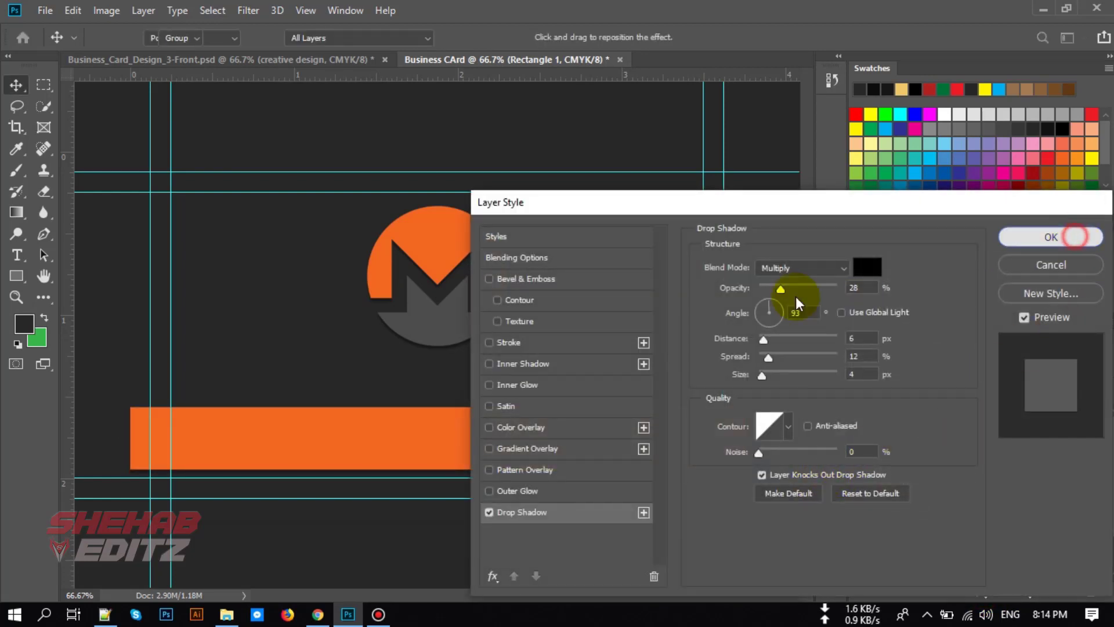
{"action": "left_click", "coordinate": [1052, 237]}
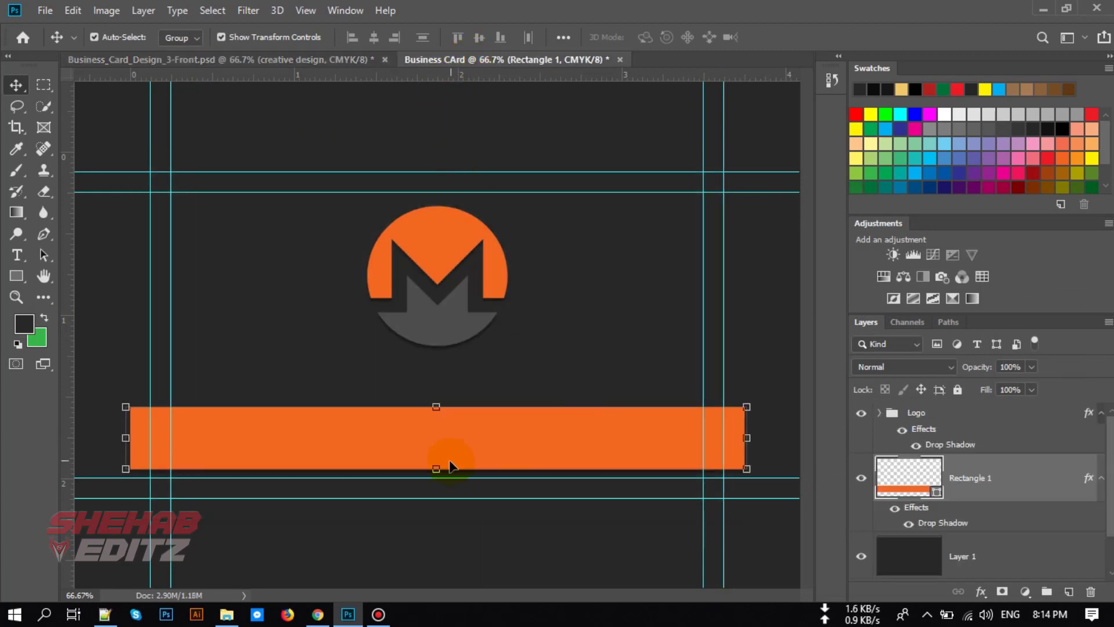
{"action": "left_click", "coordinate": [263, 59]}
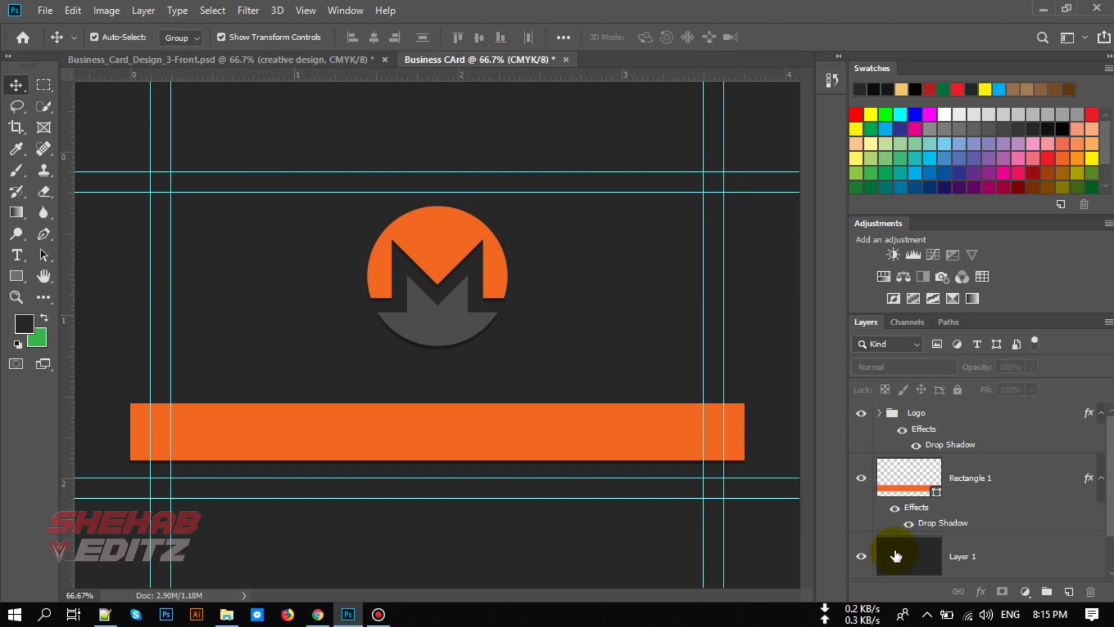
Step: Fill the inner area of Layer 1 with a slightly lighter grey panel
{"action": "double_click", "coordinate": [907, 556]}
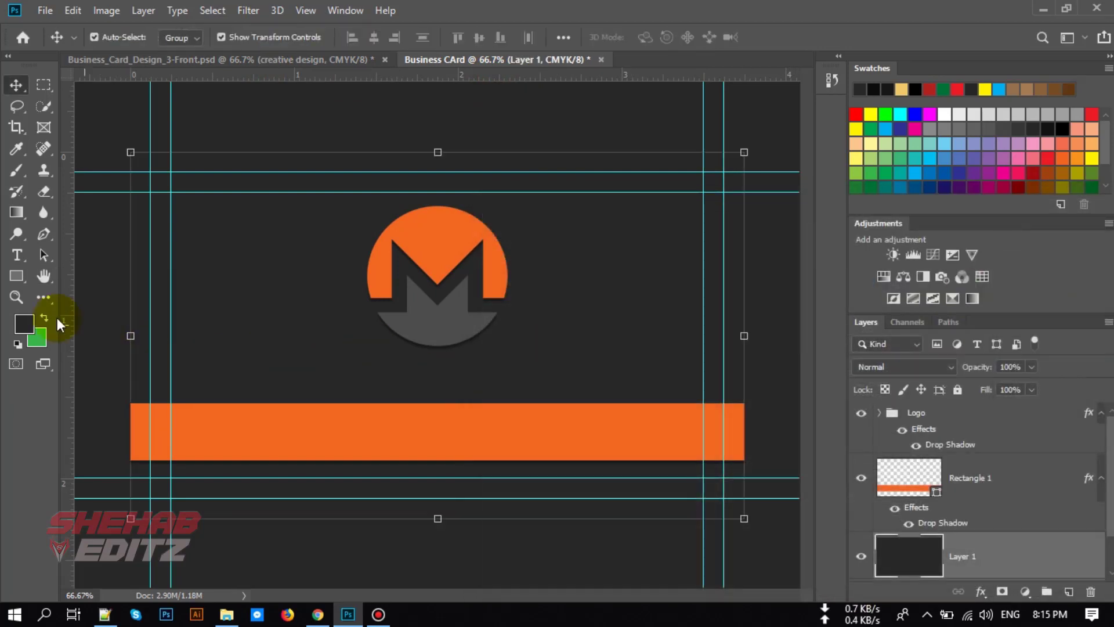
{"action": "mouse_move", "coordinate": [166, 346]}
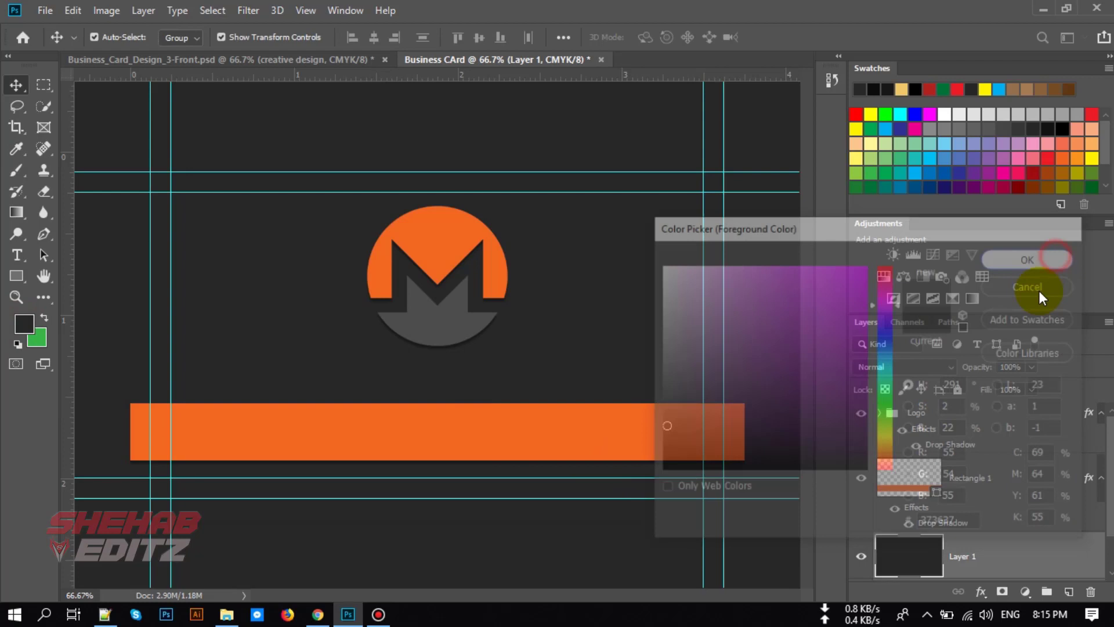
{"action": "left_click", "coordinate": [1027, 286]}
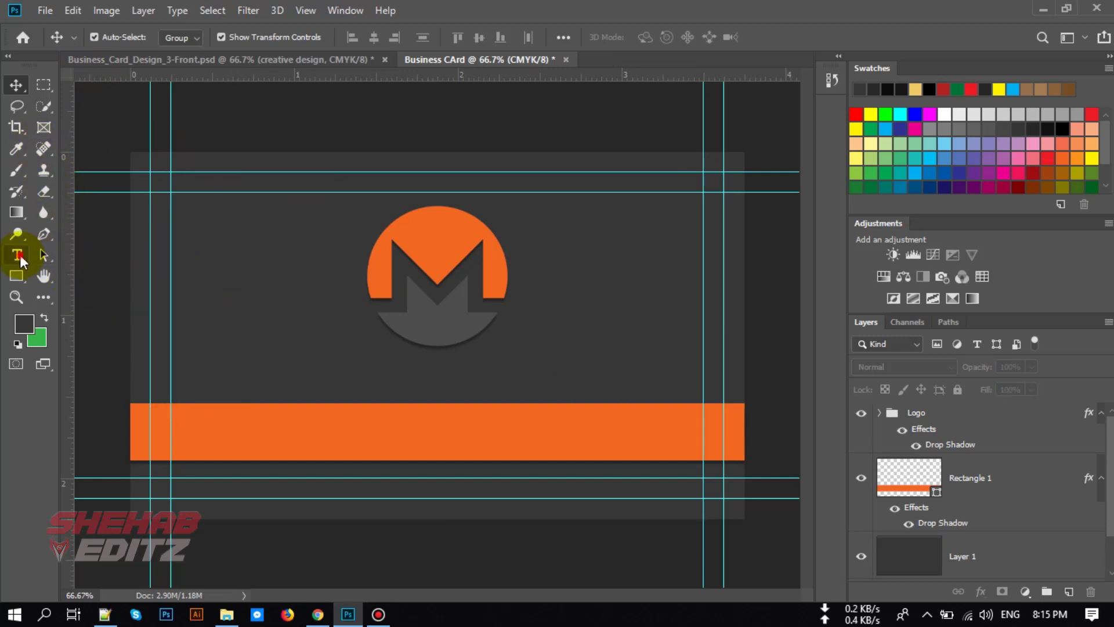
{"action": "left_click", "coordinate": [16, 255]}
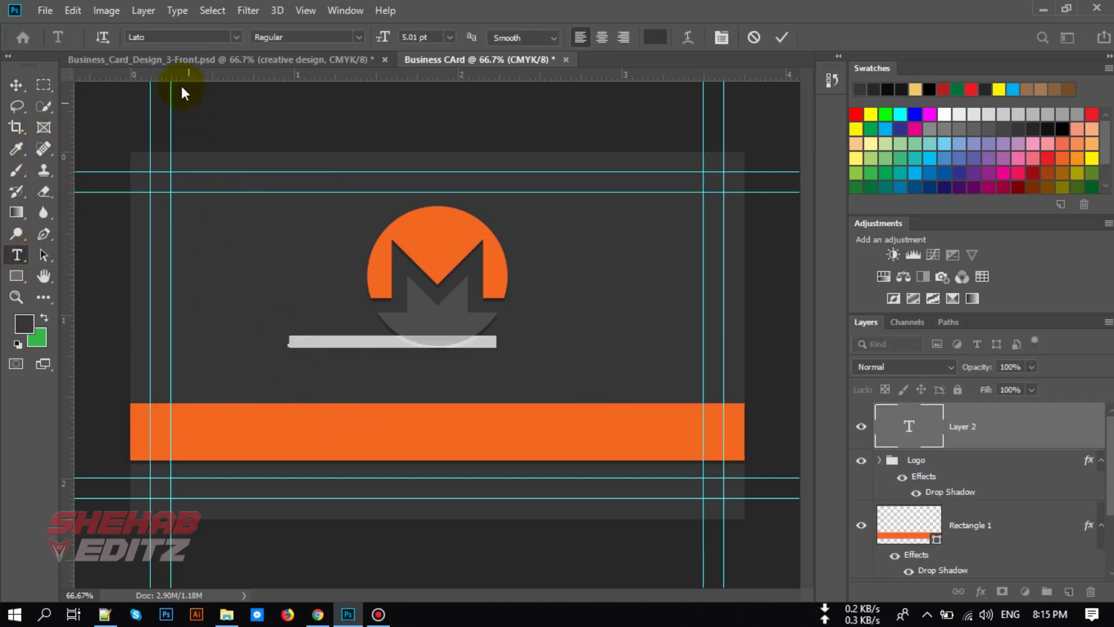
{"action": "left_click", "coordinate": [164, 37]}
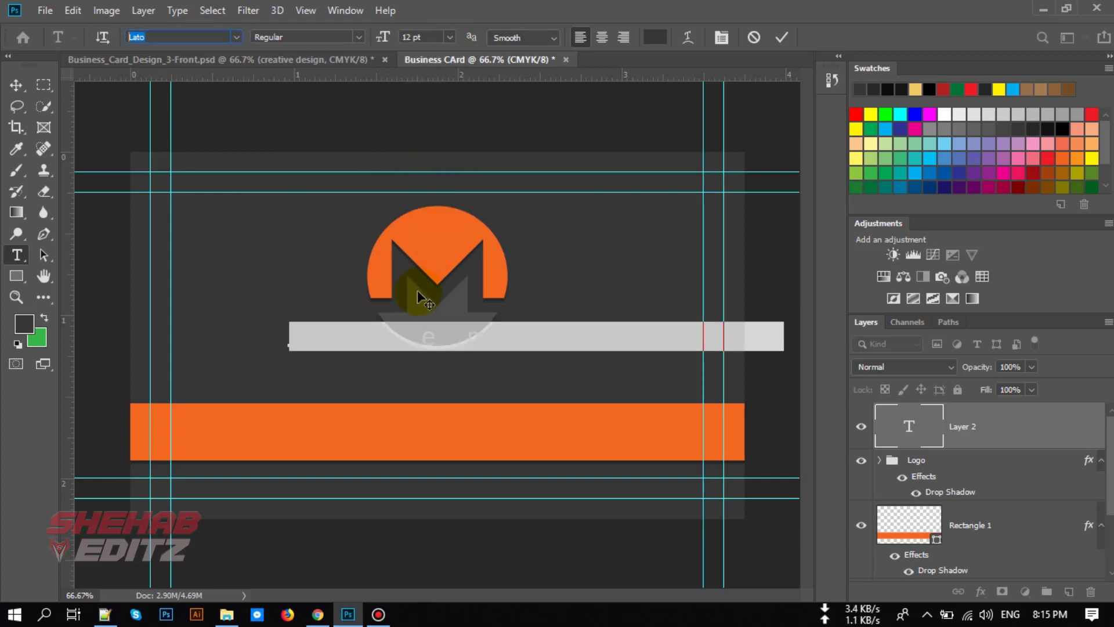
{"action": "mouse_move", "coordinate": [355, 157]}
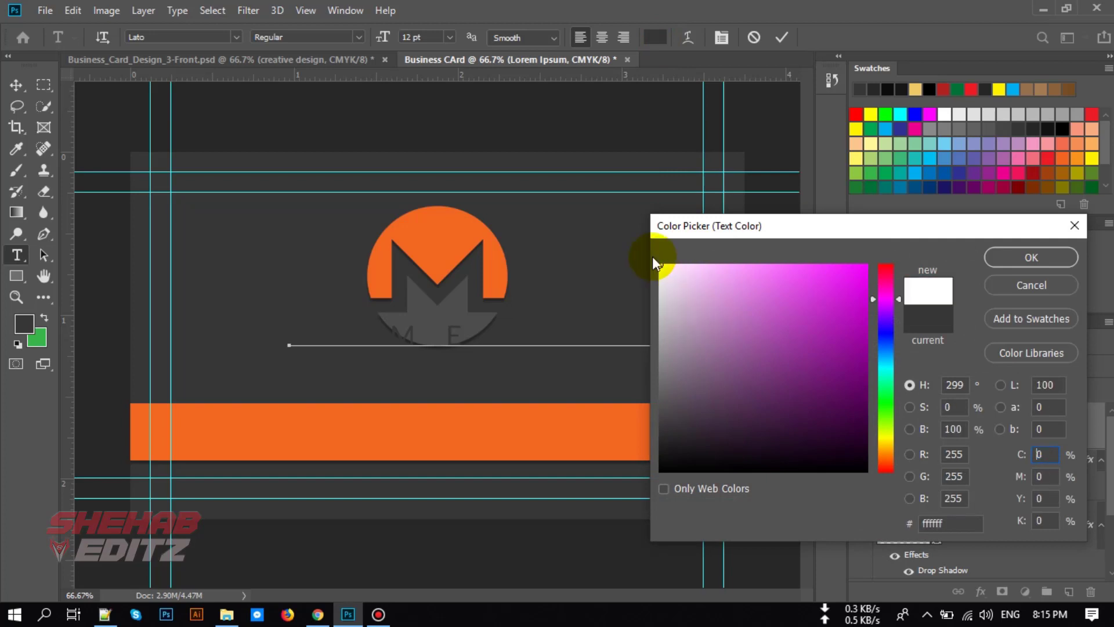
{"action": "left_click", "coordinate": [721, 37]}
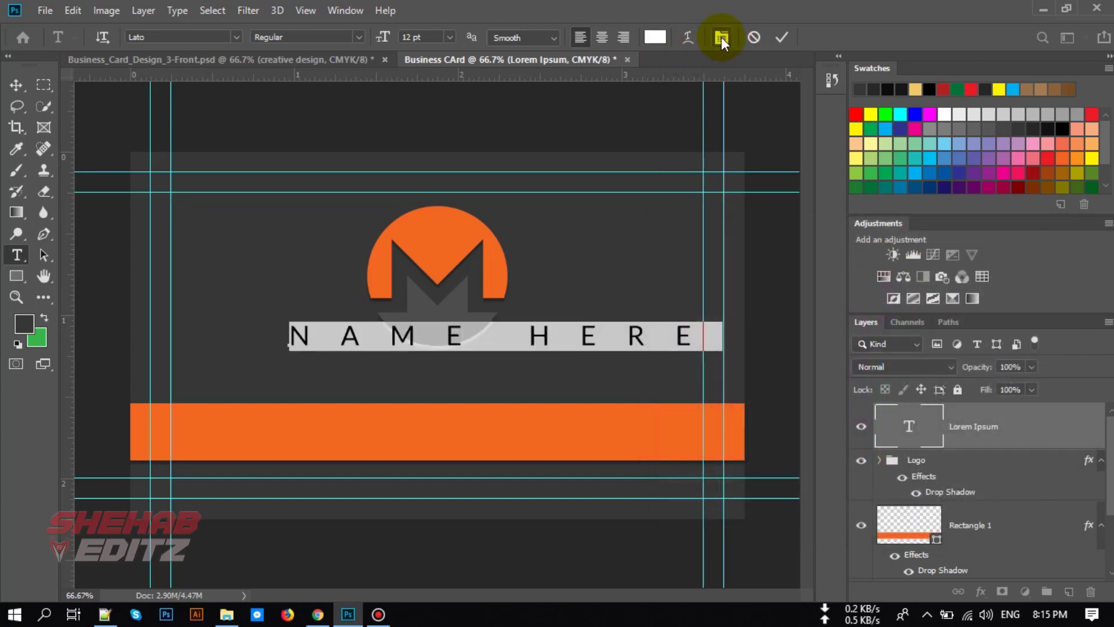
{"action": "left_click", "coordinate": [721, 37]}
{"action": "type", "text": "0"}
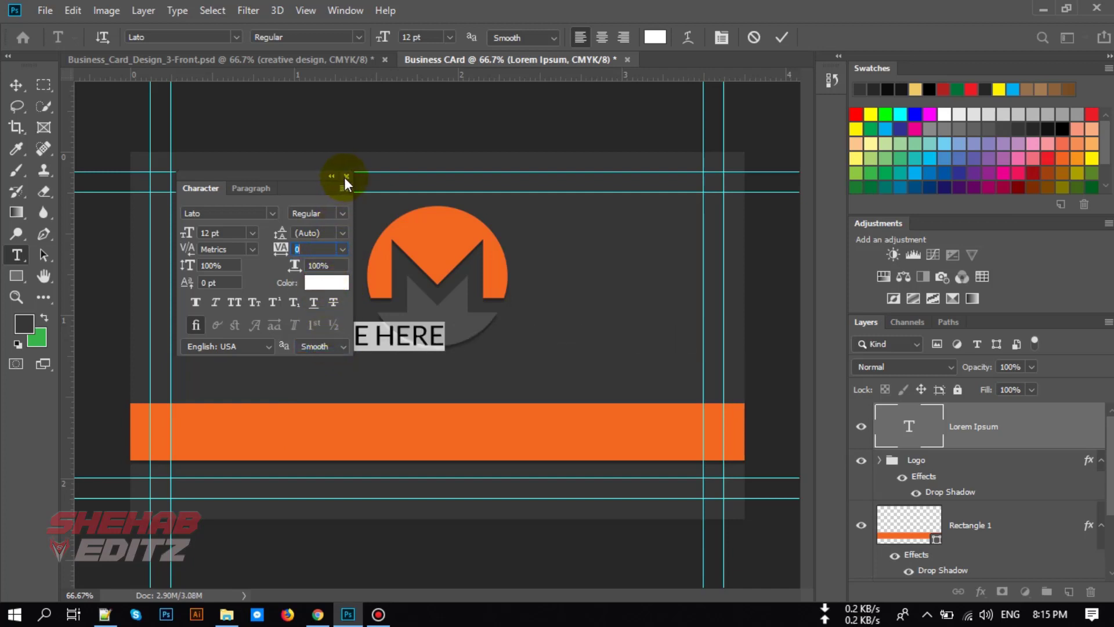
{"action": "left_click", "coordinate": [357, 37]}
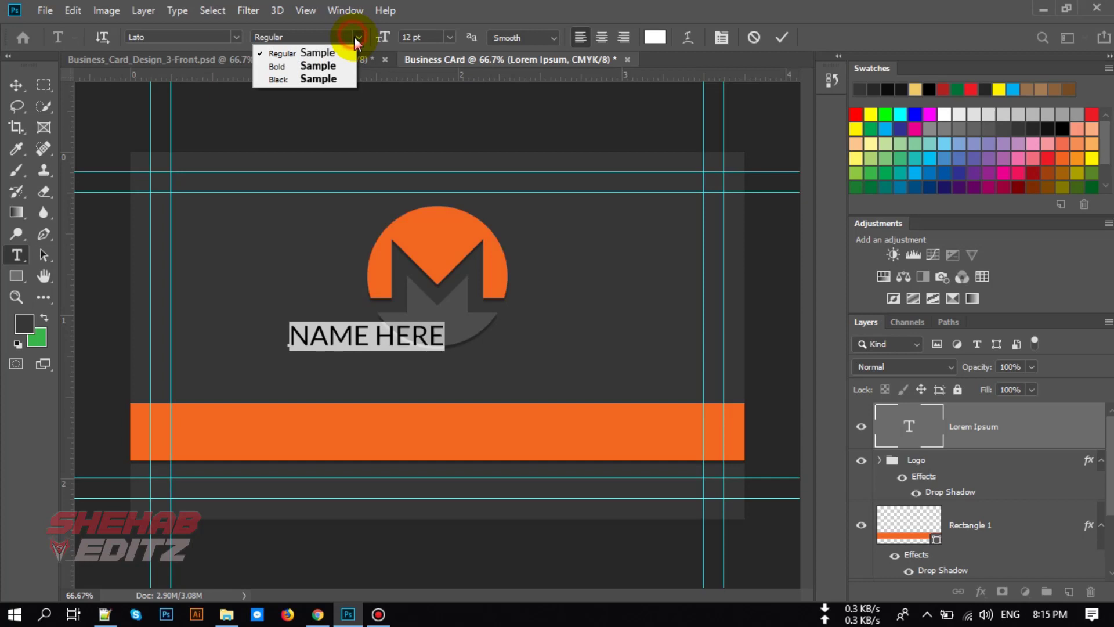
{"action": "left_click", "coordinate": [276, 65]}
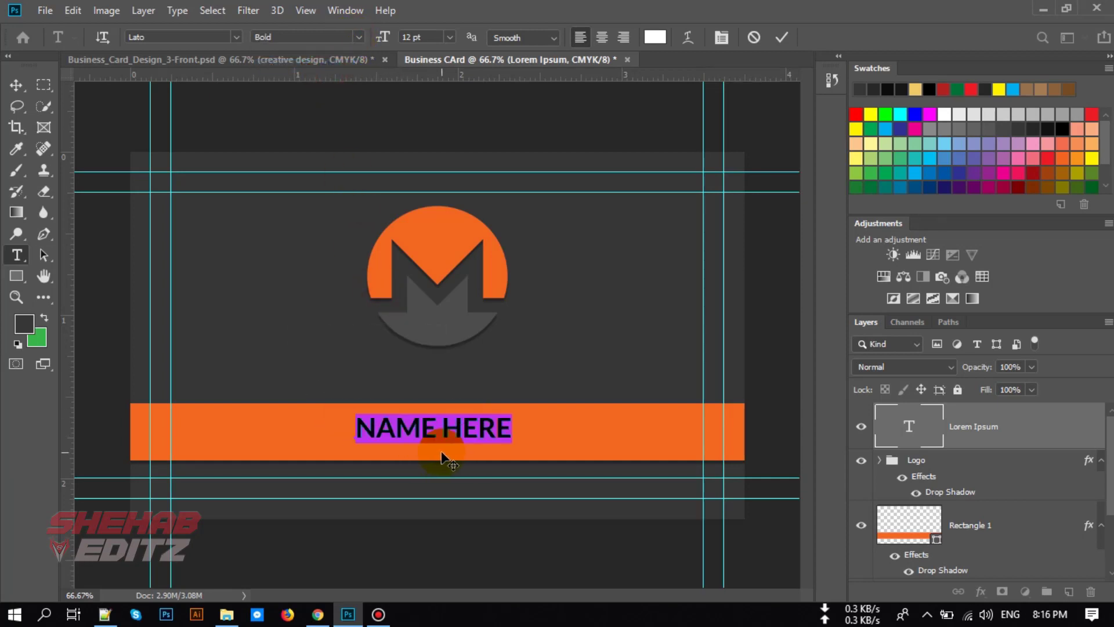
{"action": "mouse_move", "coordinate": [487, 460]}
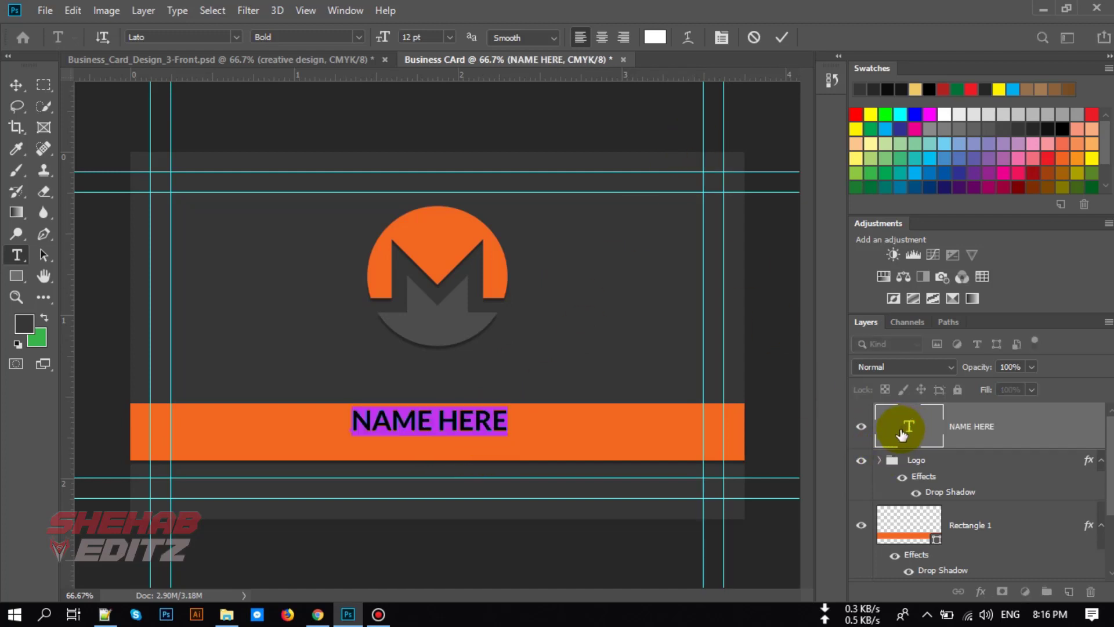
{"action": "type", "text": "SHAKHAWAT HOSSAIN"}
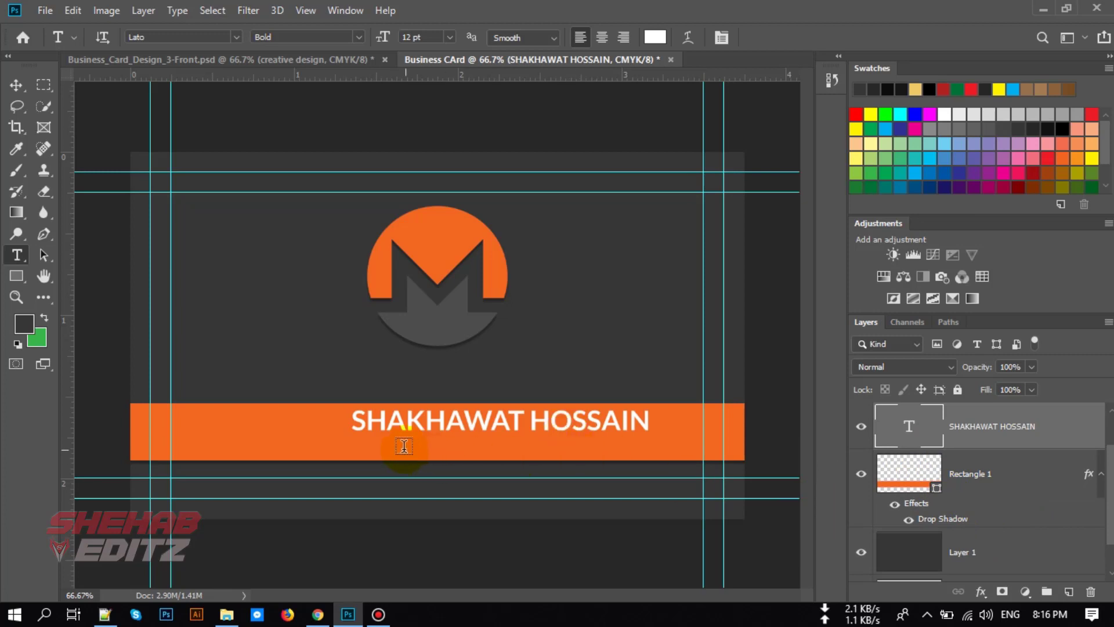
{"action": "mouse_move", "coordinate": [362, 442]}
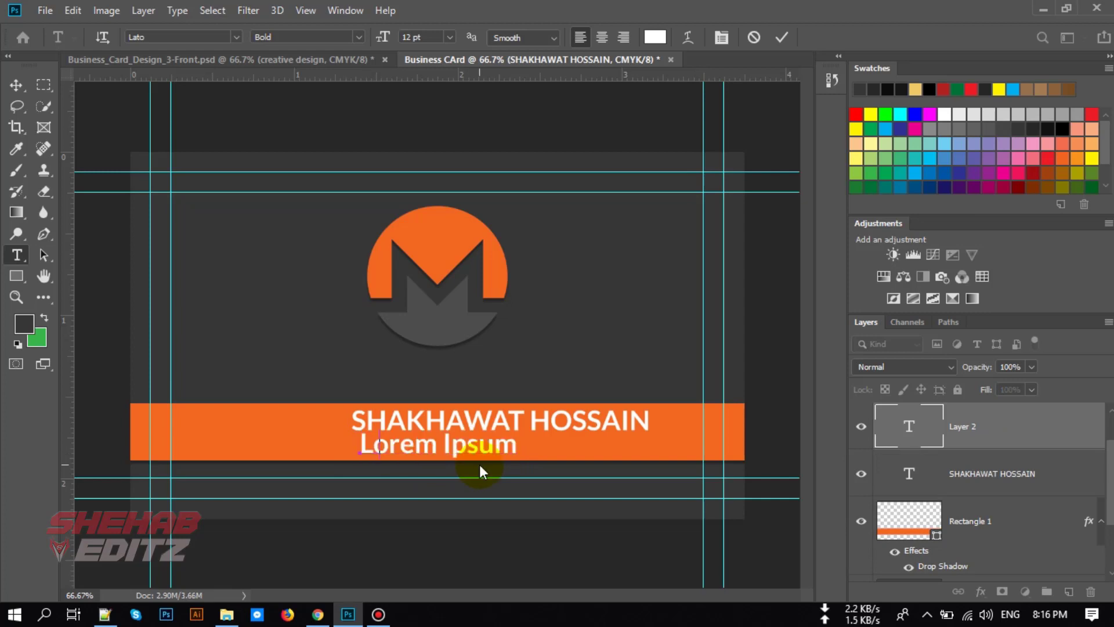
Step: Add a 'GRAPHICS DESIGNER' title line in Regular weight at 8 pt beneath the name
{"action": "type", "text": "GRAPHICS"}
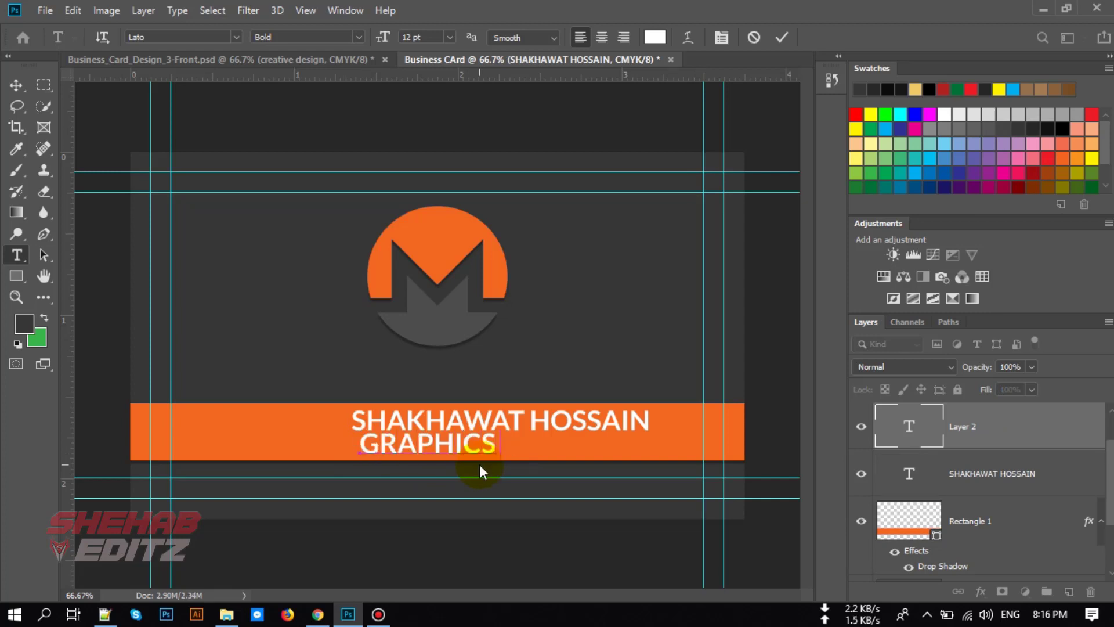
{"action": "type", "text": "DESIGNER"}
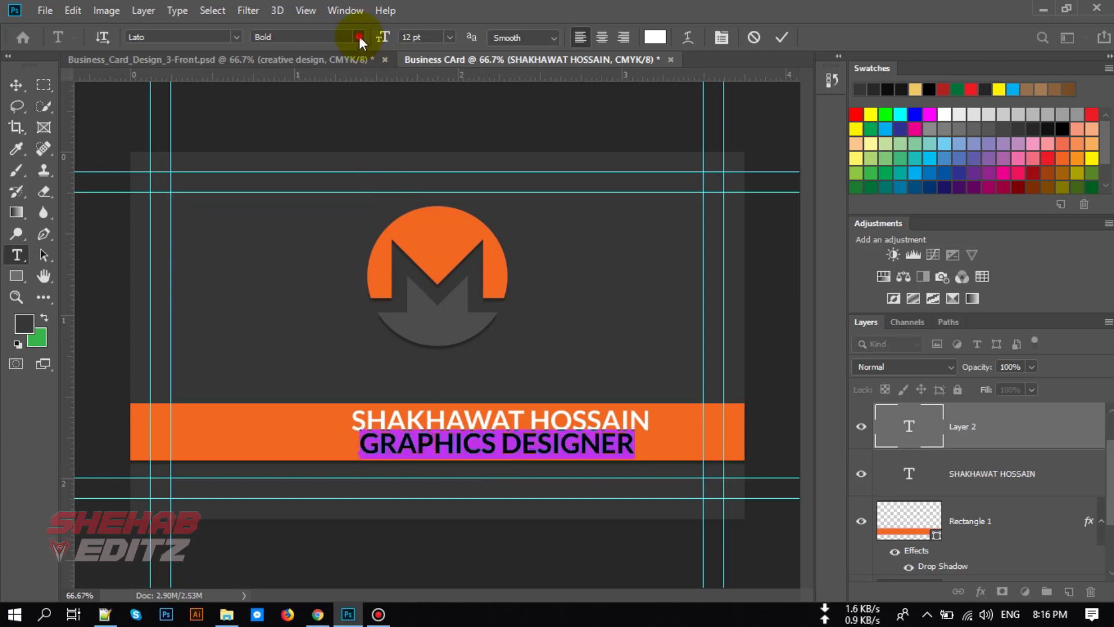
{"action": "left_click", "coordinate": [358, 36]}
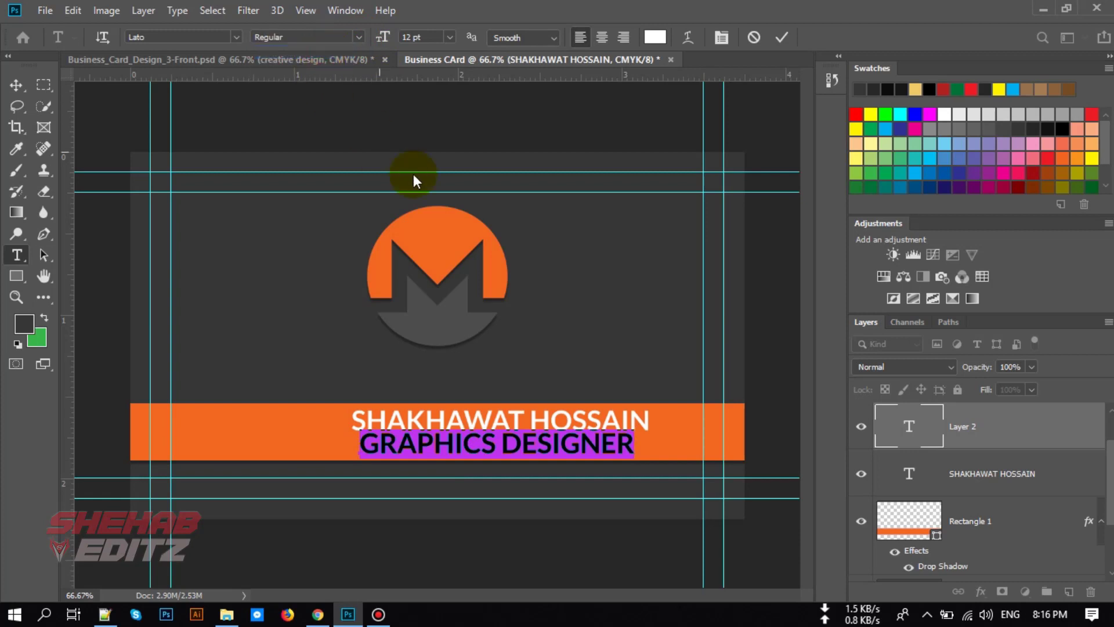
{"action": "left_click", "coordinate": [448, 36]}
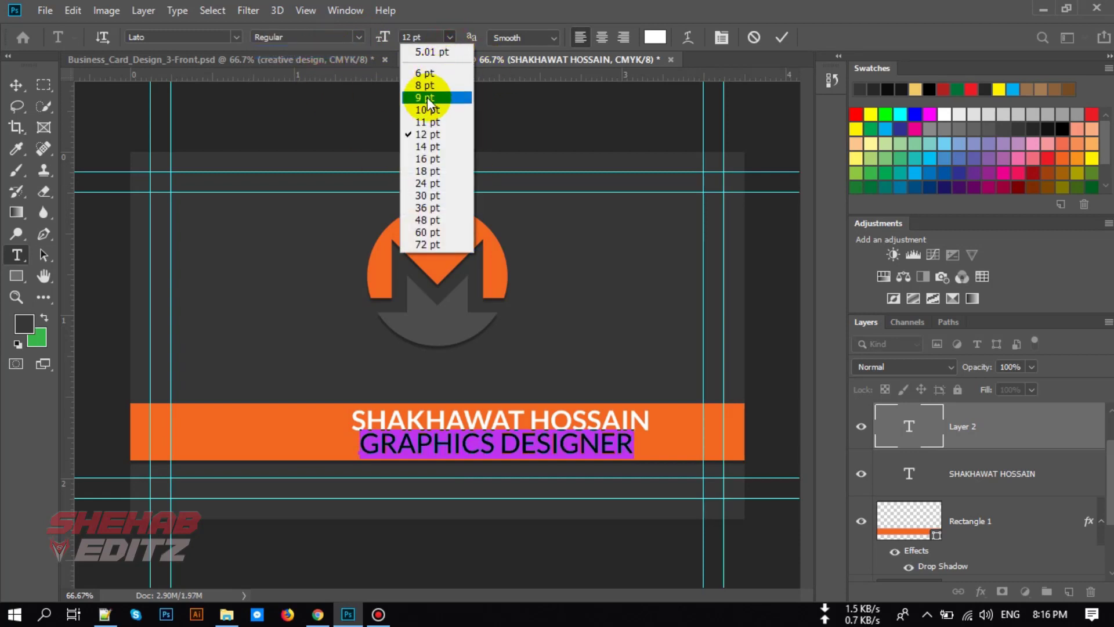
{"action": "left_click", "coordinate": [425, 98]}
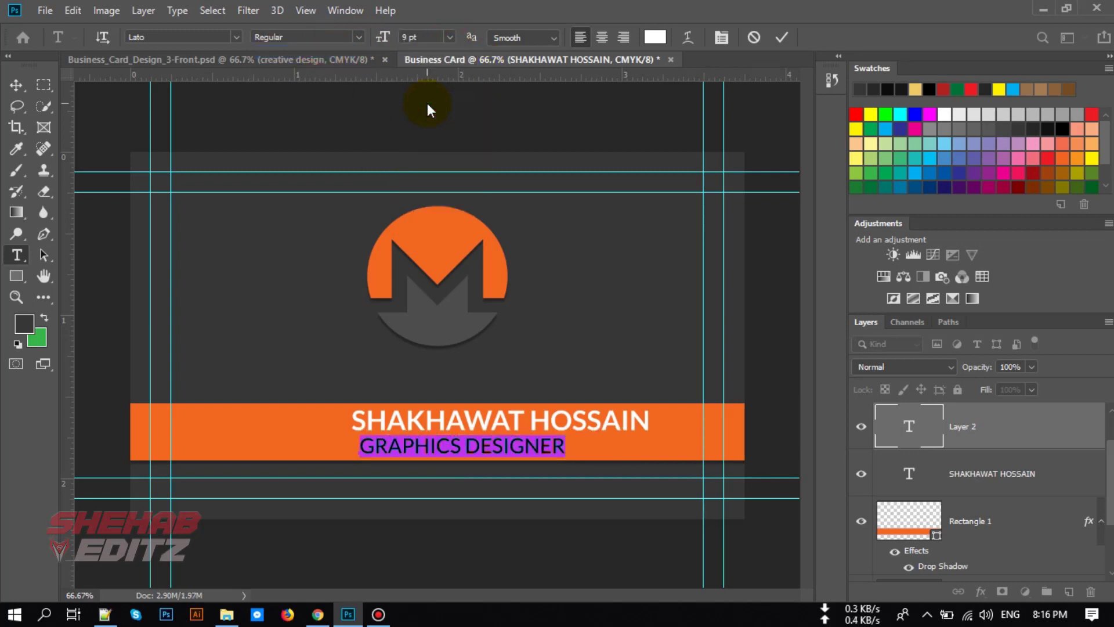
{"action": "left_click", "coordinate": [423, 37]}
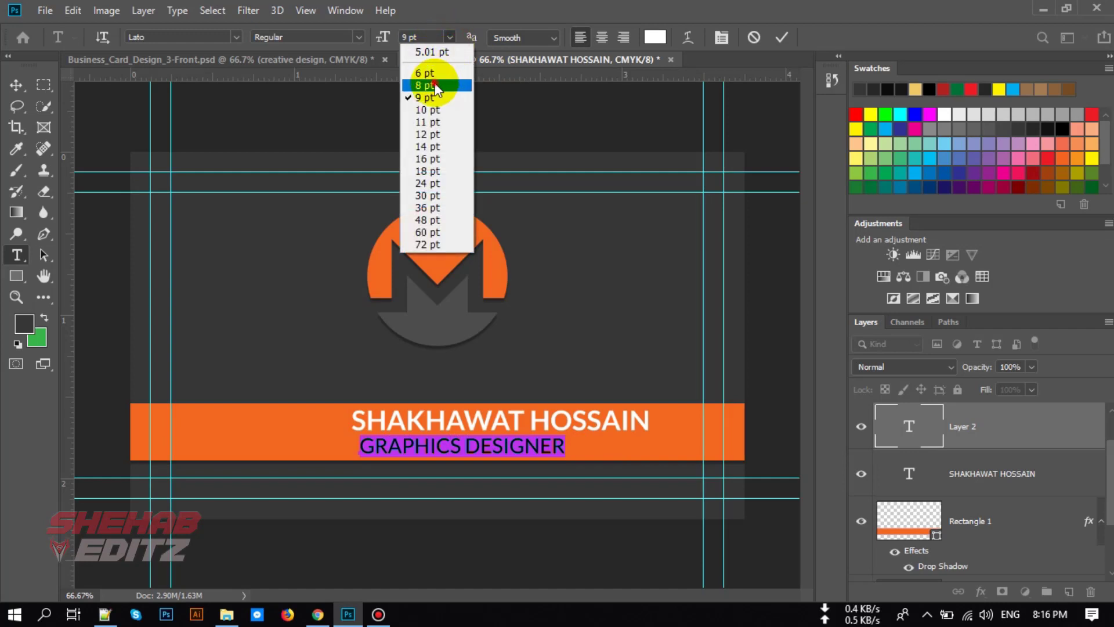
{"action": "left_click", "coordinate": [425, 84]}
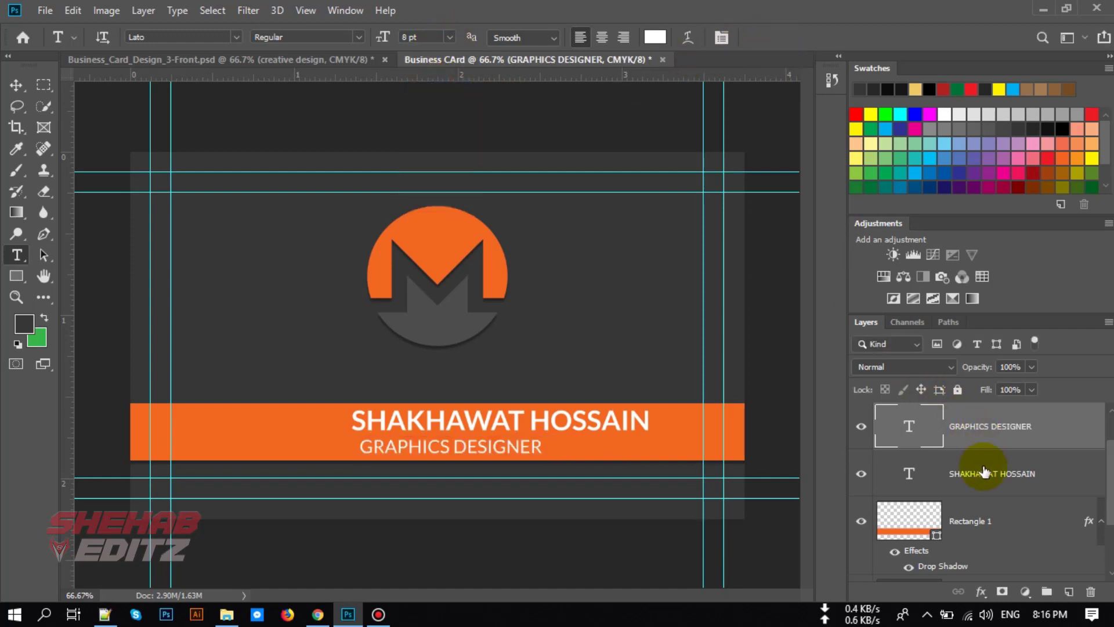
Step: Align the name and title layers to the horizontal centre of the orange band
{"action": "left_click", "coordinate": [973, 520]}
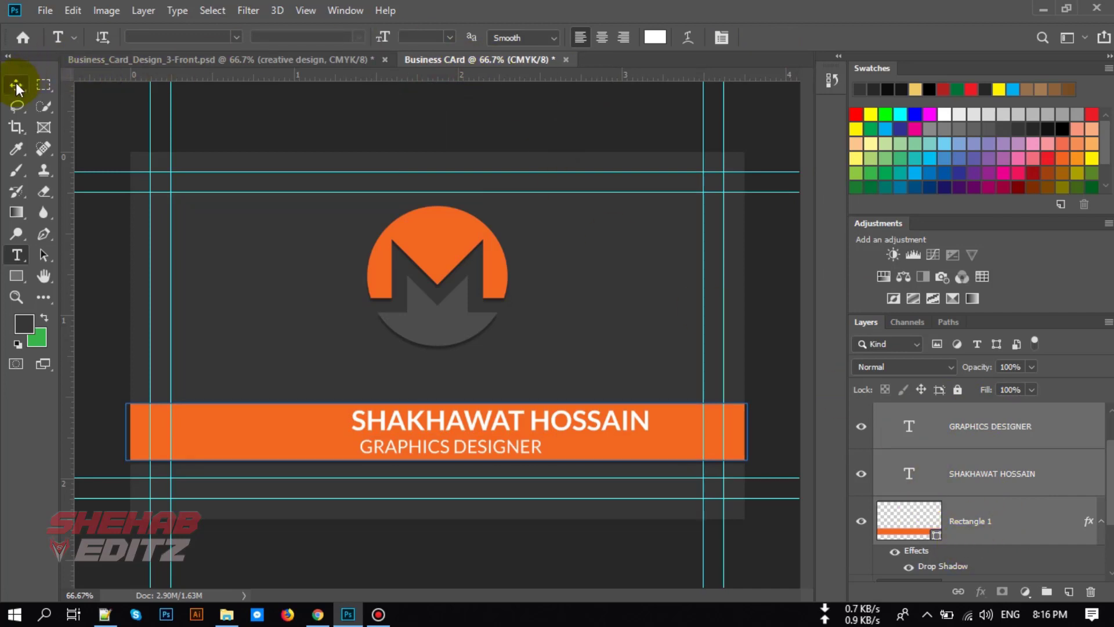
{"action": "left_click", "coordinate": [15, 85]}
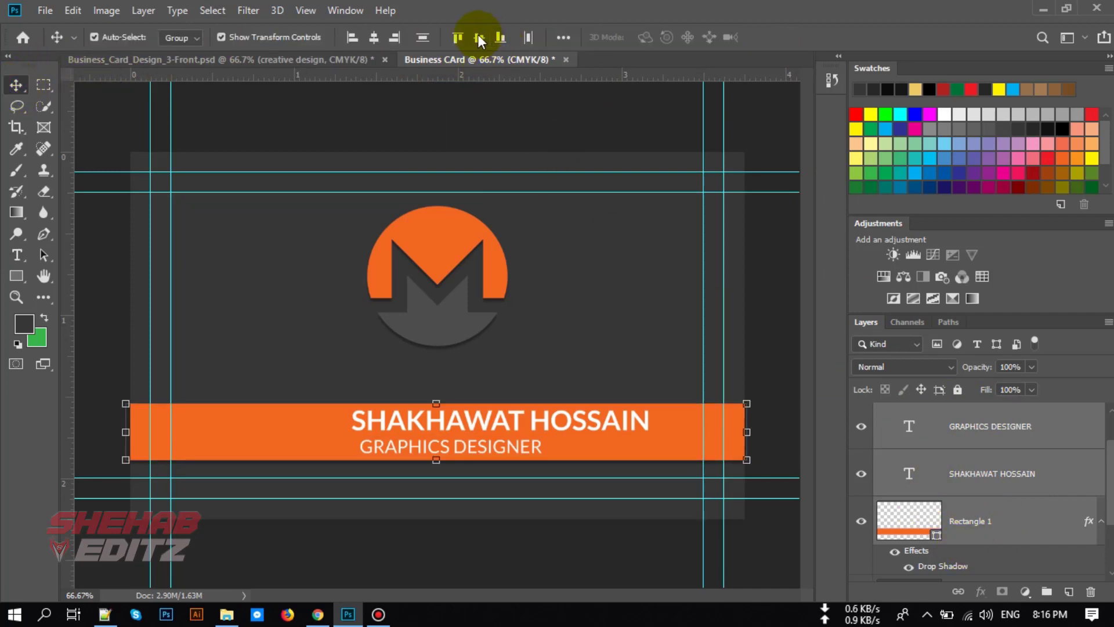
{"action": "left_click", "coordinate": [478, 37]}
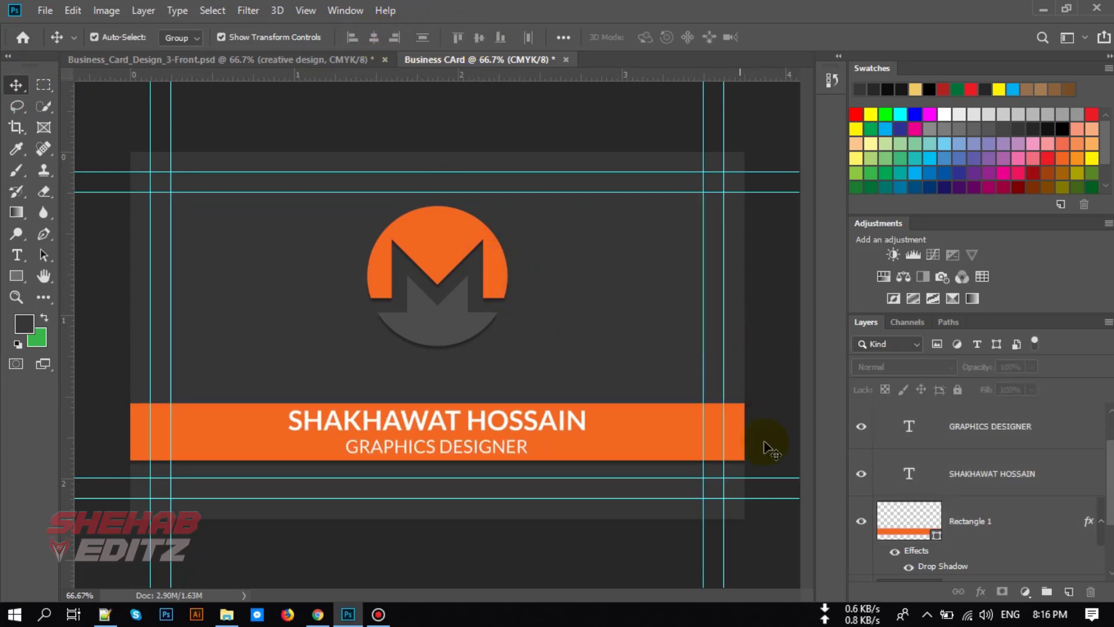
{"action": "left_click", "coordinate": [989, 426]}
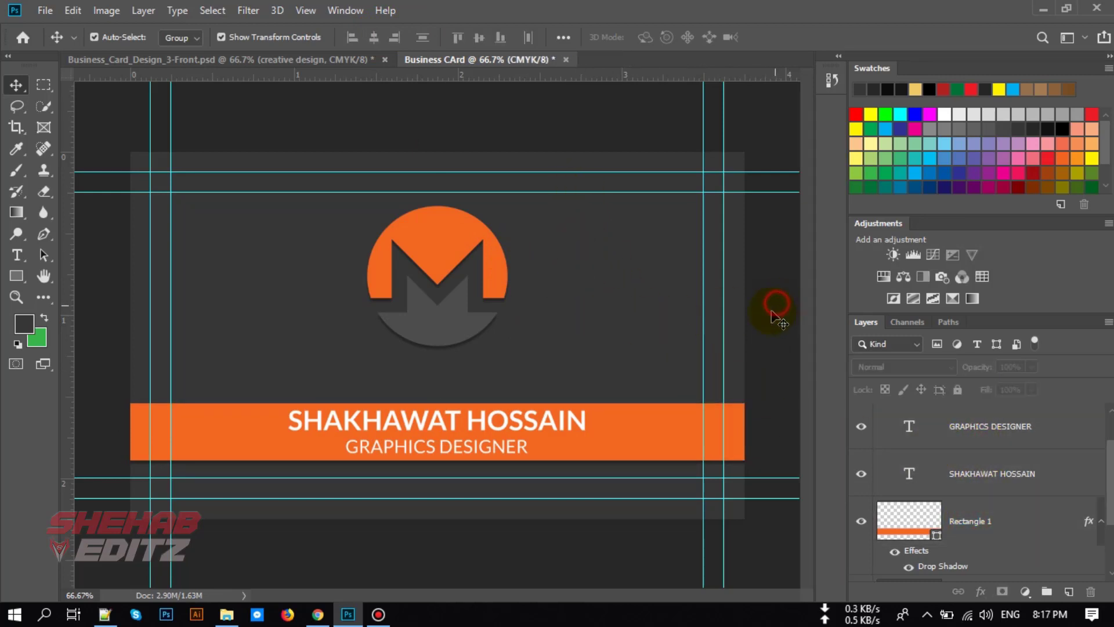
{"action": "mouse_move", "coordinate": [600, 458]}
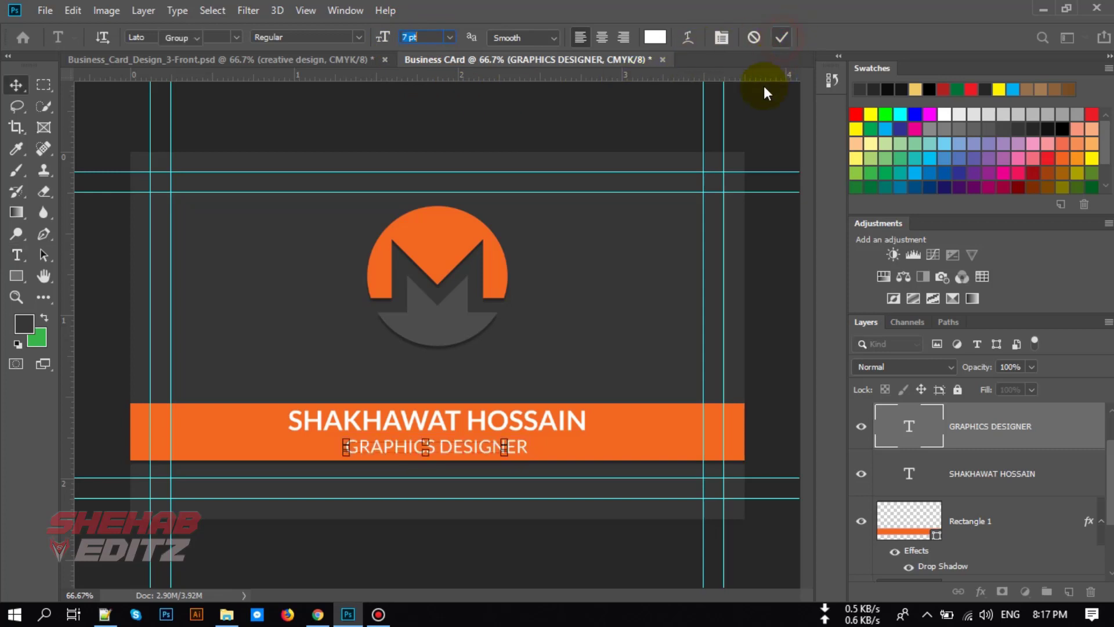
Step: Commit the 7 pt title size and recolour GRAPHICS DESIGNER with the logo's dark grey
{"action": "left_click", "coordinate": [781, 37]}
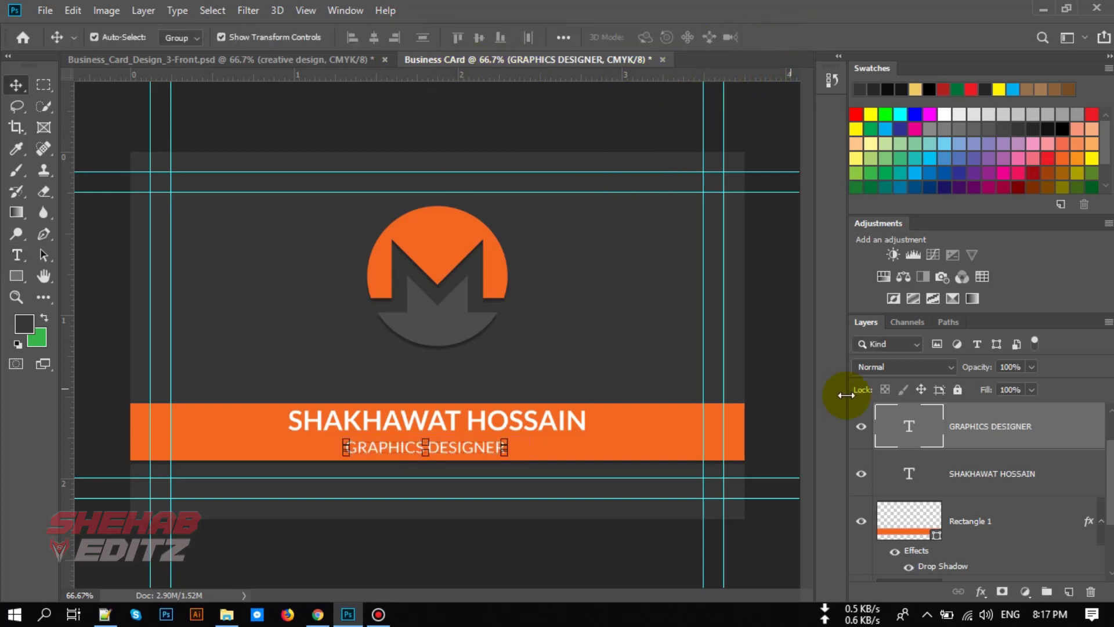
{"action": "double_click", "coordinate": [425, 447]}
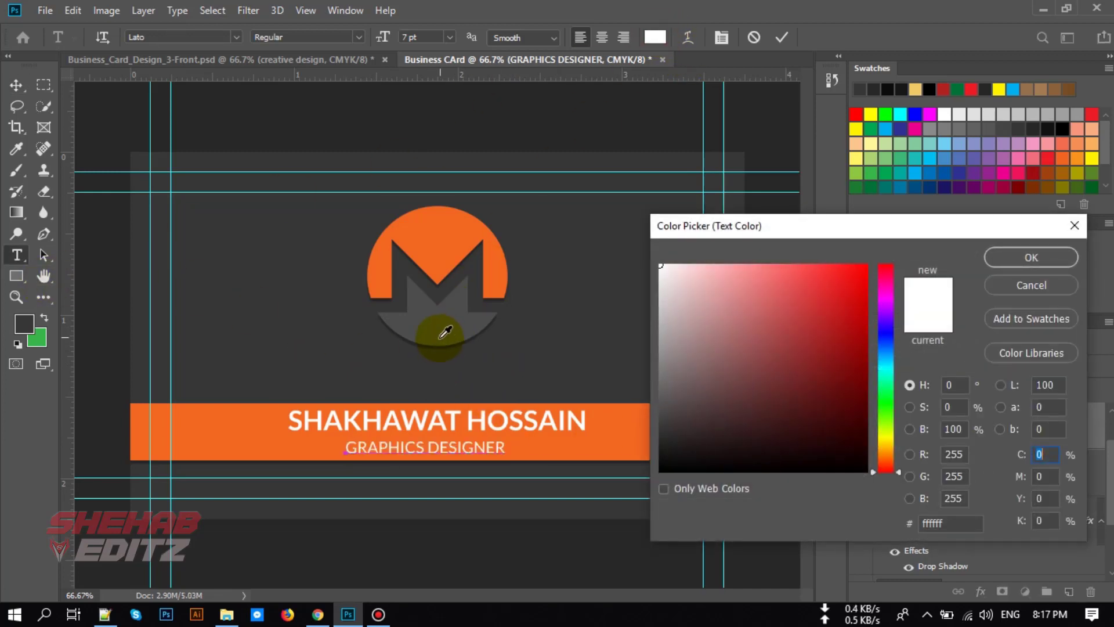
{"action": "left_click", "coordinate": [433, 455]}
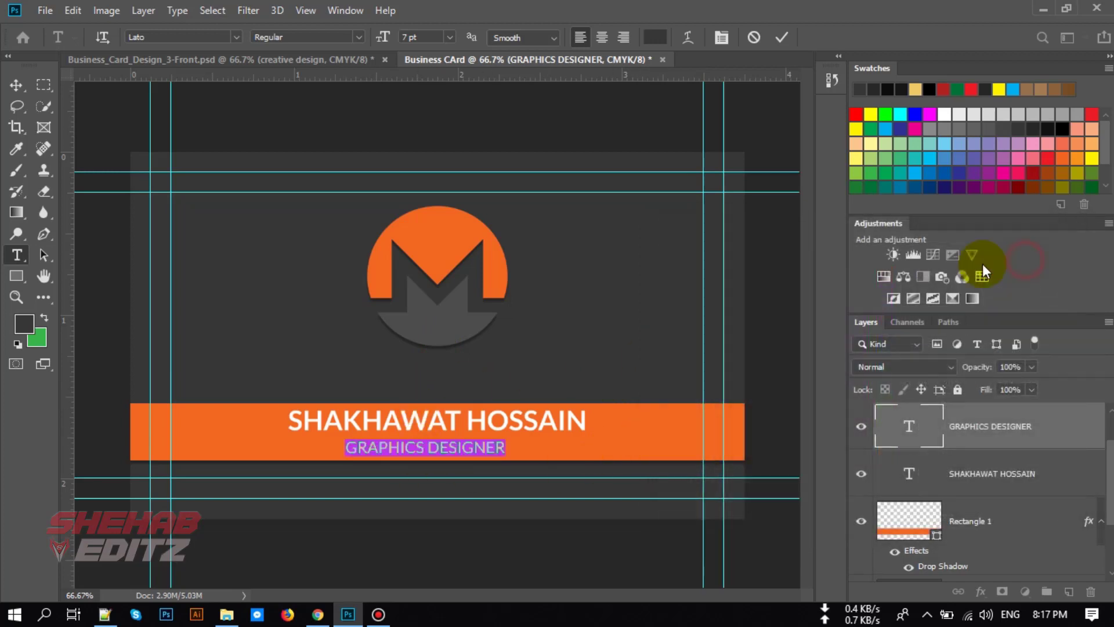
{"action": "left_click", "coordinate": [970, 521]}
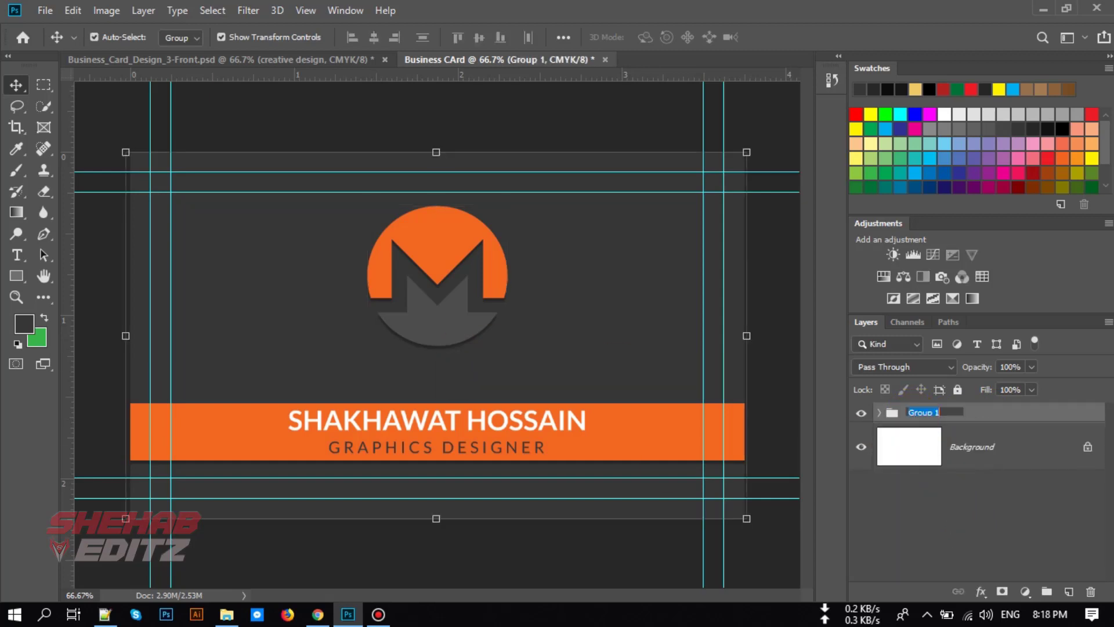
Step: Rename the group holding the card design before viewing the reference file
{"action": "double_click", "coordinate": [923, 412]}
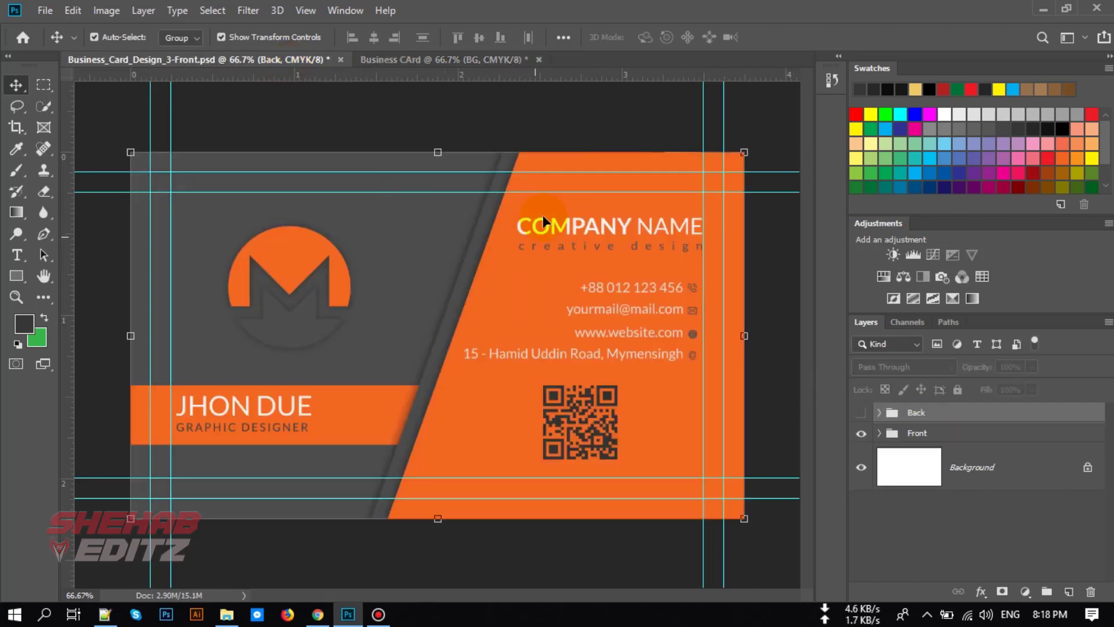
{"action": "mouse_move", "coordinate": [412, 59]}
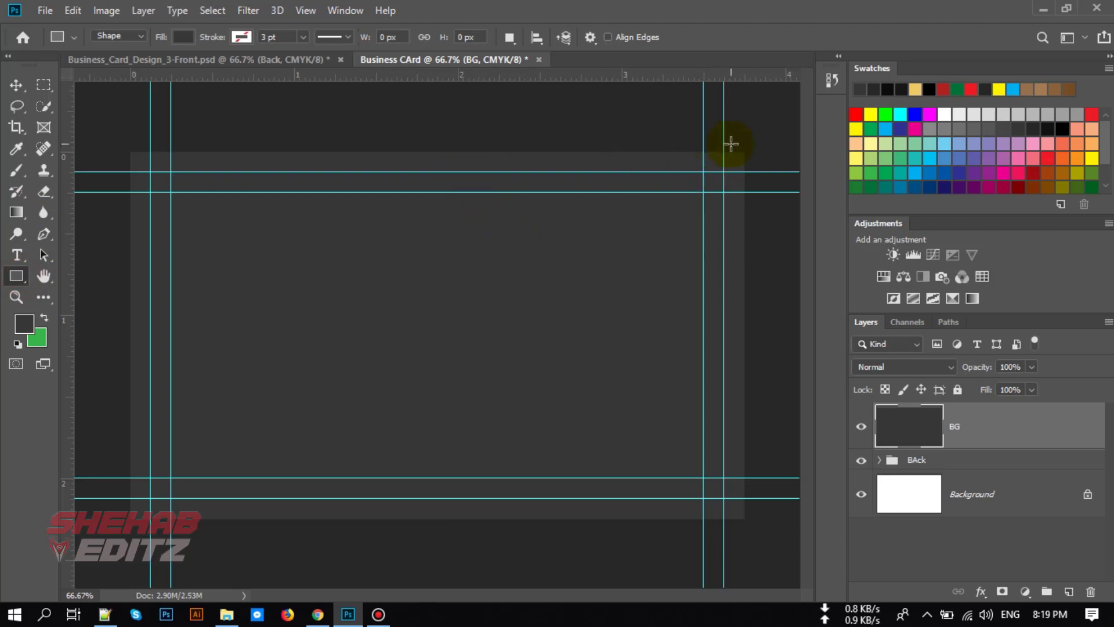
Step: Draw a rectangle over the card's right half filled with dark grey #373636
{"action": "left_click_drag", "start_coordinate": [730, 144], "coordinate": [420, 149]}
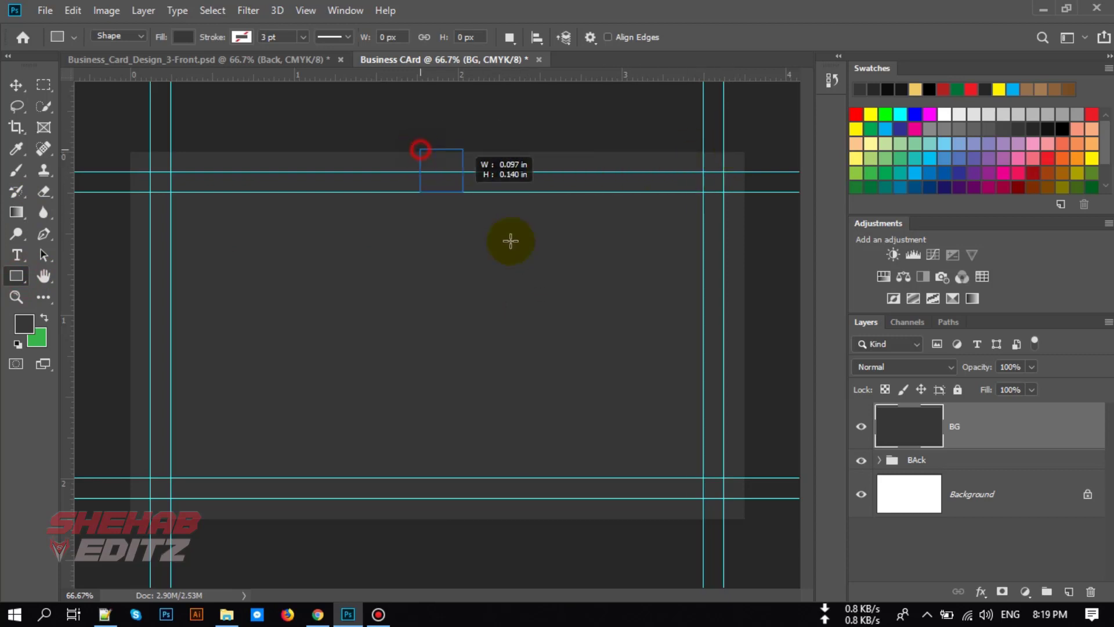
{"action": "left_click_drag", "start_coordinate": [419, 150], "coordinate": [738, 518]}
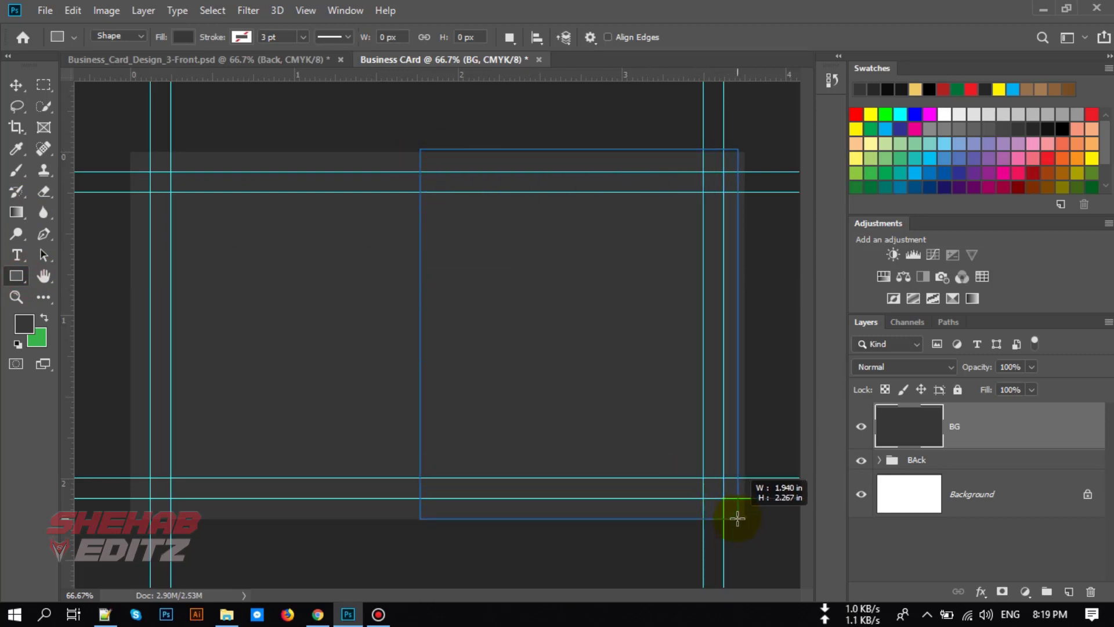
{"action": "left_click_drag", "start_coordinate": [419, 151], "coordinate": [738, 519]}
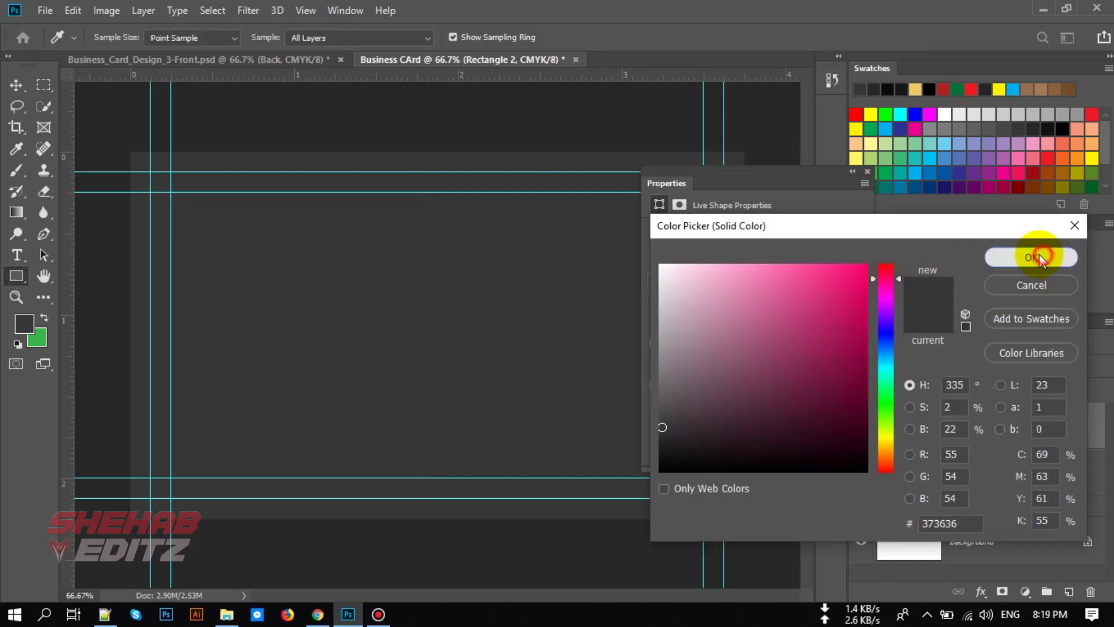
{"action": "left_click", "coordinate": [1029, 257]}
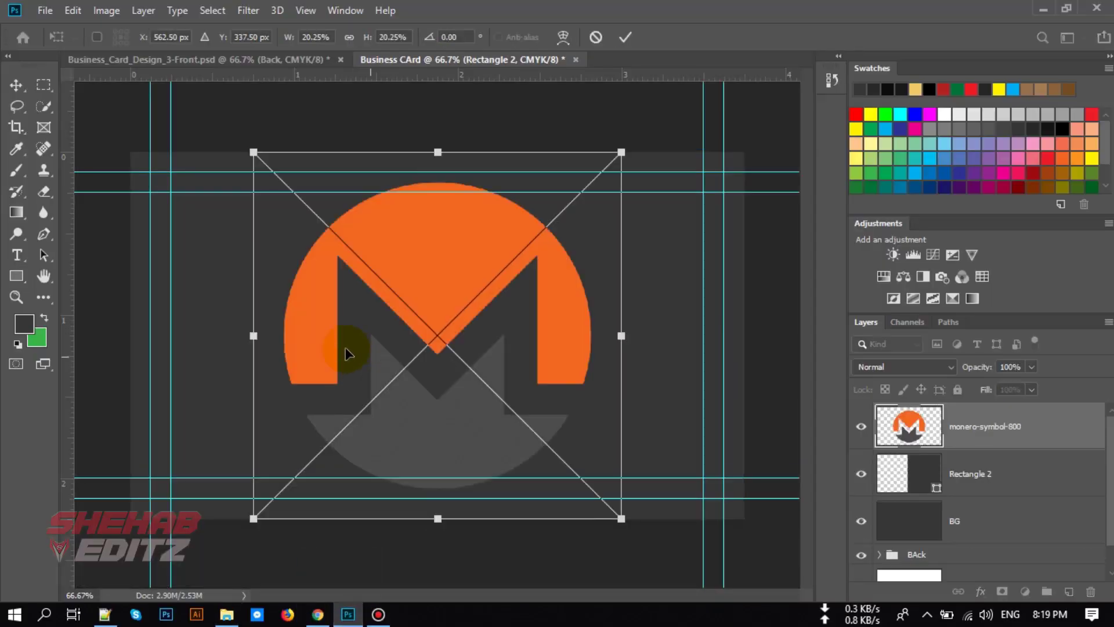
Step: Scale the Monero logo down, move it to the card's upper left and commit
{"action": "left_click_drag", "start_coordinate": [622, 151], "coordinate": [538, 234]}
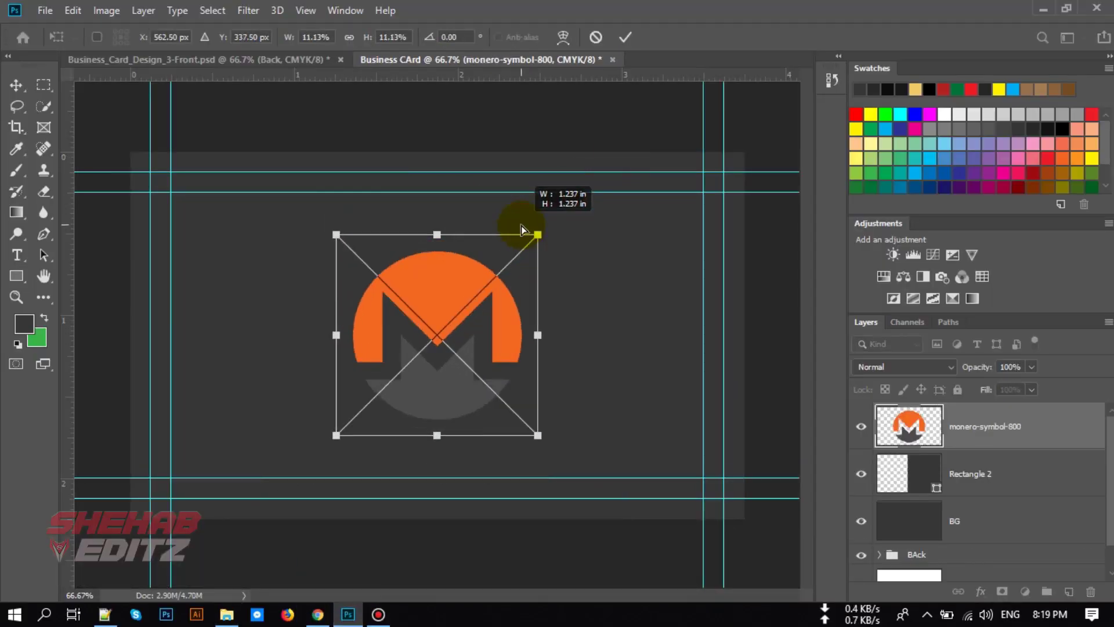
{"action": "left_click_drag", "start_coordinate": [537, 233], "coordinate": [602, 170]}
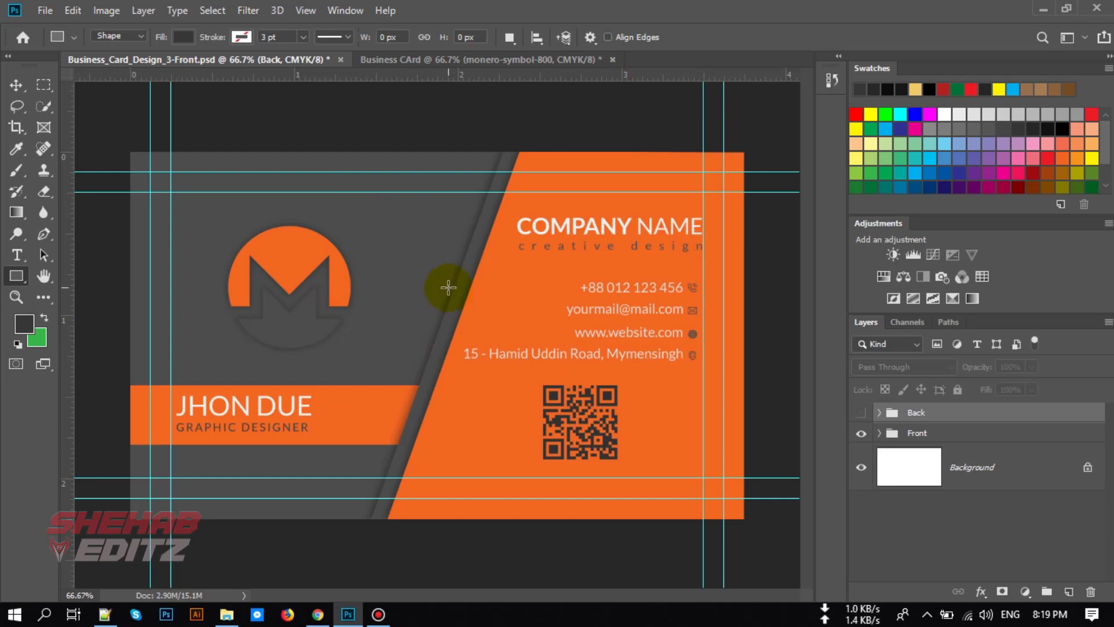
{"action": "mouse_move", "coordinate": [490, 147]}
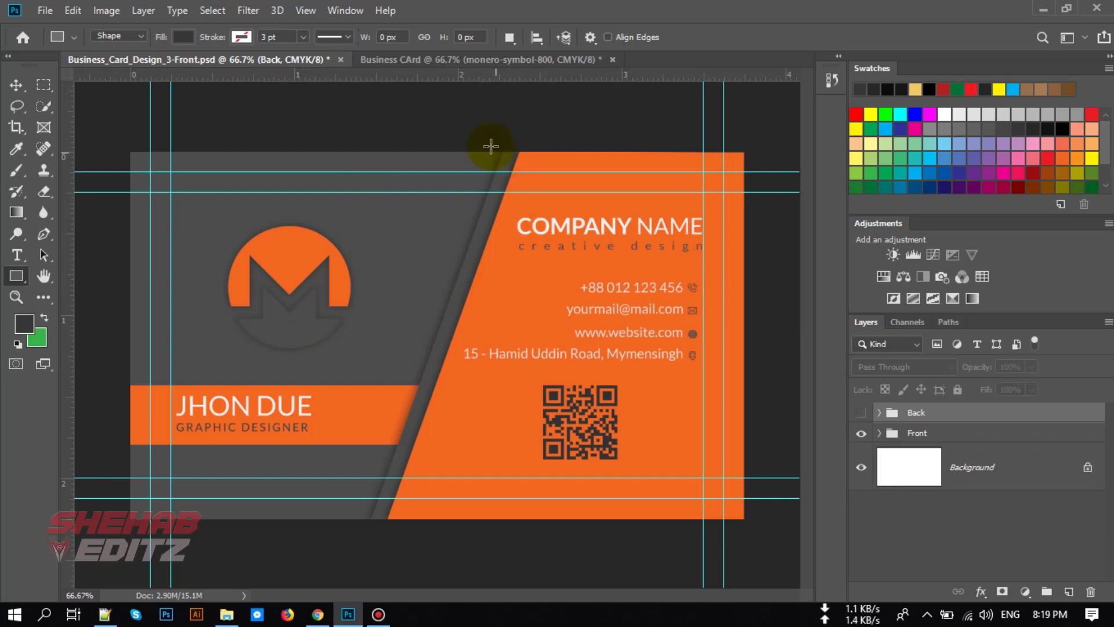
{"action": "left_click", "coordinate": [473, 59]}
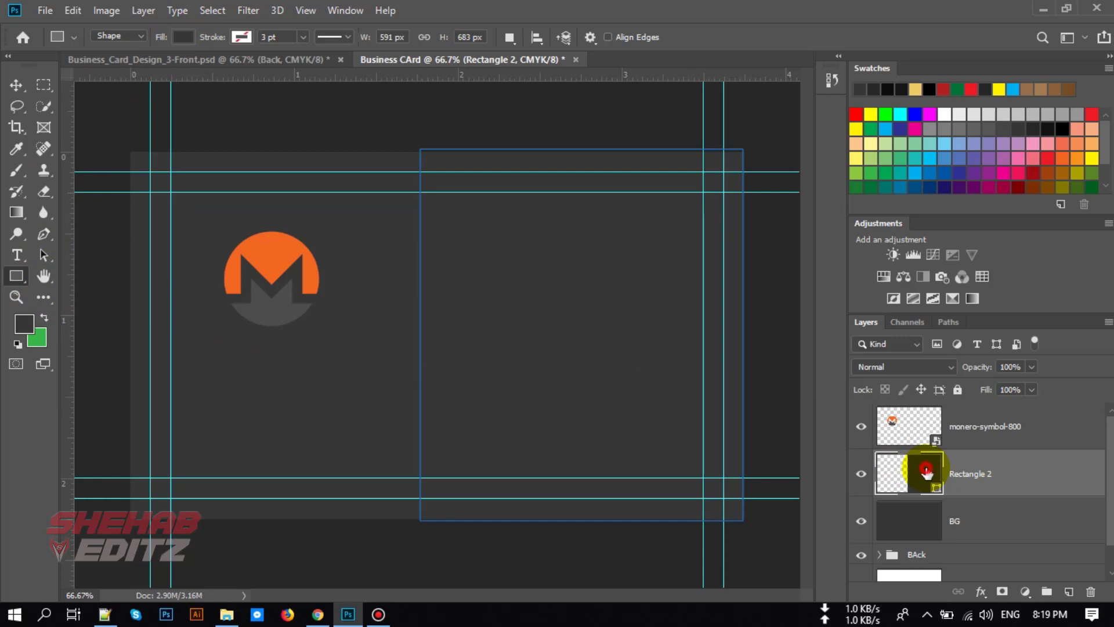
Step: Recolour Rectangle 2 with orange #f26622
{"action": "double_click", "coordinate": [927, 472]}
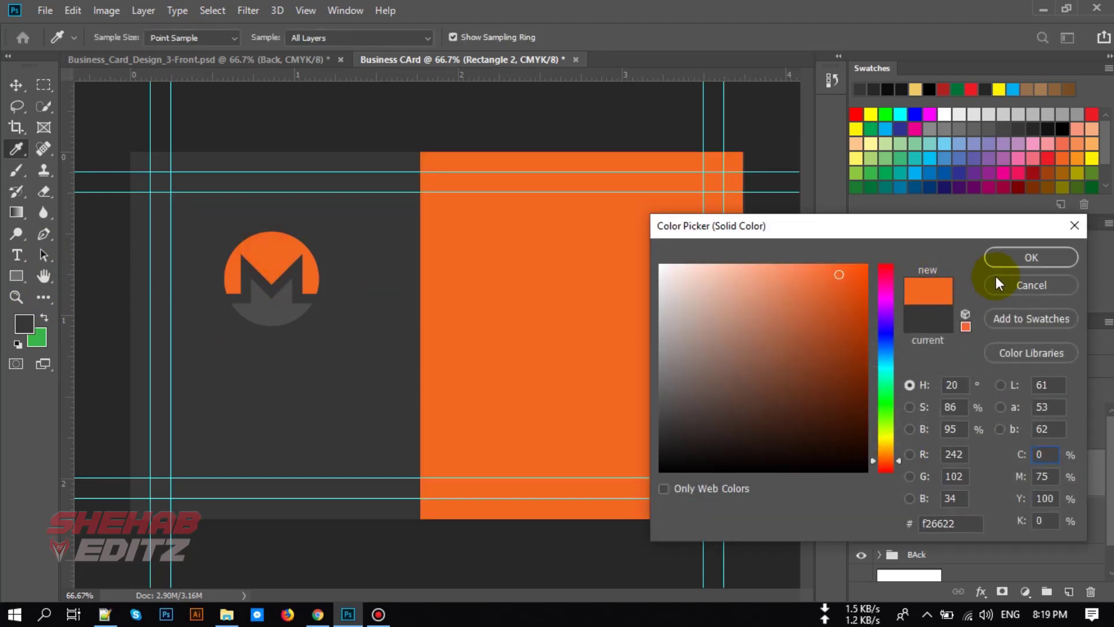
{"action": "left_click", "coordinate": [1030, 257]}
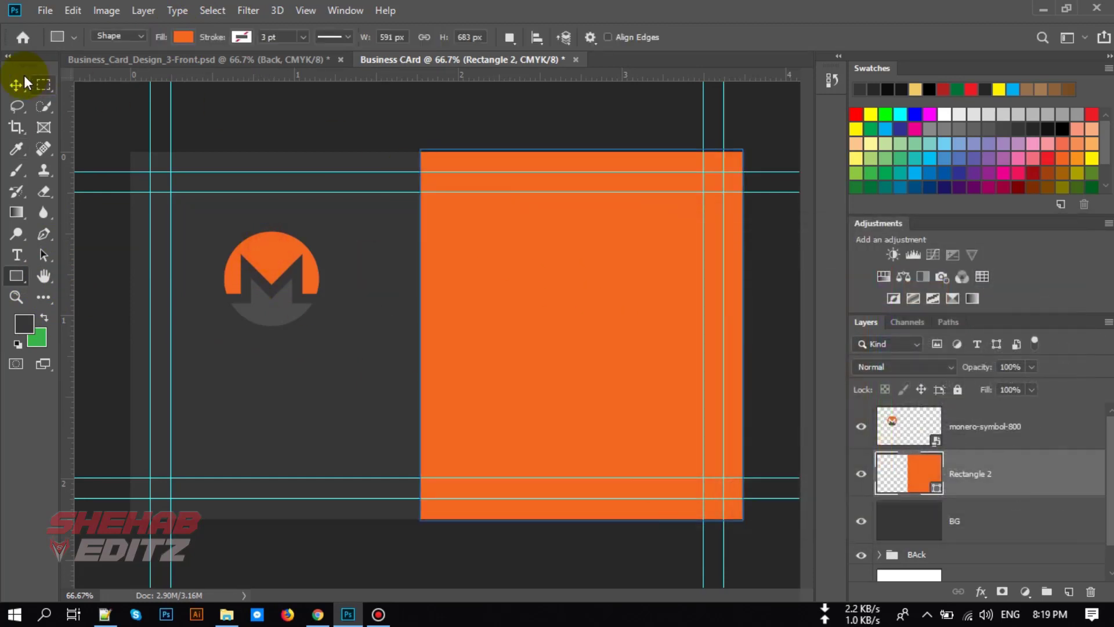
{"action": "left_click", "coordinate": [15, 84]}
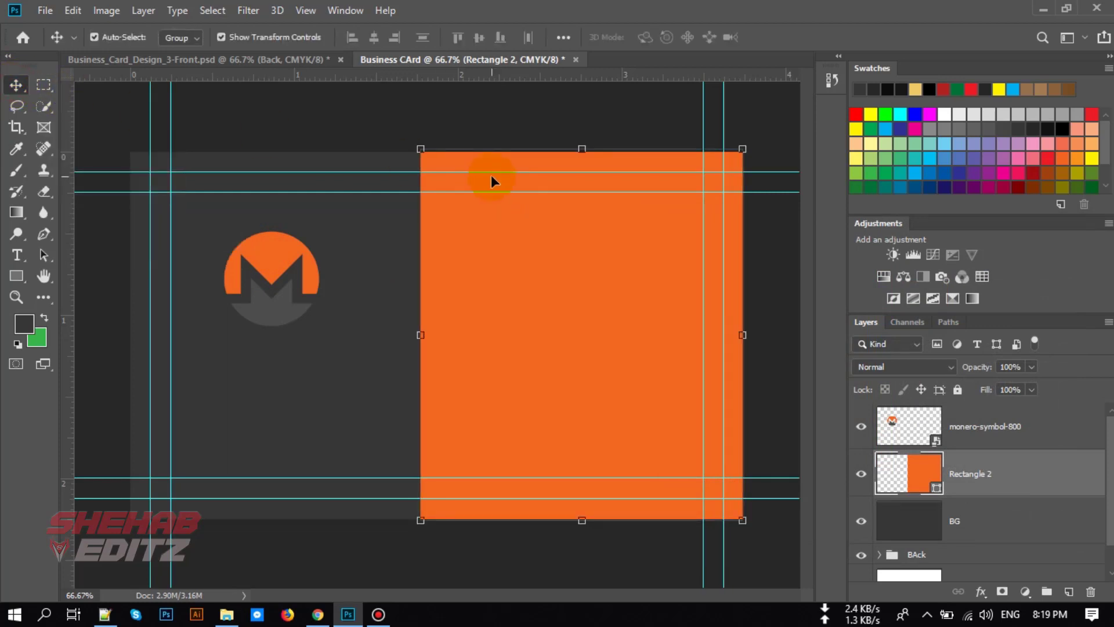
Step: Skew the panel's top-left corner rightward to about -16° and apply the slant
{"action": "left_click_drag", "start_coordinate": [420, 149], "coordinate": [438, 149]}
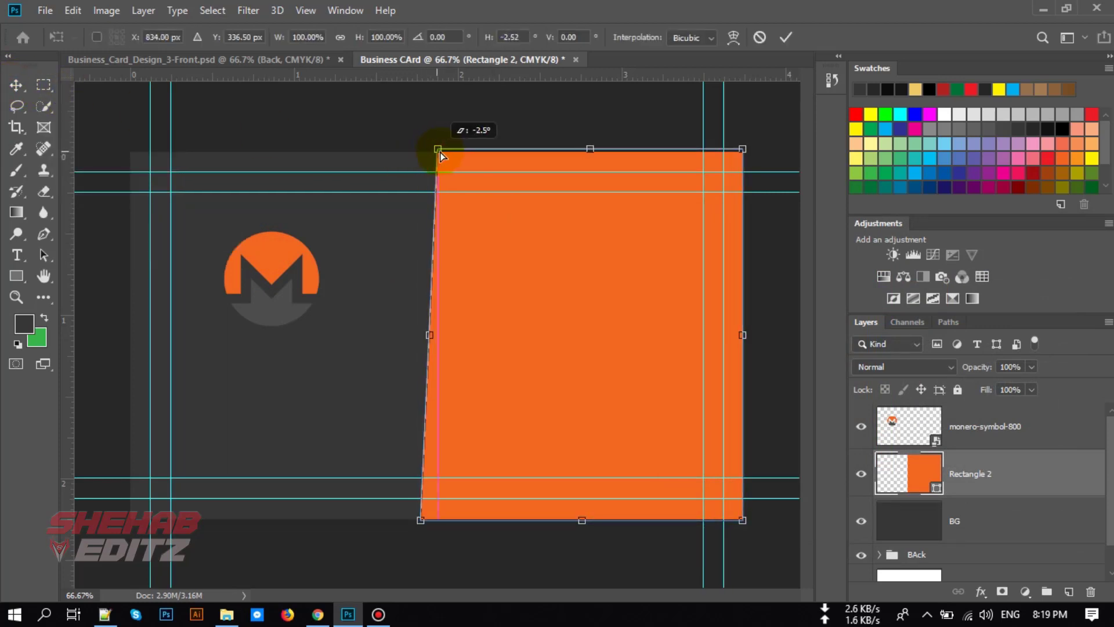
{"action": "left_click_drag", "start_coordinate": [439, 149], "coordinate": [535, 149]}
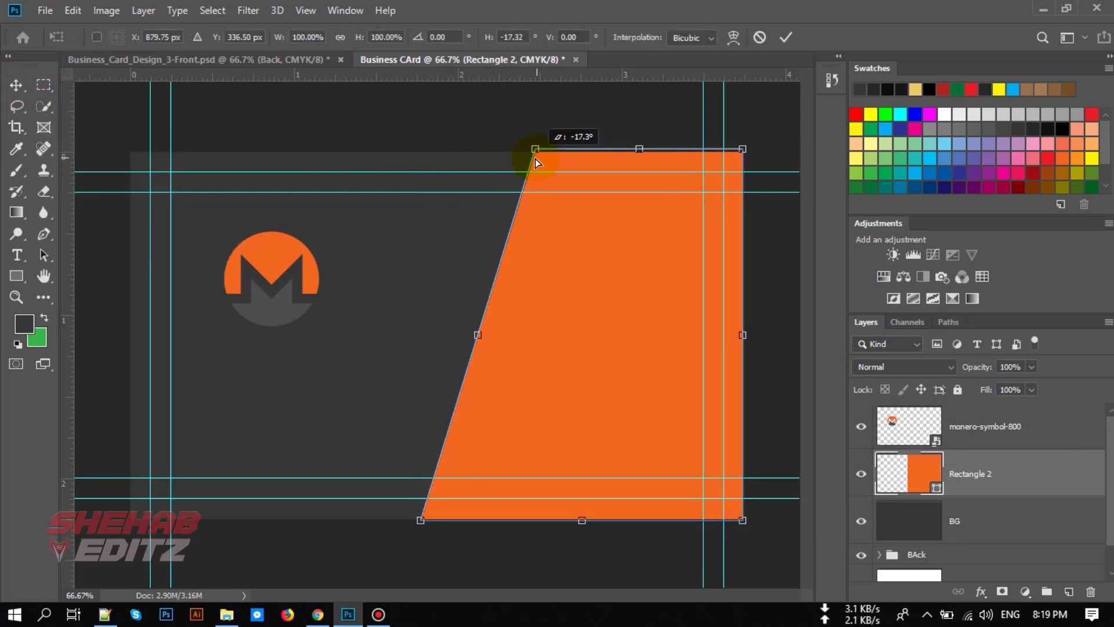
{"action": "left_click_drag", "start_coordinate": [534, 149], "coordinate": [529, 153]}
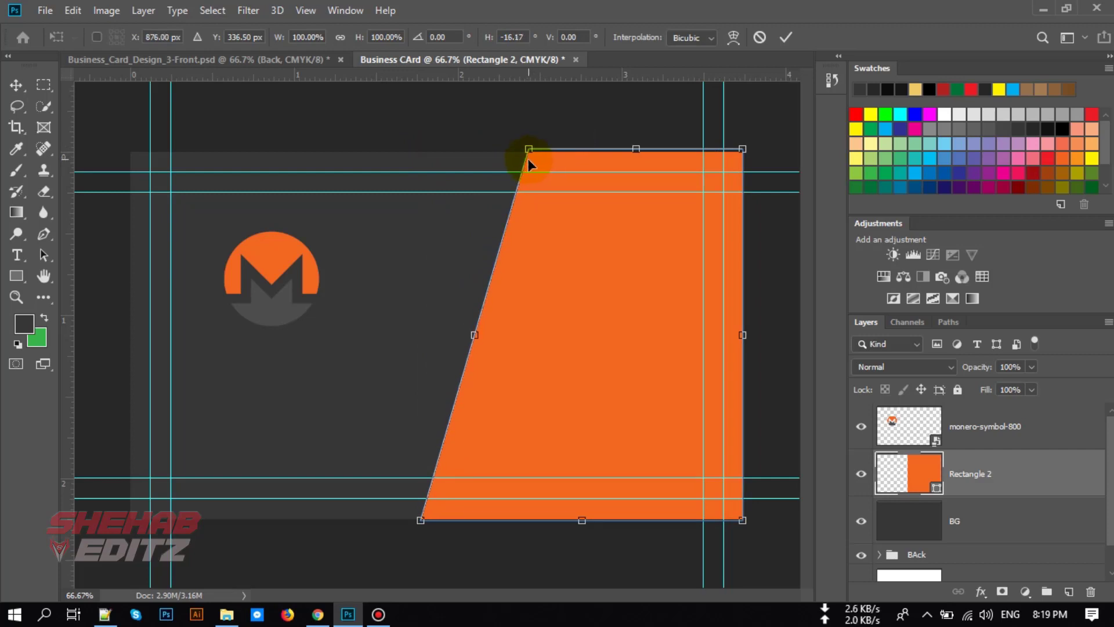
{"action": "left_click", "coordinate": [786, 37]}
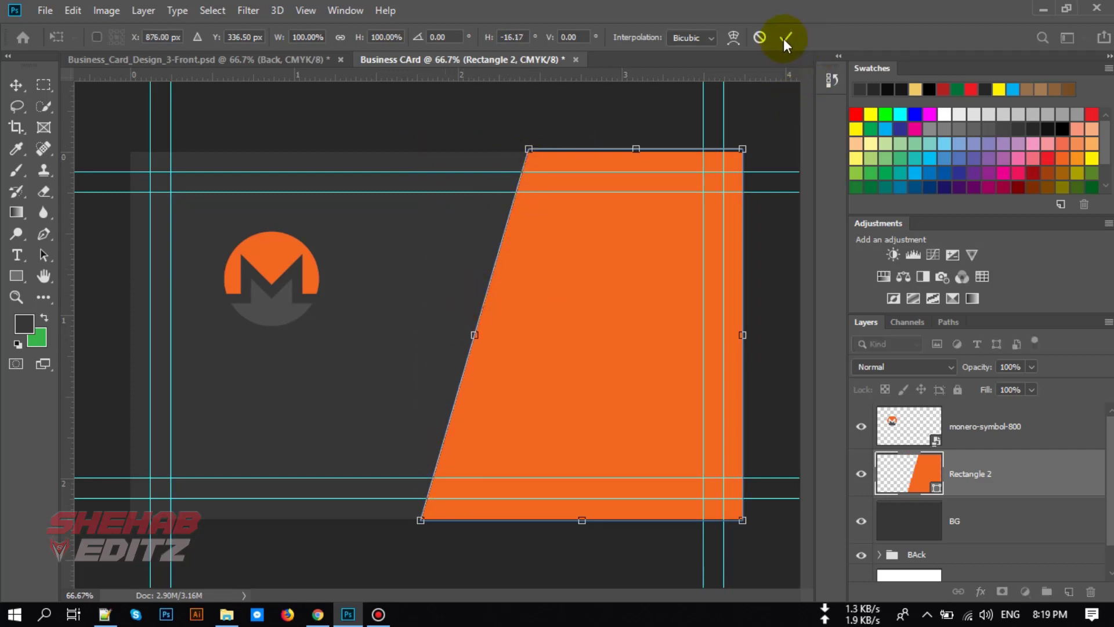
{"action": "left_click", "coordinate": [785, 37]}
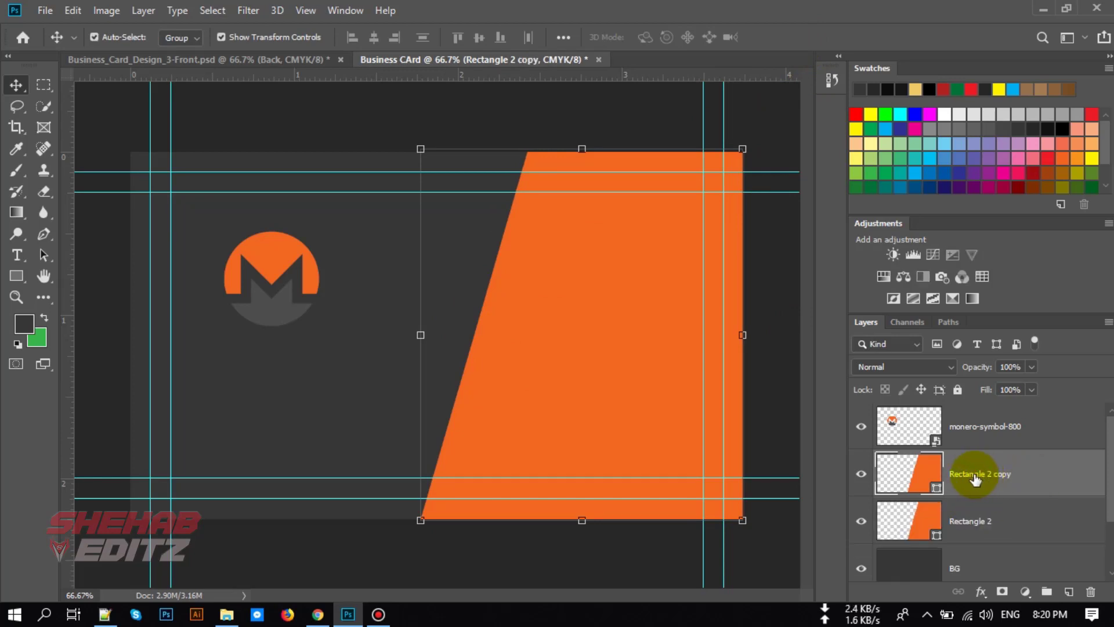
Step: Select the original panel beneath the copy and stretch it slightly wider to the left
{"action": "left_click", "coordinate": [970, 521]}
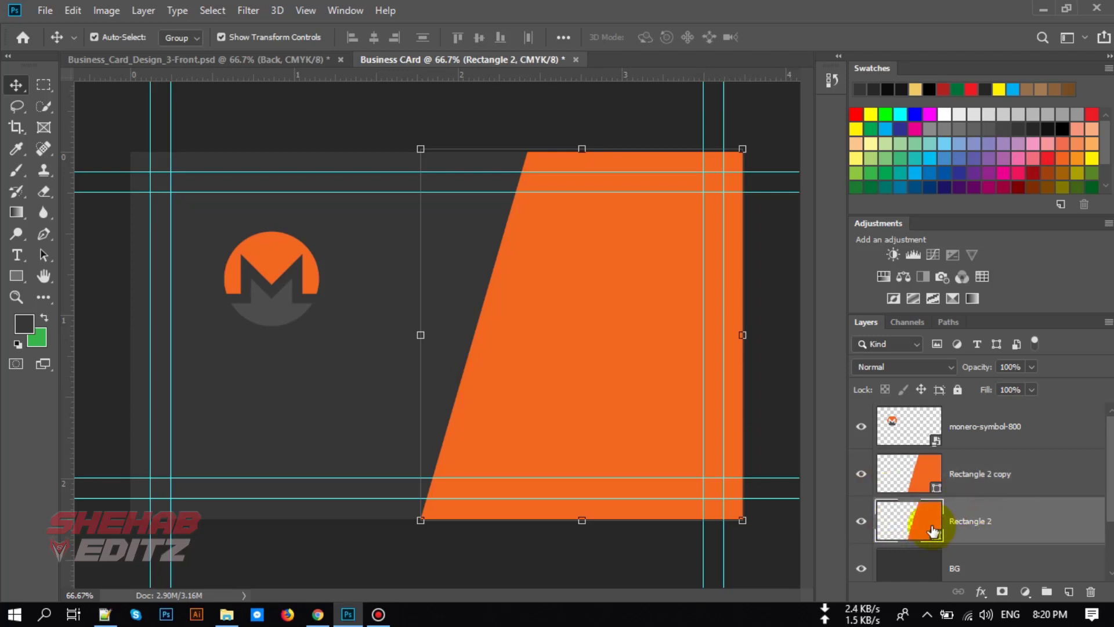
{"action": "left_click_drag", "start_coordinate": [420, 335], "coordinate": [408, 338]}
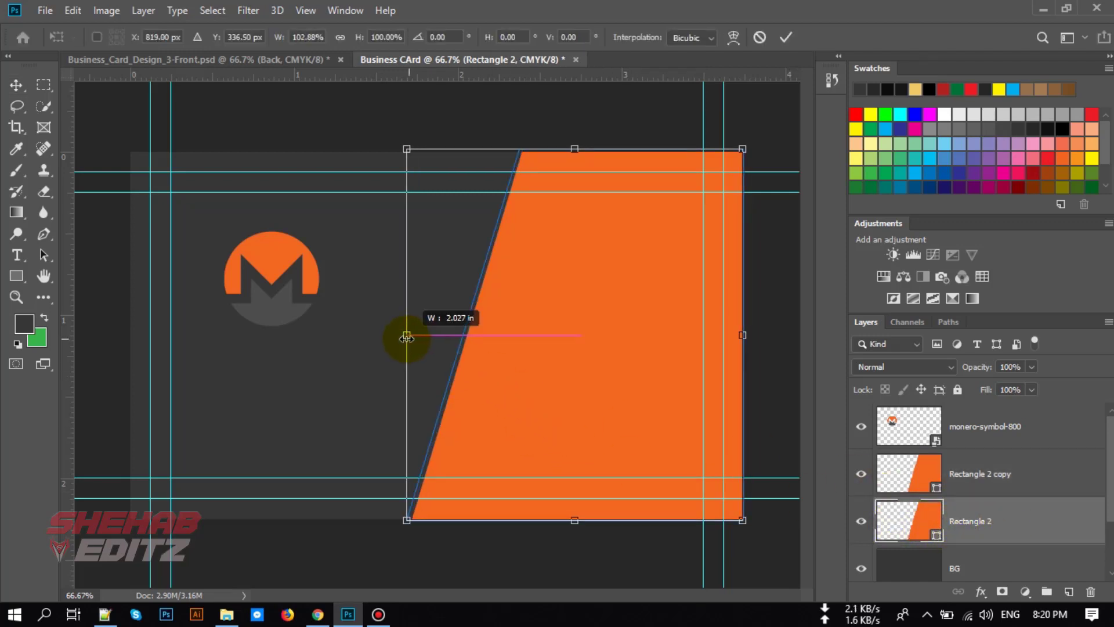
{"action": "left_click_drag", "start_coordinate": [407, 334], "coordinate": [395, 334]}
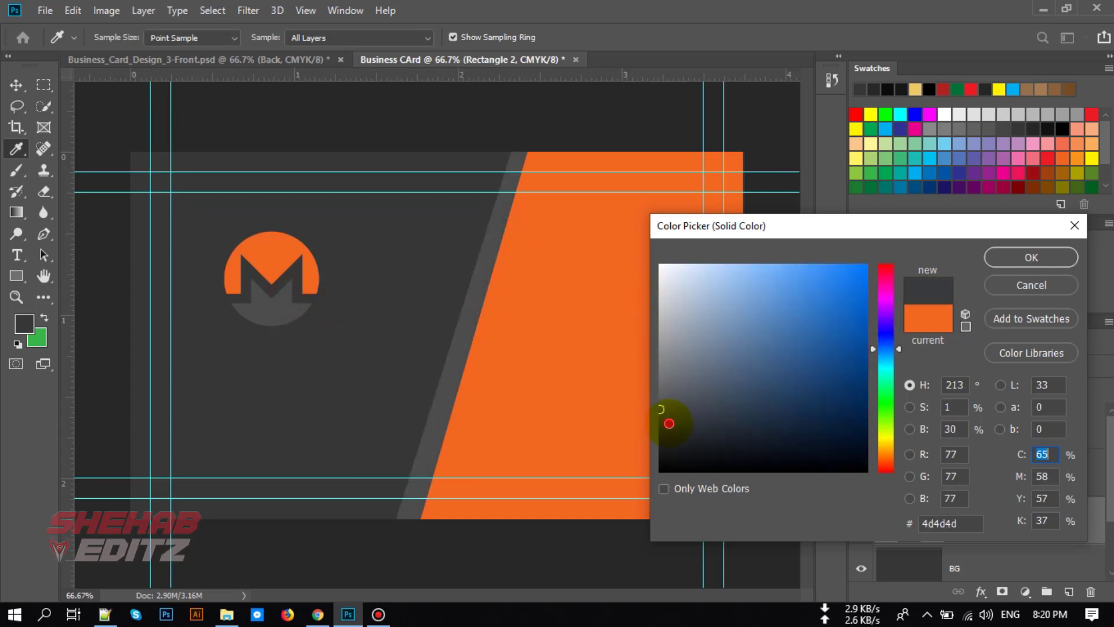
Step: Fill the widened lower panel with dark grey #373637
{"action": "left_click", "coordinate": [281, 299]}
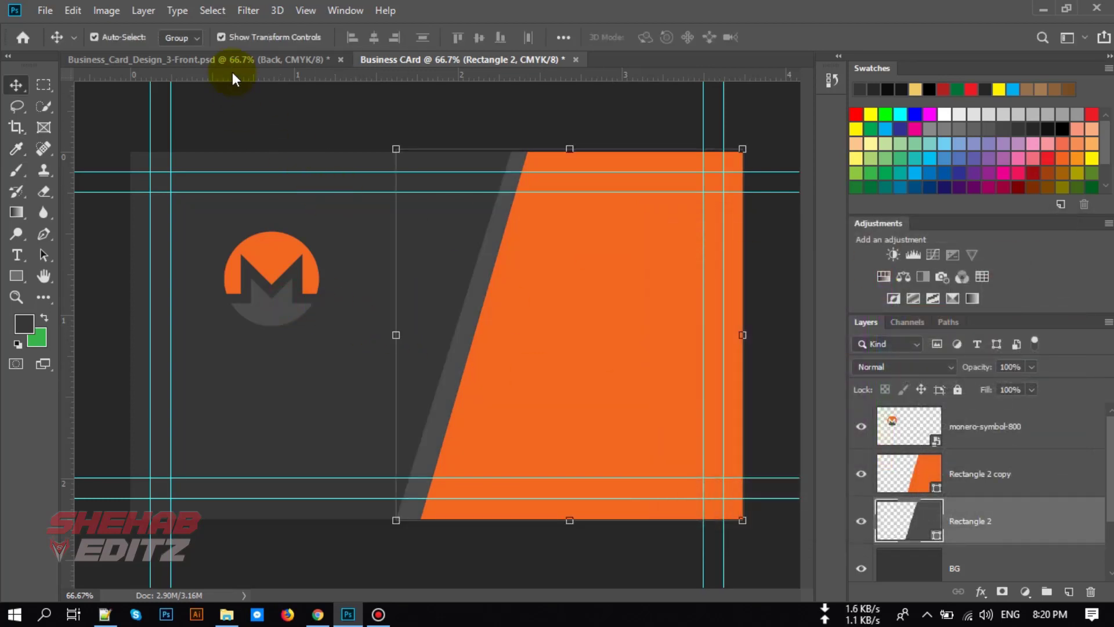
{"action": "left_click", "coordinate": [462, 59]}
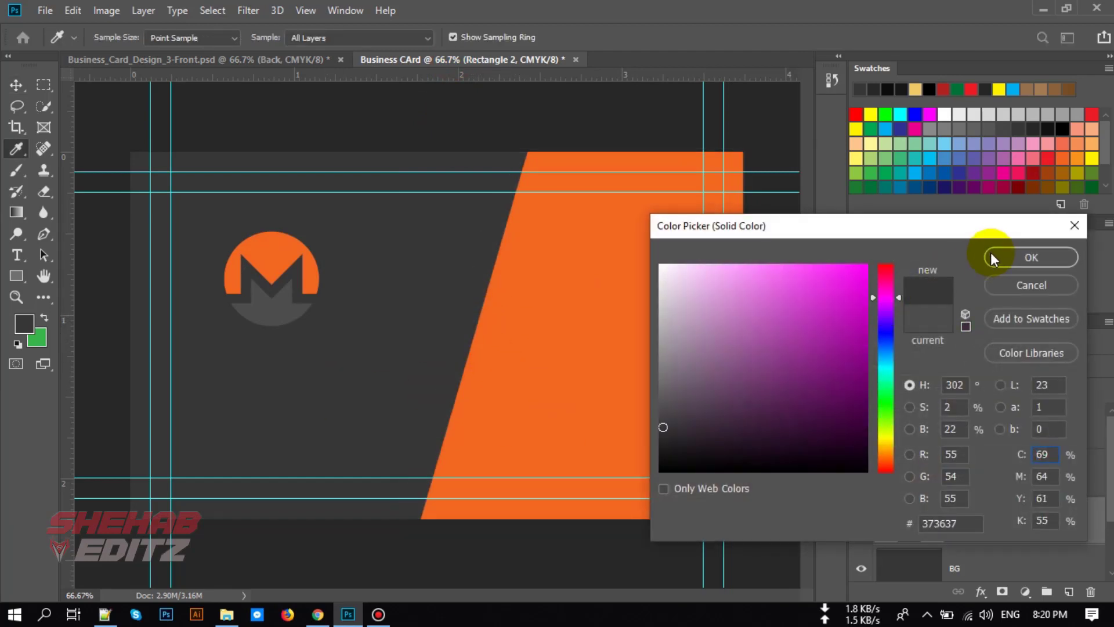
{"action": "left_click", "coordinate": [1030, 257]}
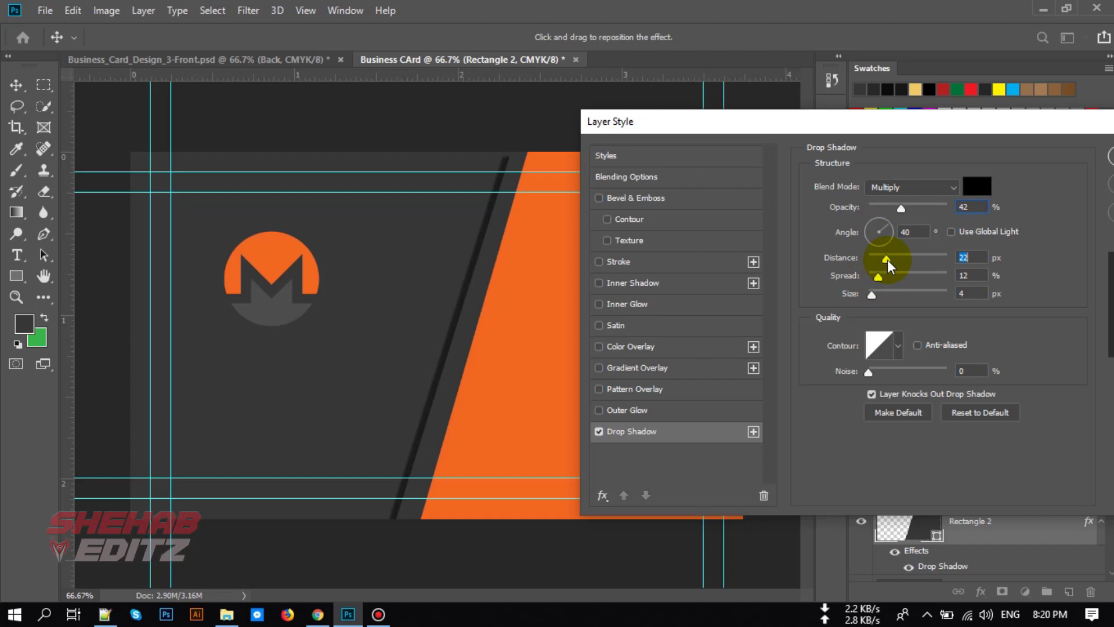
Step: Tune the lower panel's drop shadow with larger spread and size
{"action": "left_click_drag", "start_coordinate": [888, 275], "coordinate": [881, 275]}
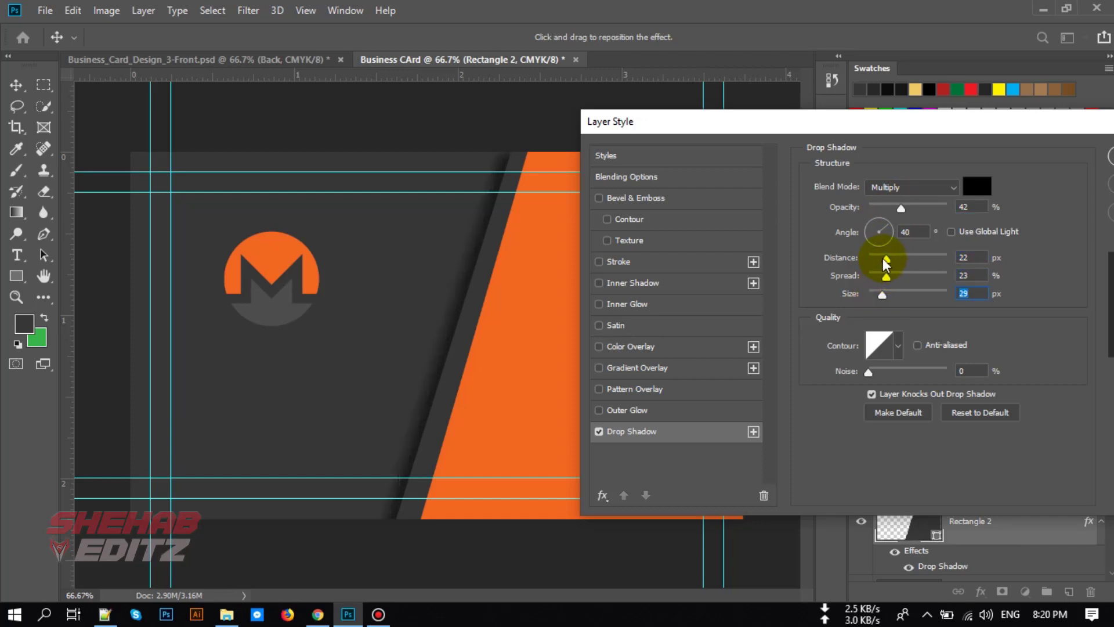
{"action": "left_click_drag", "start_coordinate": [886, 258], "coordinate": [873, 258]}
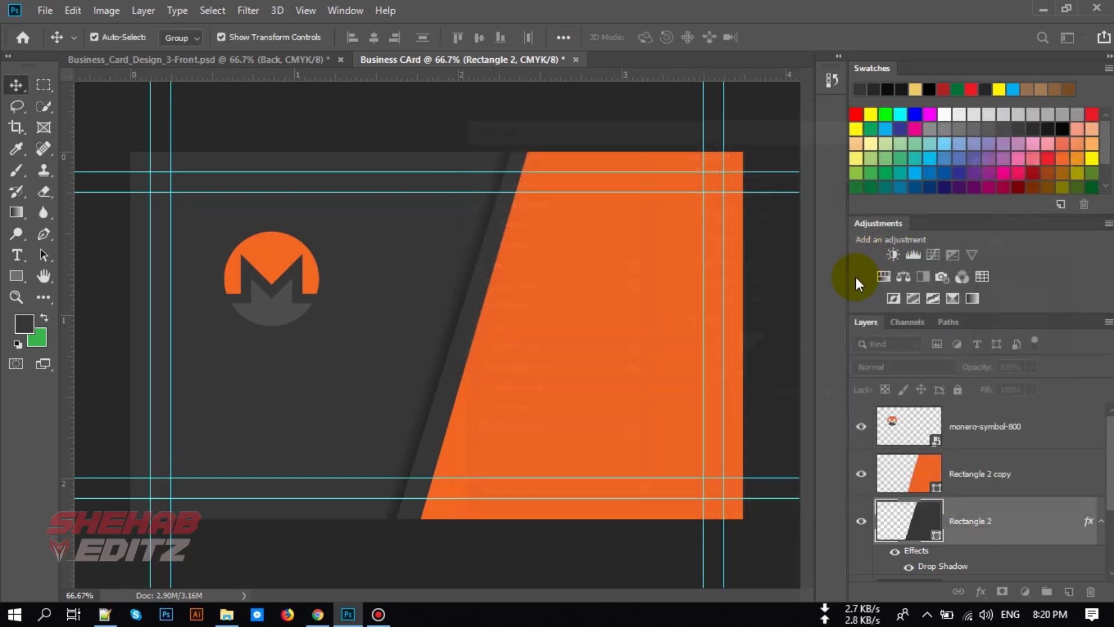
Step: Add a Drop Shadow effect (opacity 28, distance 10, spread 23, size 29) to the orange panel
{"action": "left_click", "coordinate": [981, 474]}
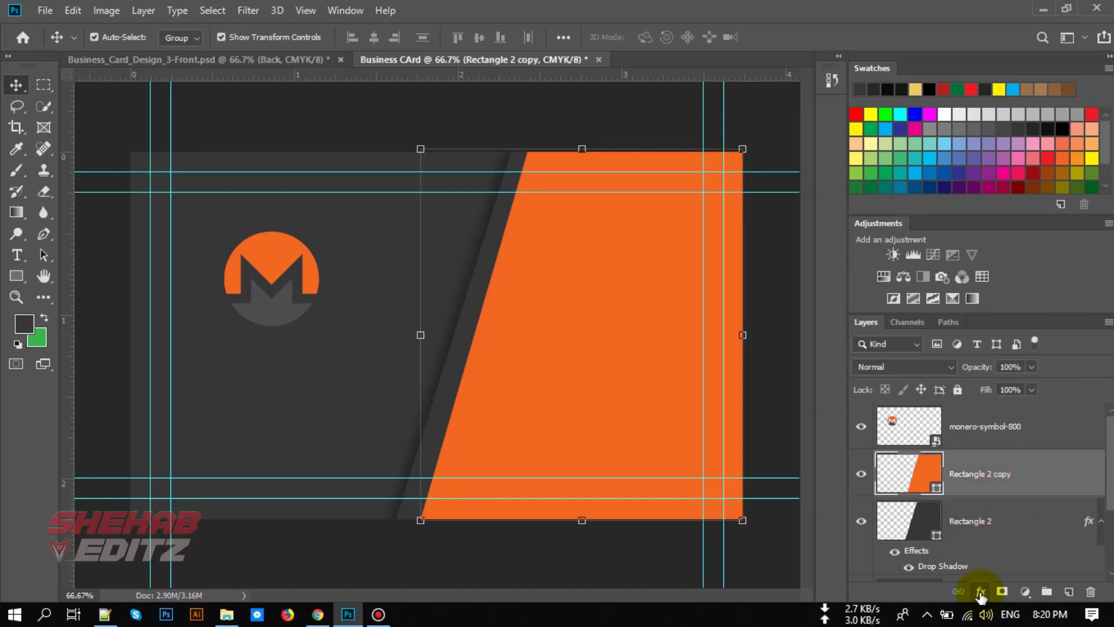
{"action": "left_click", "coordinate": [981, 591]}
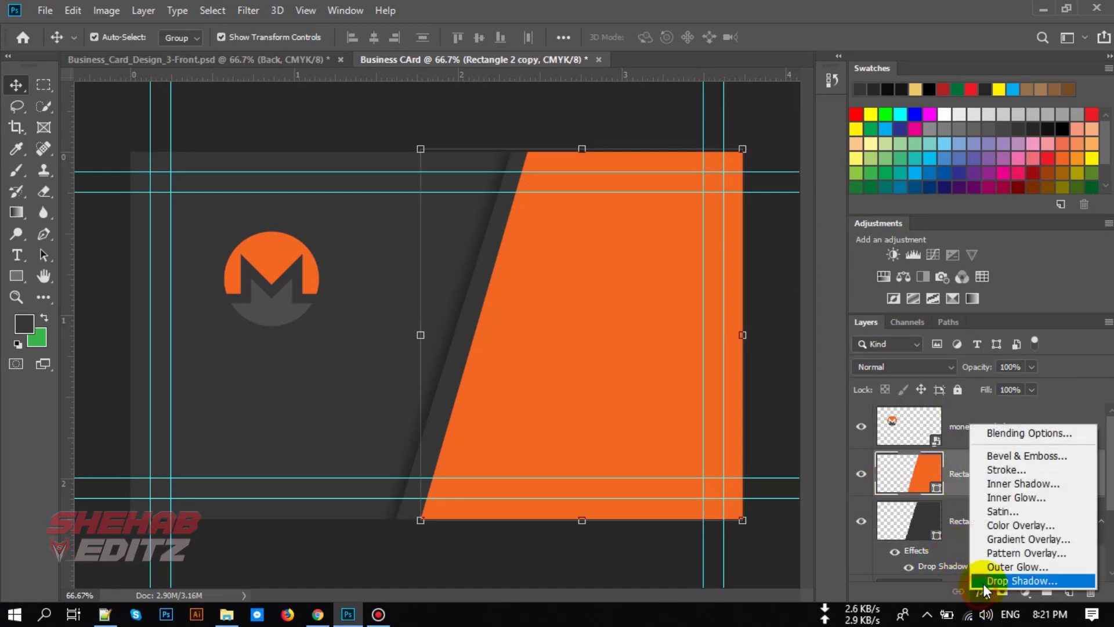
{"action": "left_click", "coordinate": [1024, 581]}
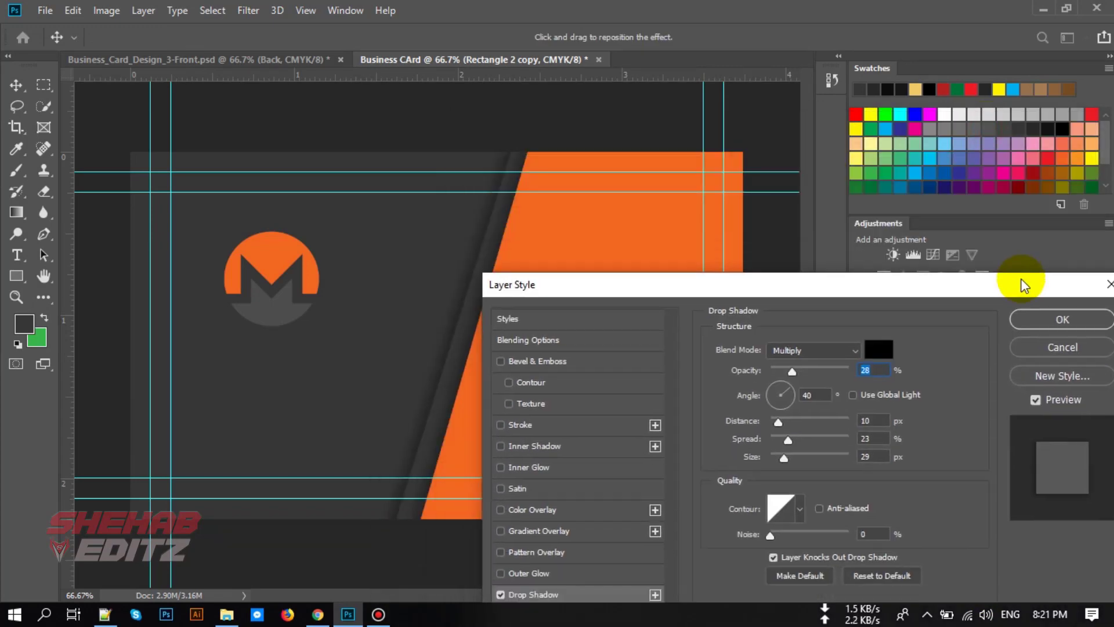
{"action": "left_click", "coordinate": [1062, 319]}
{"action": "type", "text": "Shape"}
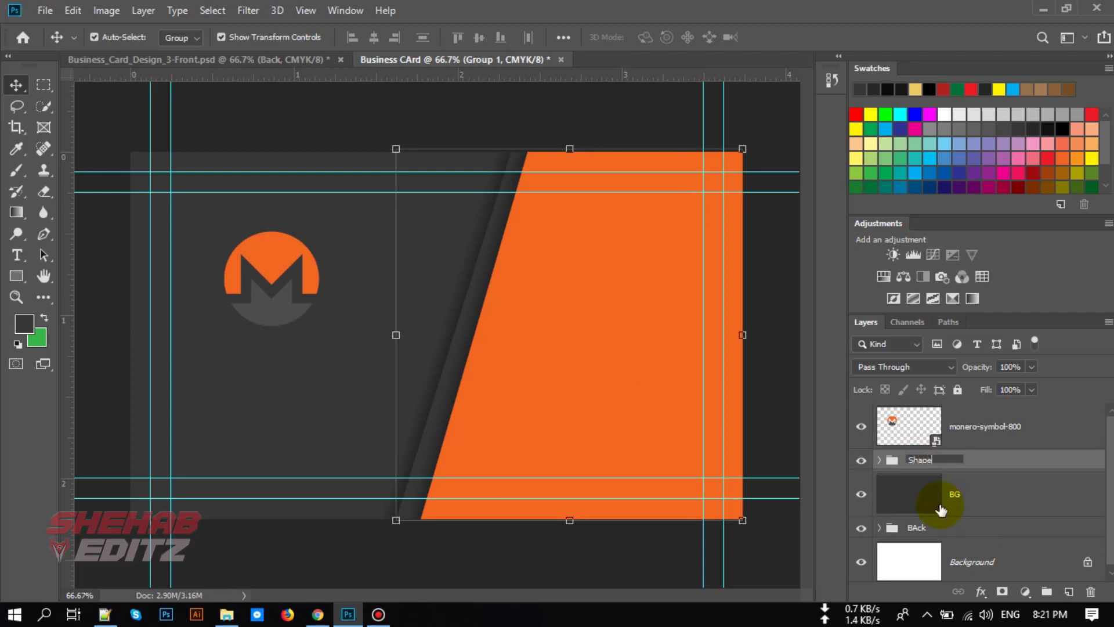
Step: Name the panels' group 'Shape', enlarge the Monero logo via Free Transform and reselect it
{"action": "left_click", "coordinate": [984, 426]}
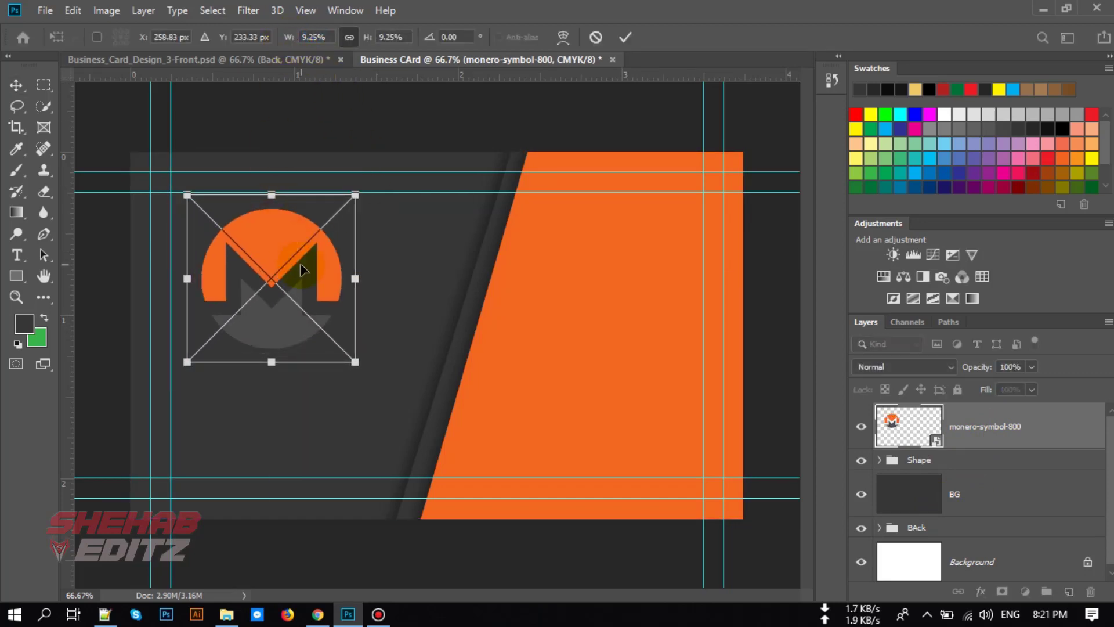
{"action": "left_click", "coordinate": [624, 37]}
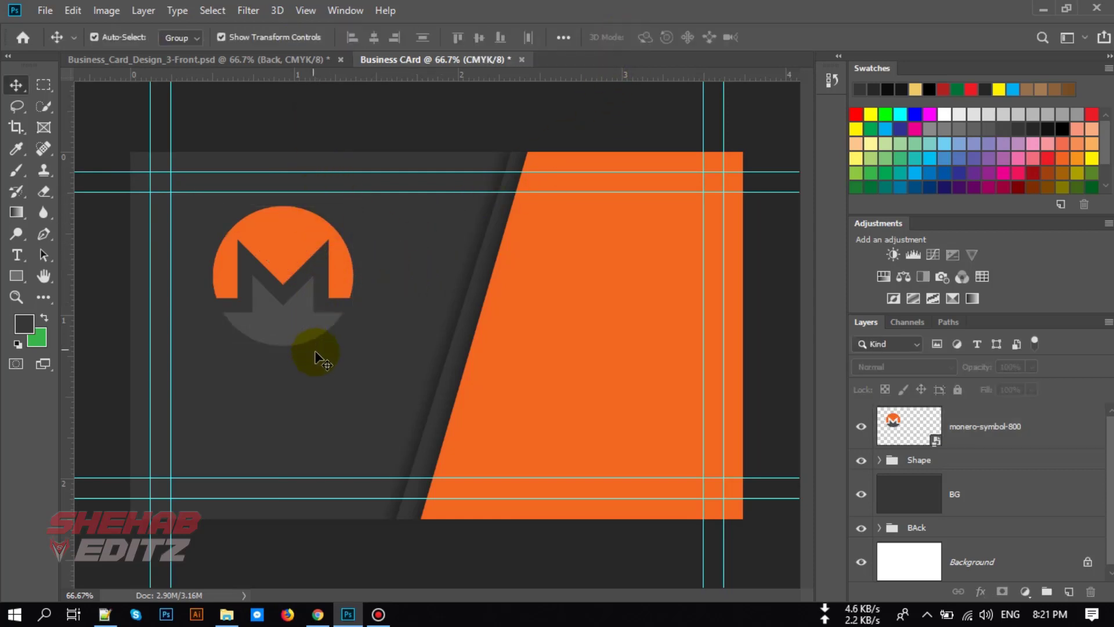
{"action": "left_click", "coordinate": [984, 426]}
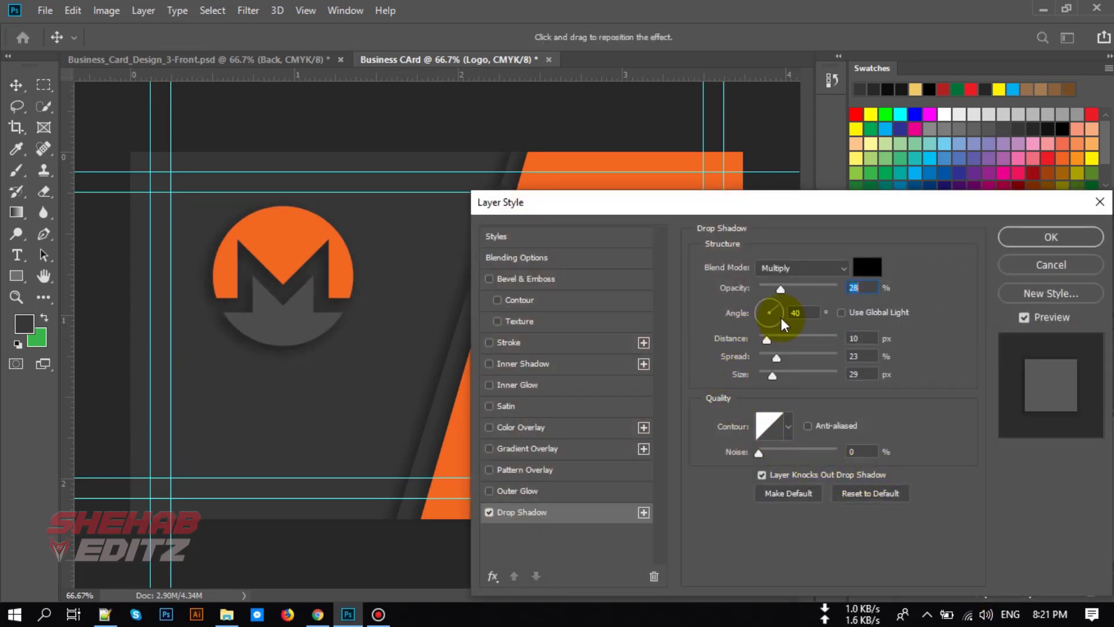
Step: Tighten the logo shadow to spread 3, size 9, angle 90 downward, opacity 15, distance 10, and apply it
{"action": "left_click_drag", "start_coordinate": [775, 356], "coordinate": [766, 357]}
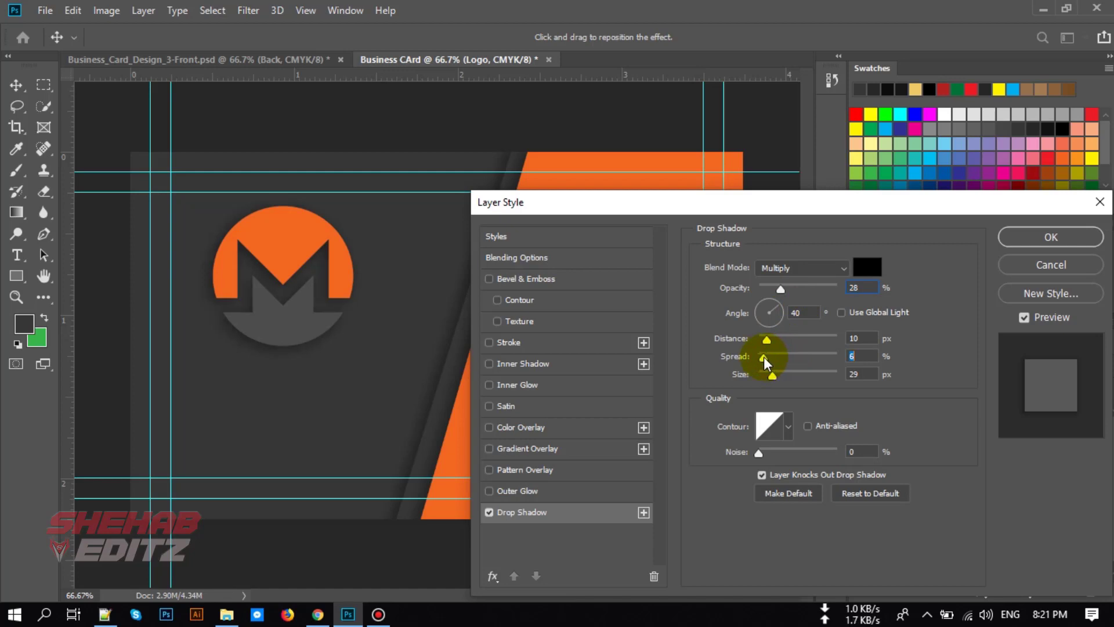
{"action": "left_click_drag", "start_coordinate": [770, 355], "coordinate": [764, 355]}
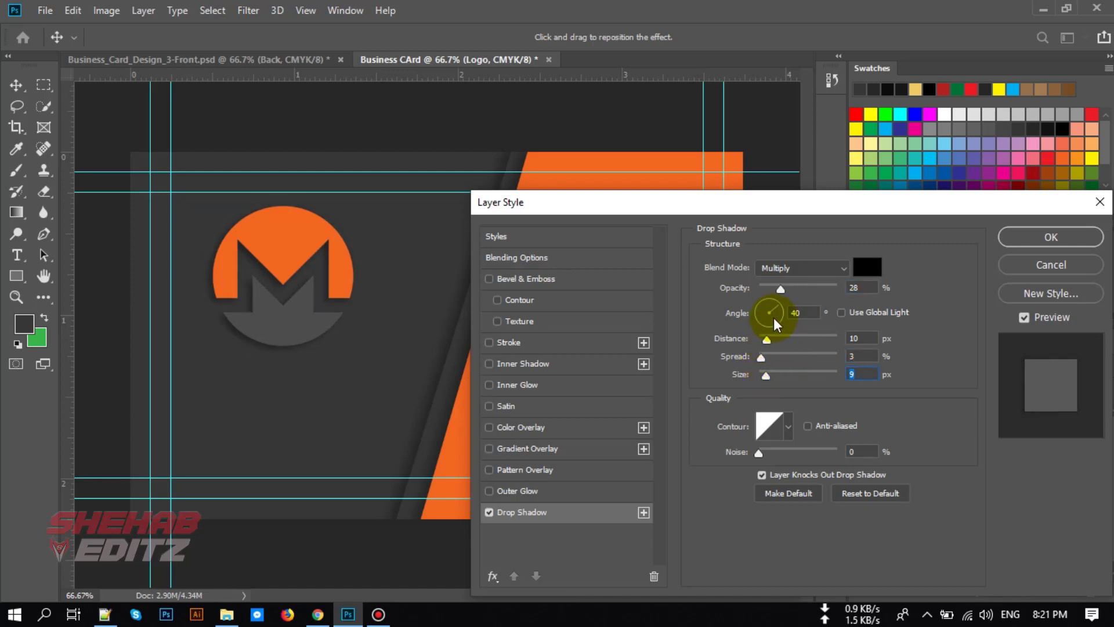
{"action": "left_click_drag", "start_coordinate": [767, 327], "coordinate": [771, 305]}
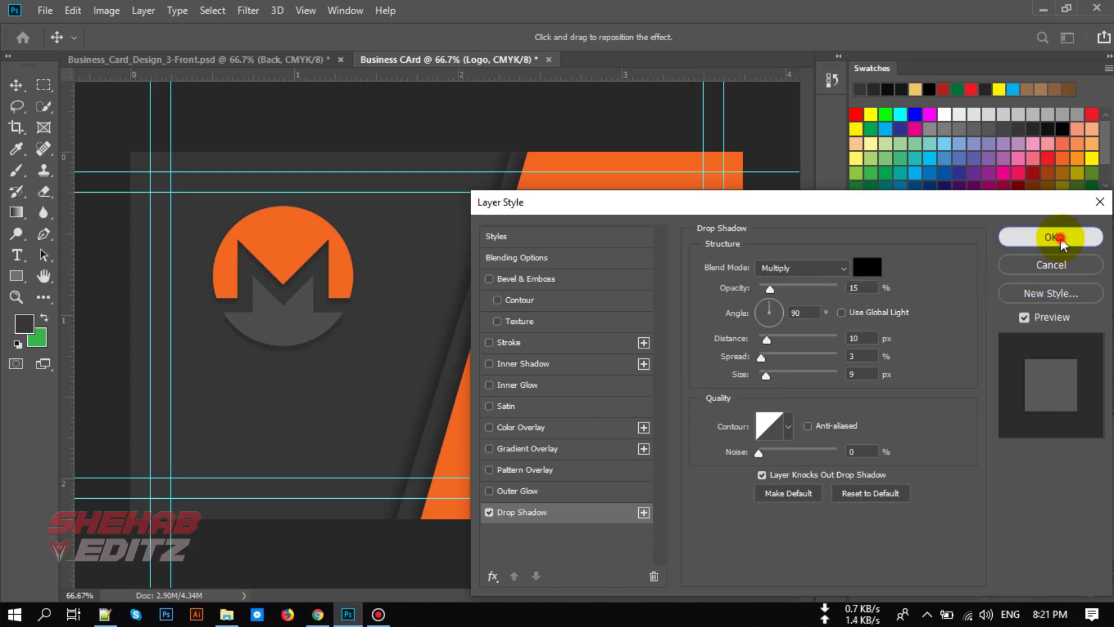
{"action": "left_click", "coordinate": [1053, 237]}
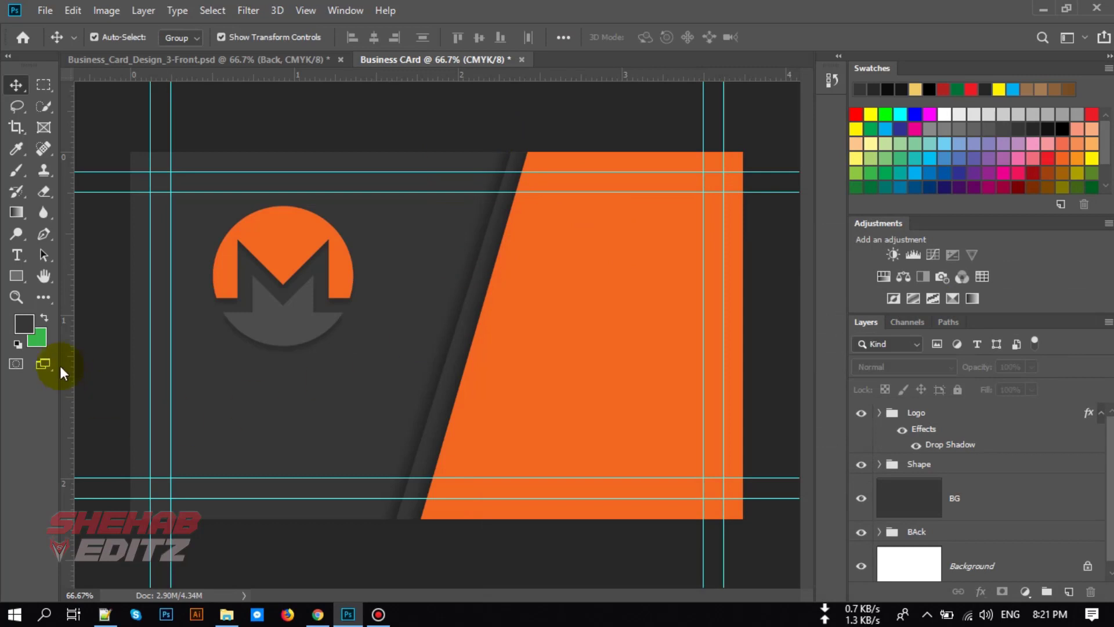
Step: Draw a long rectangle band across the card's lower left filled with orange #f26622
{"action": "left_click", "coordinate": [15, 276]}
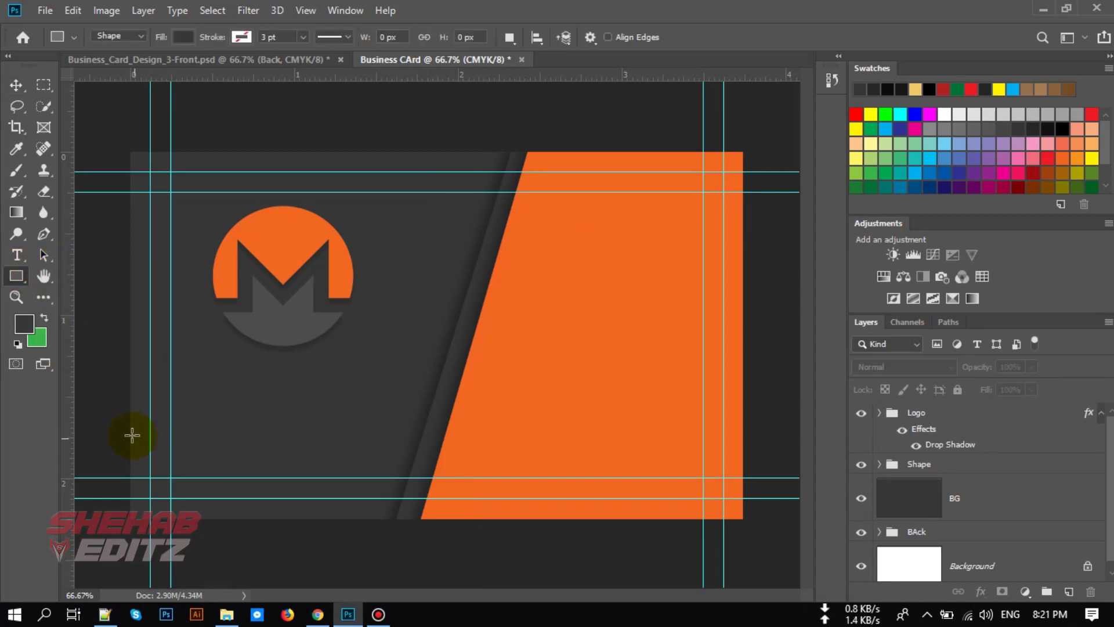
{"action": "left_click_drag", "start_coordinate": [131, 435], "coordinate": [454, 445]}
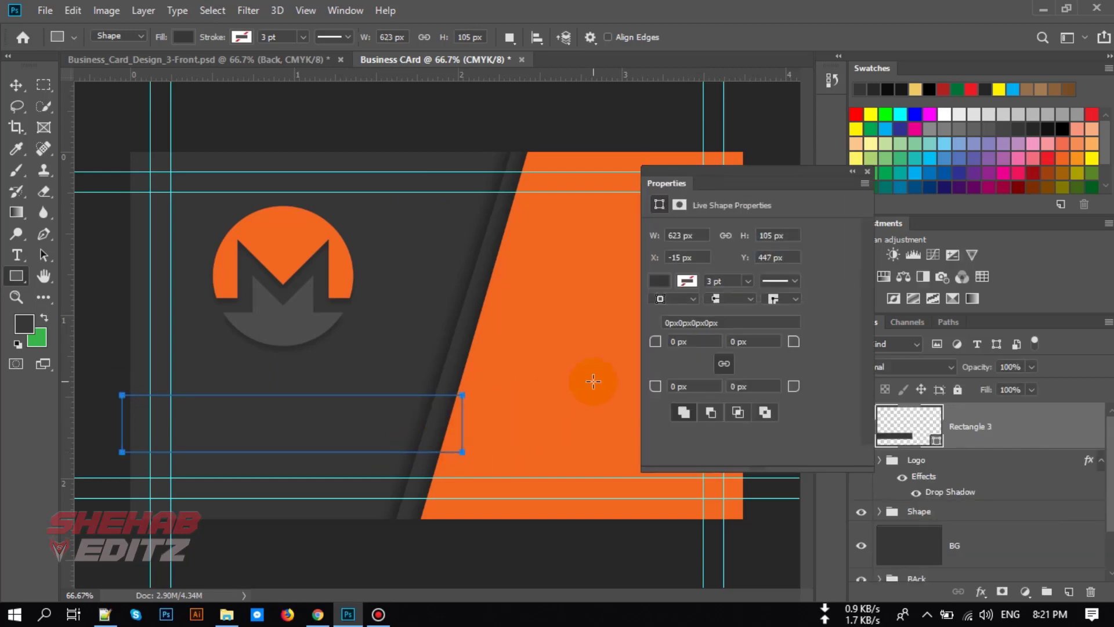
{"action": "left_click", "coordinate": [657, 298]}
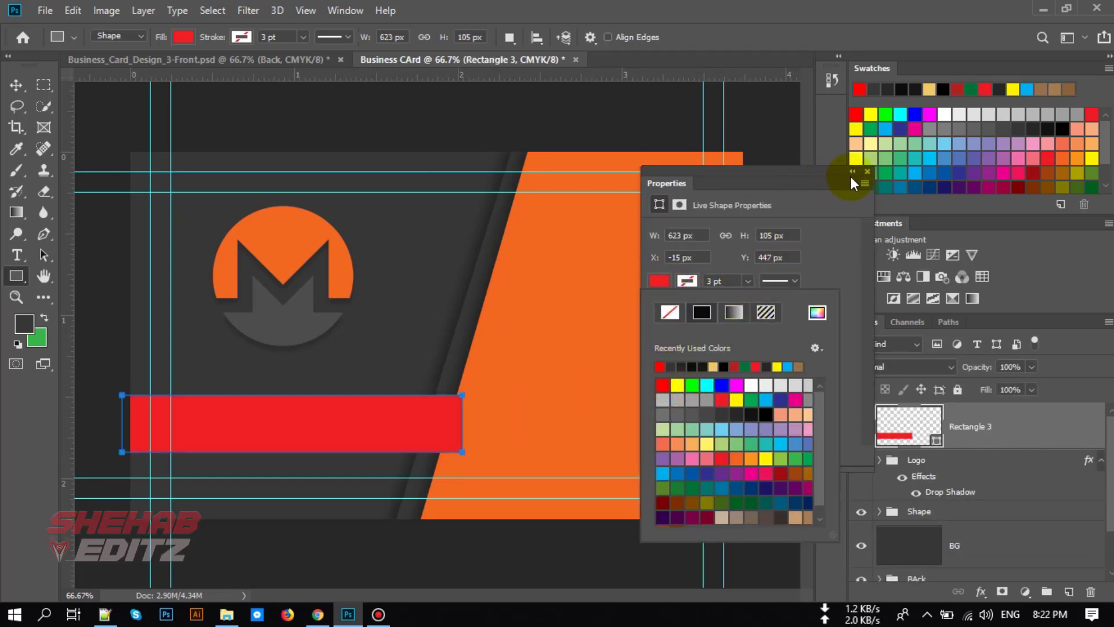
{"action": "left_click", "coordinate": [867, 173]}
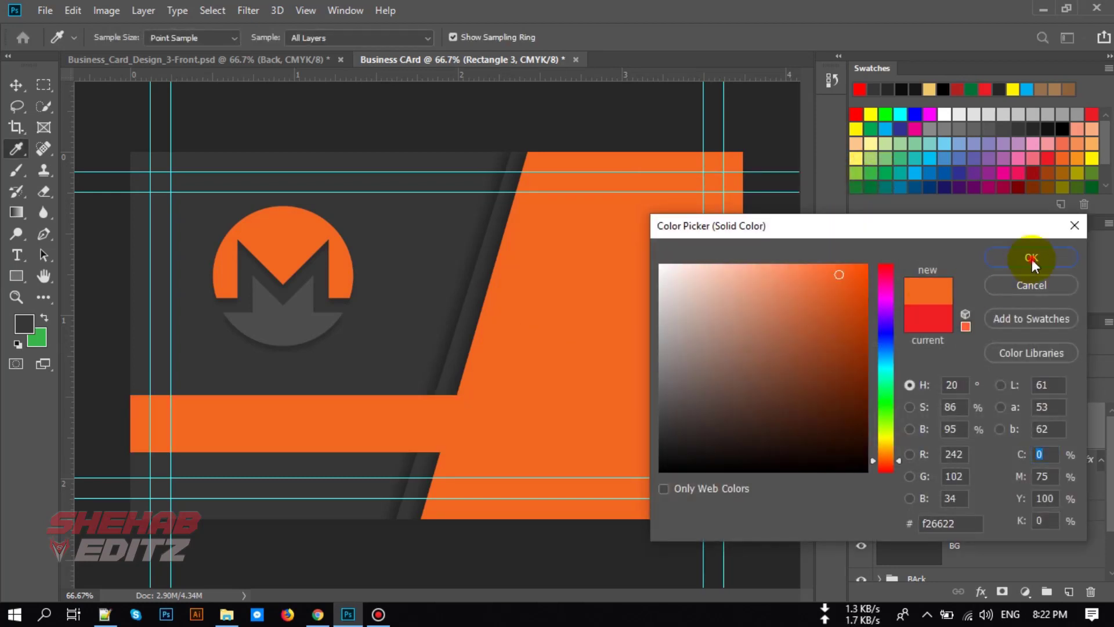
{"action": "left_click", "coordinate": [1031, 257]}
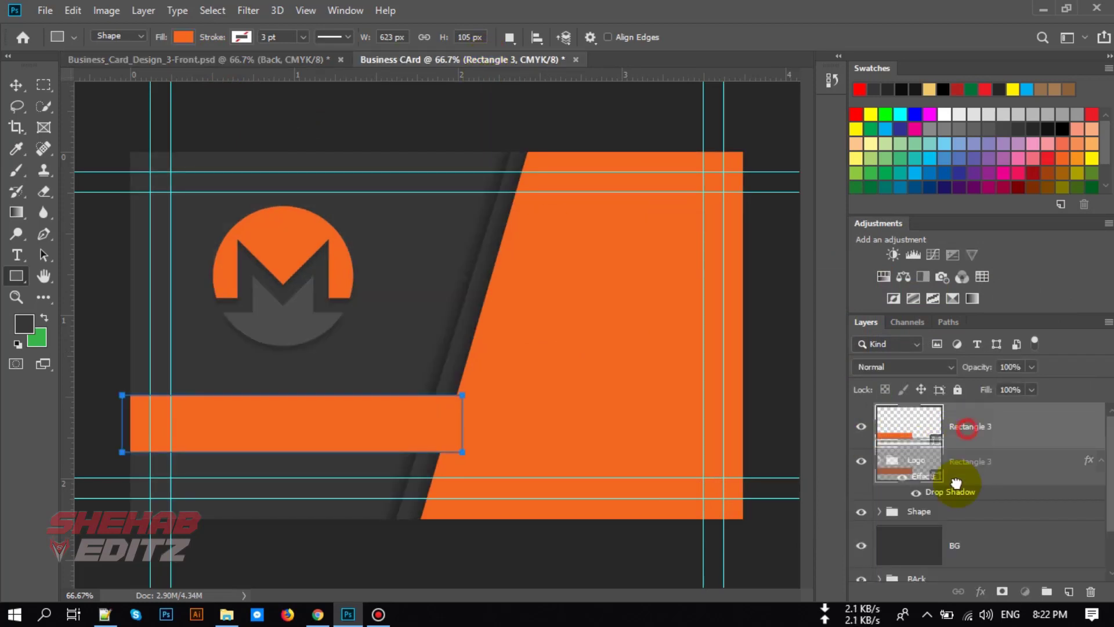
Step: Move the Rectangle 3 band into the Shape group and return to the finished front design
{"action": "left_click", "coordinate": [919, 465]}
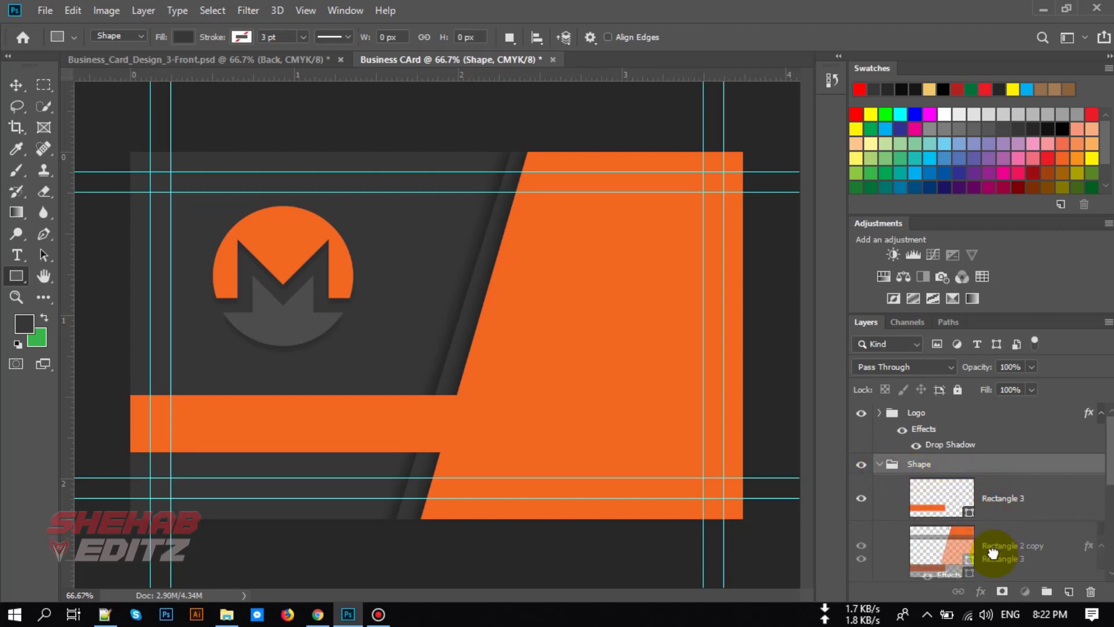
{"action": "left_click", "coordinate": [1001, 524]}
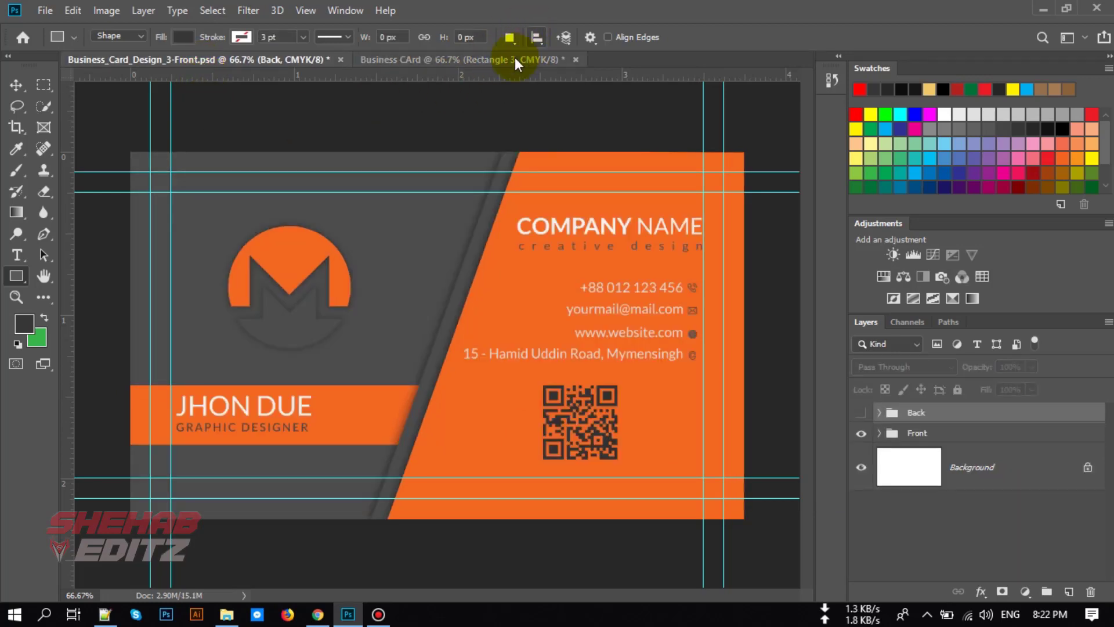
Step: Duplicate the Front group's text, icon, name and QR code subgroups into the Business CArd document
{"action": "left_click", "coordinate": [459, 59]}
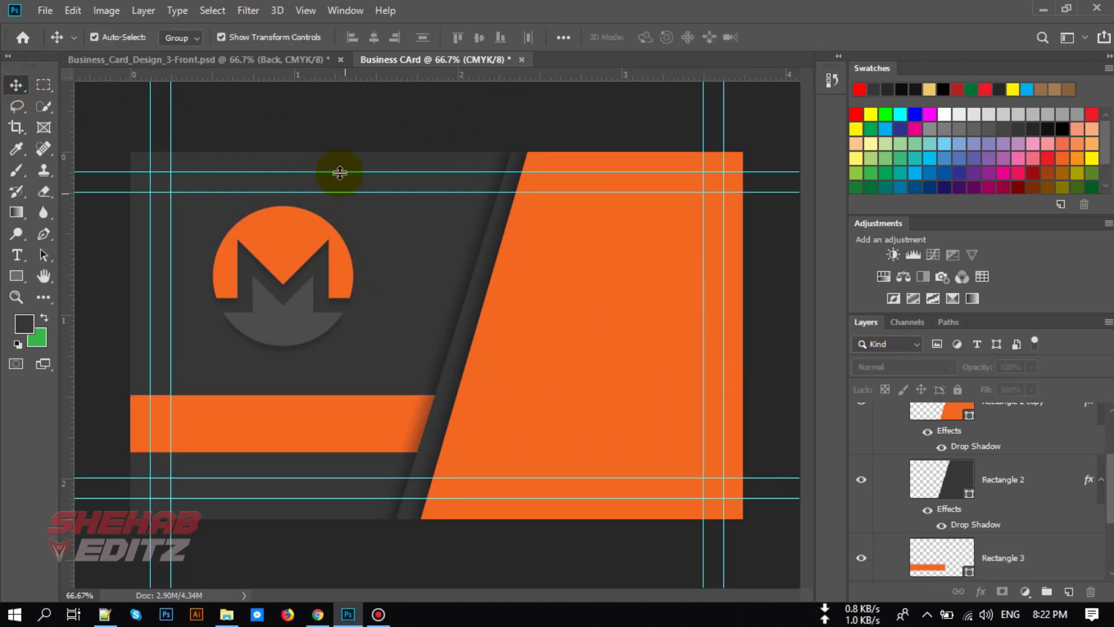
{"action": "mouse_move", "coordinate": [543, 469]}
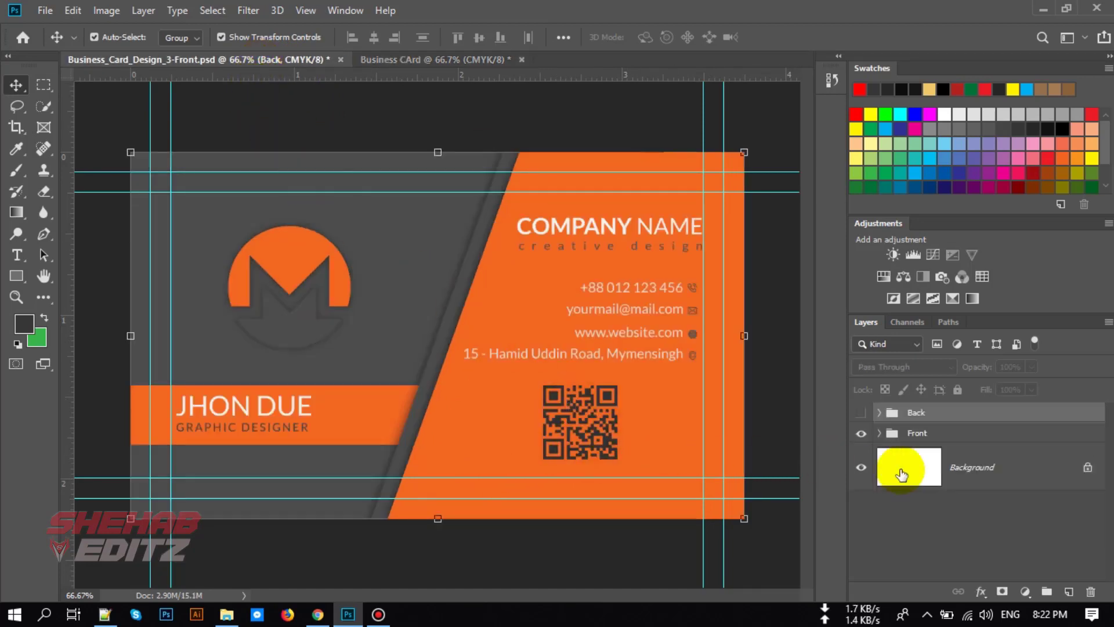
{"action": "left_click", "coordinate": [880, 433]}
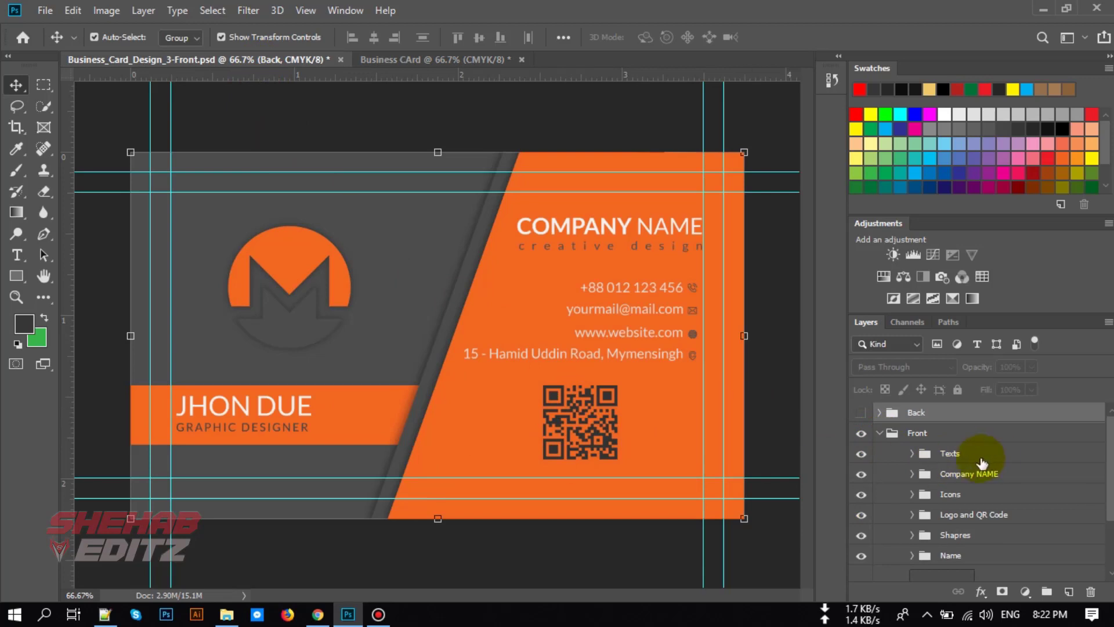
{"action": "left_click", "coordinate": [951, 454]}
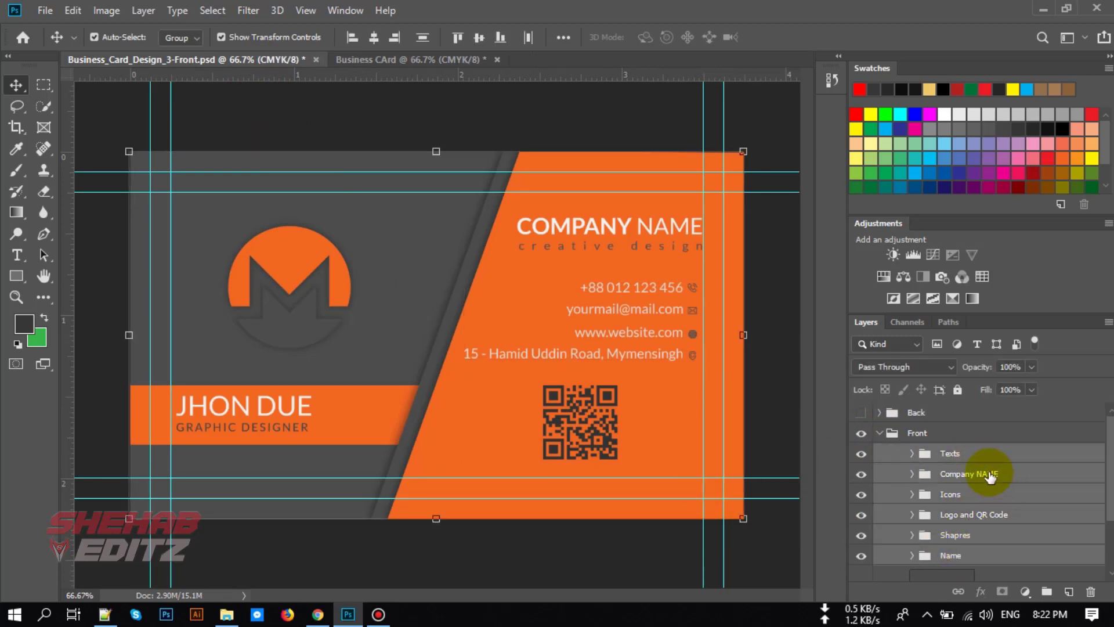
{"action": "right_click", "coordinate": [970, 474]}
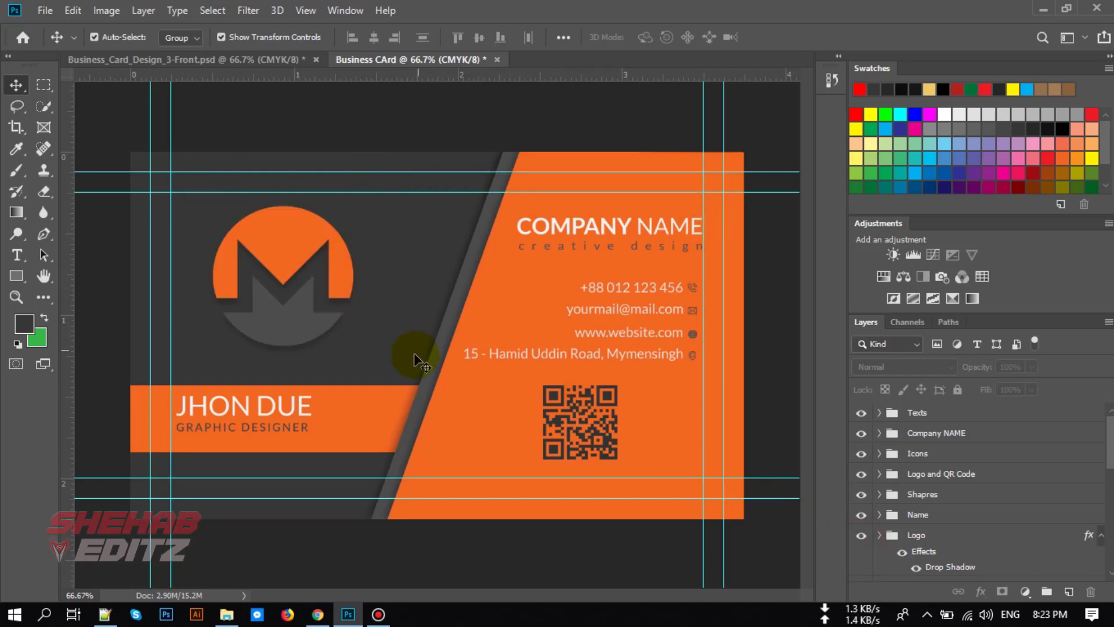
{"action": "mouse_move", "coordinate": [465, 458]}
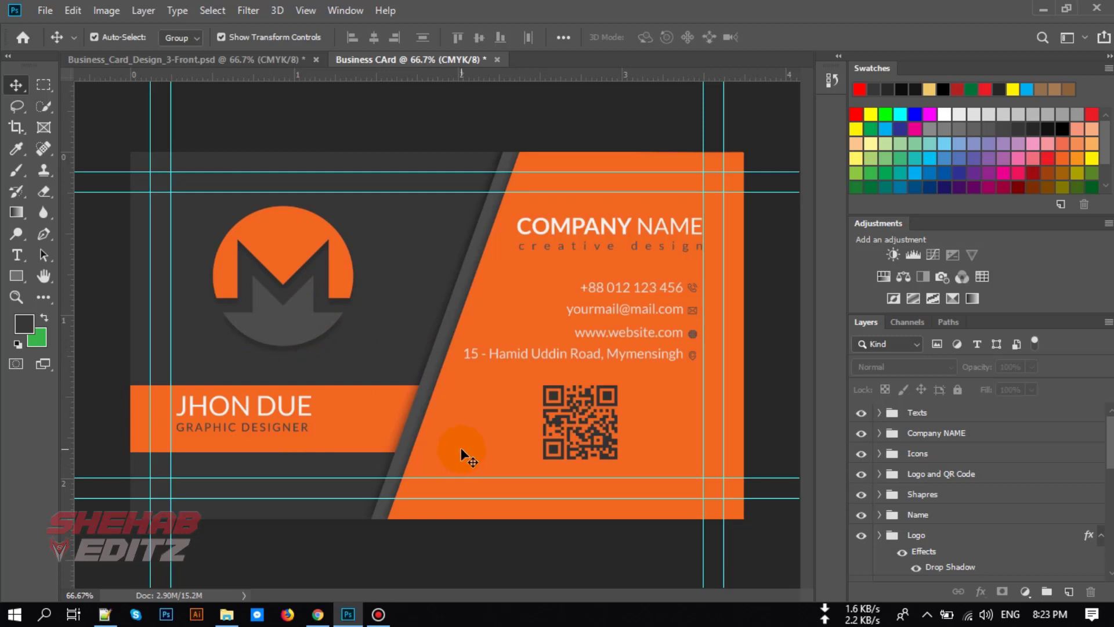
Step: Select the card's front-side layers and group them as Front
{"action": "left_click", "coordinate": [942, 419]}
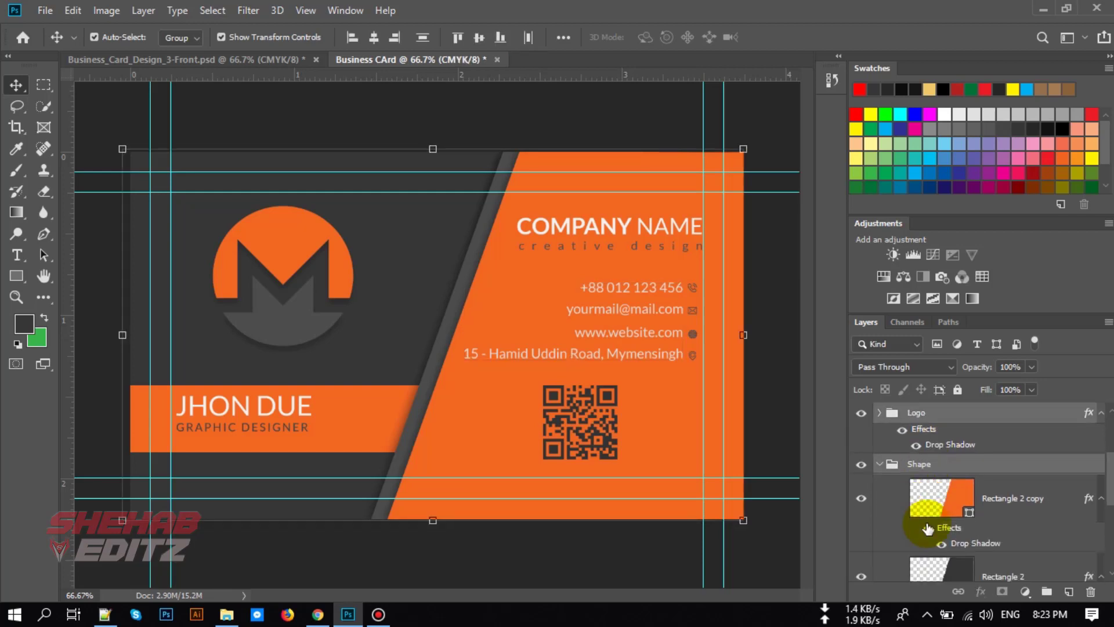
{"action": "scroll", "scroll_direction": "down", "scroll_amount": 3}
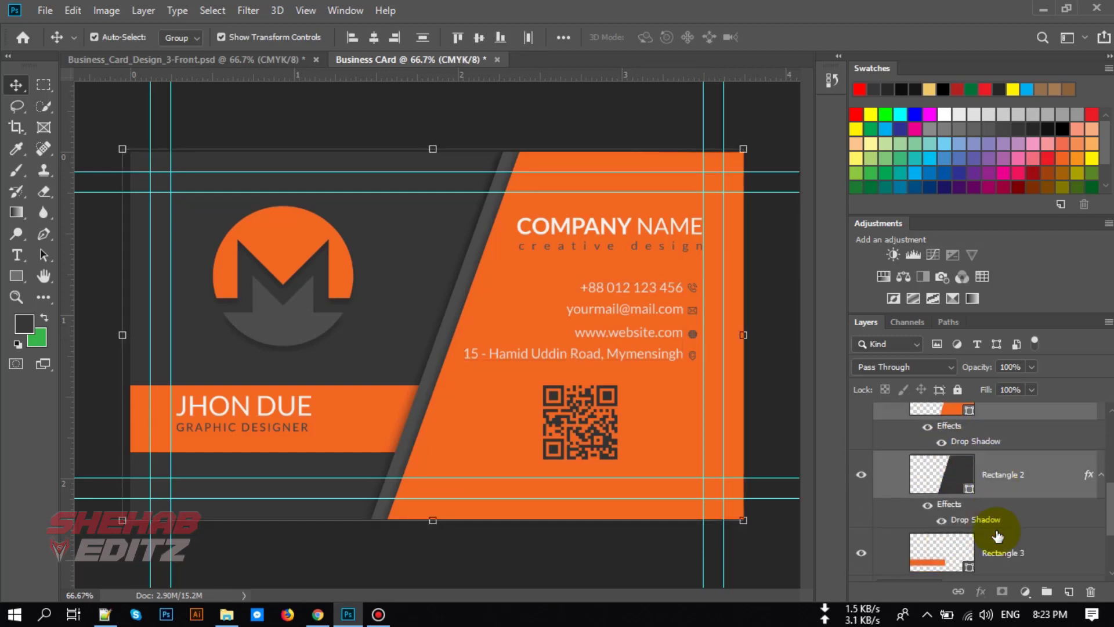
{"action": "scroll", "scroll_direction": "down", "scroll_amount": 3}
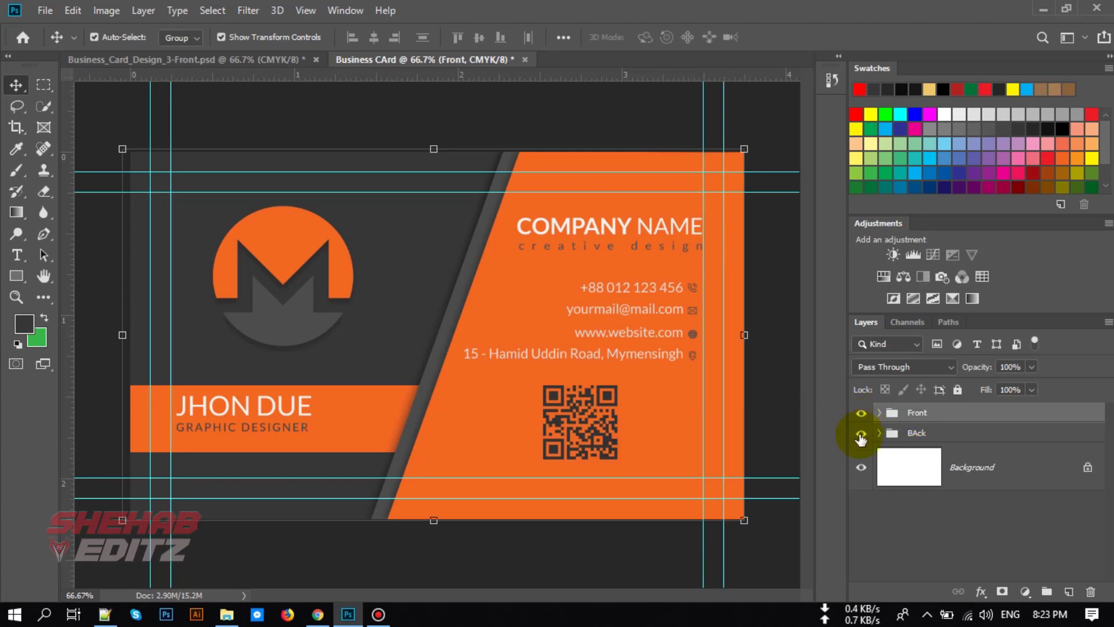
{"action": "mouse_move", "coordinate": [860, 437]}
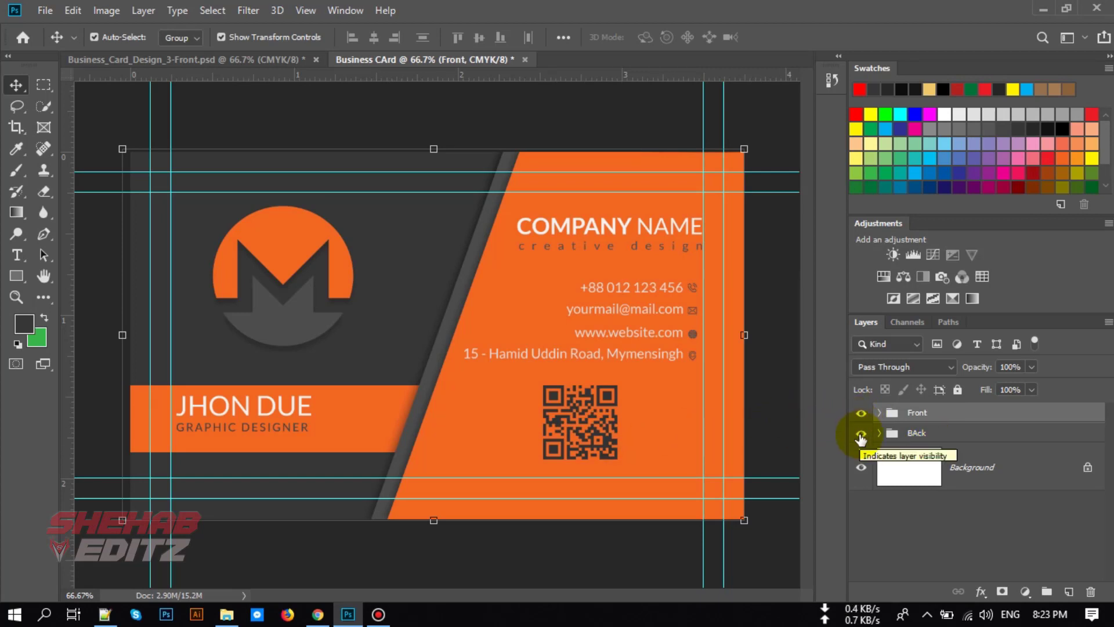